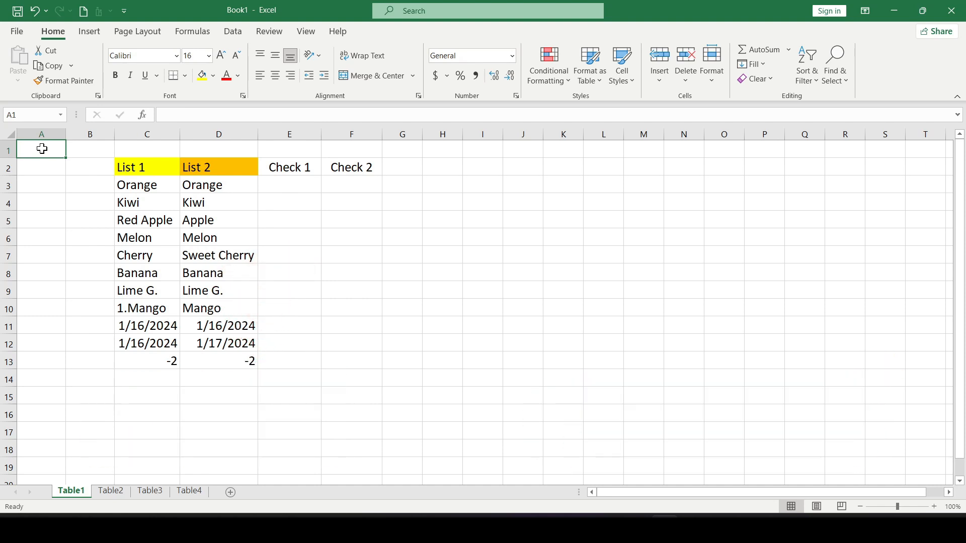
{"action": "mouse_move", "coordinate": [121, 157]}
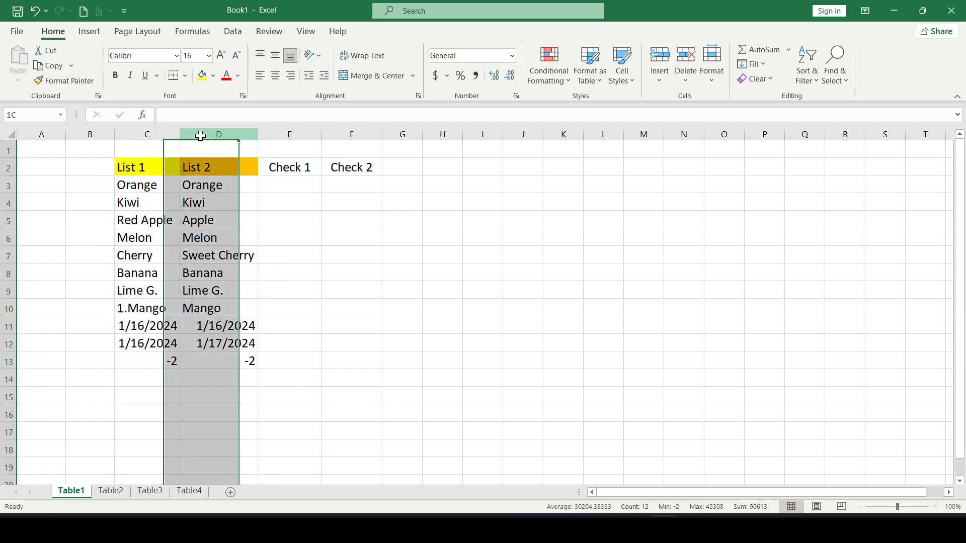
Step: Enter =C3=D3 in E3 and fill it down to E13
{"action": "left_click", "coordinate": [289, 184]}
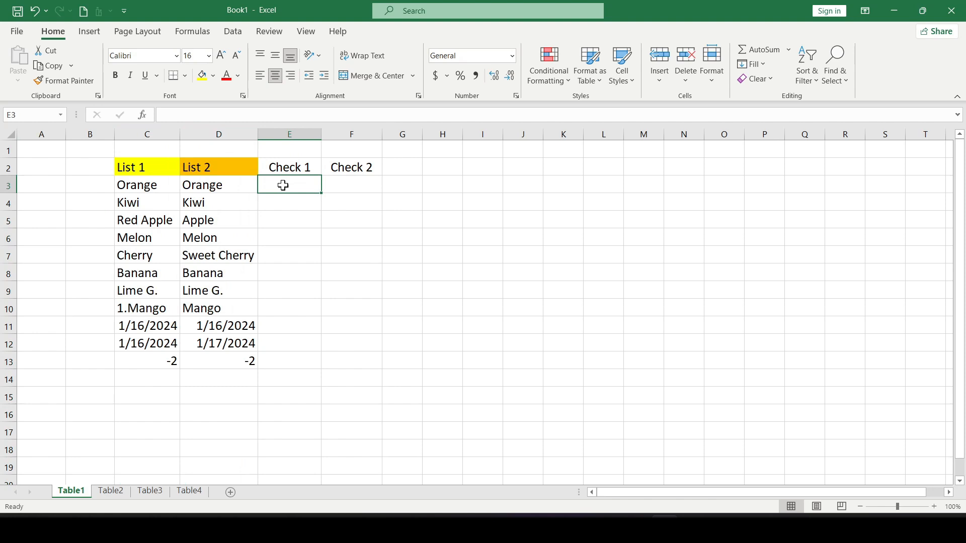
{"action": "type", "text": "="}
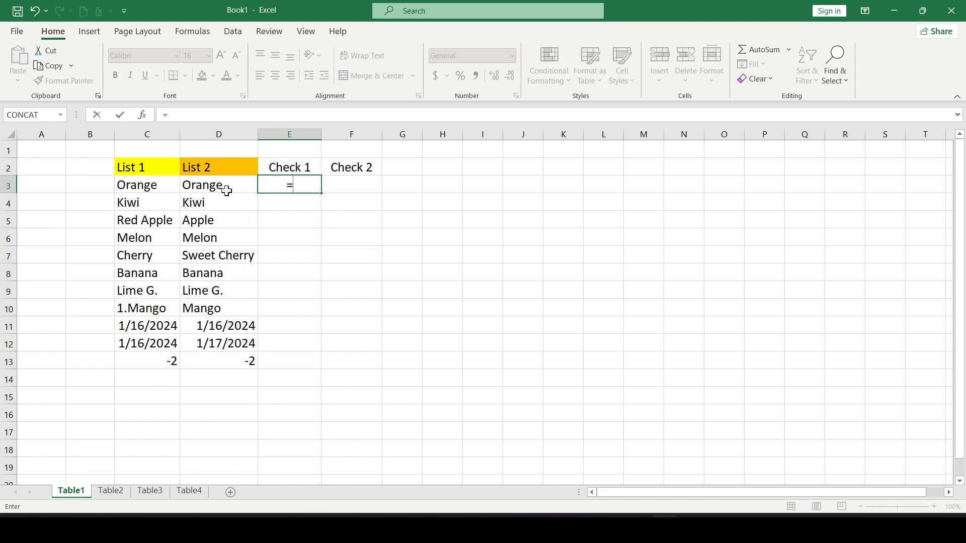
{"action": "left_click", "coordinate": [147, 185]}
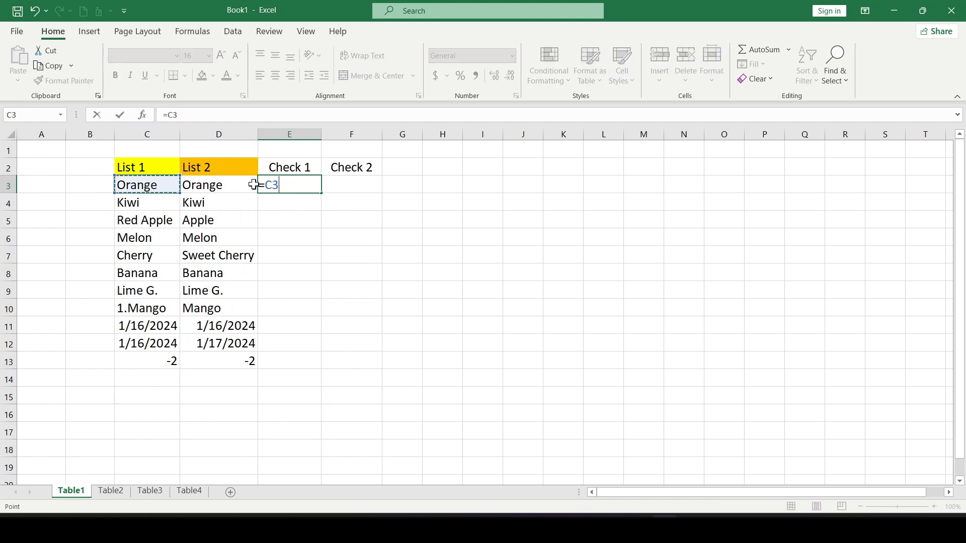
{"action": "type", "text": "="}
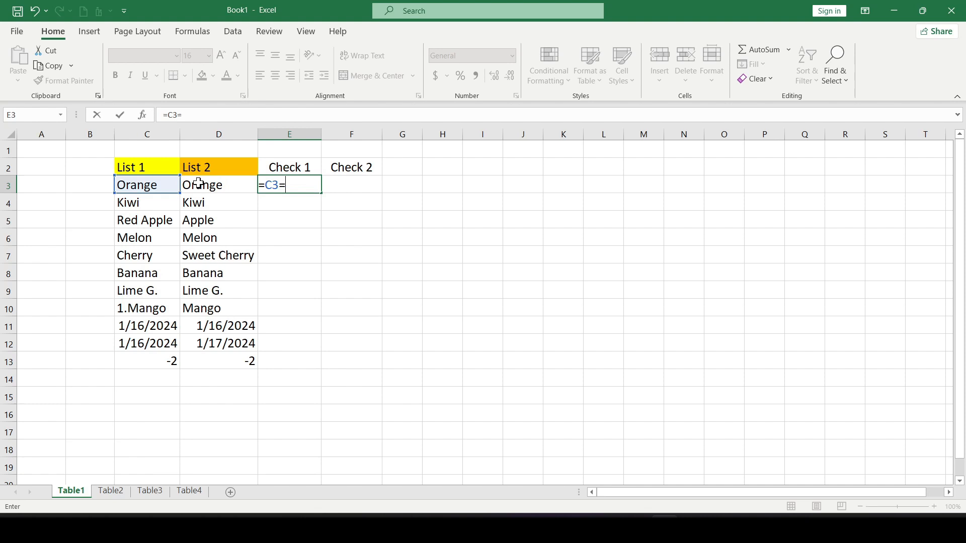
{"action": "left_click", "coordinate": [218, 185]}
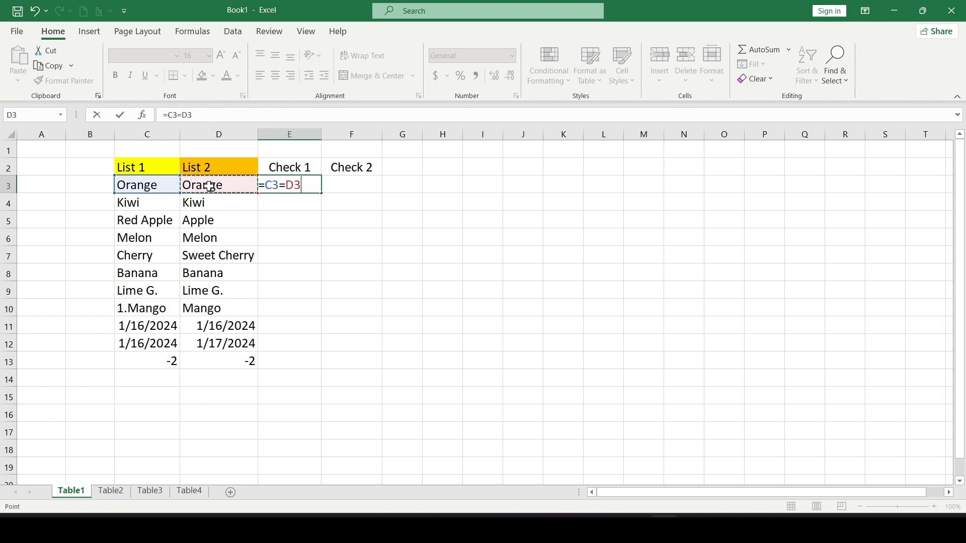
{"action": "key", "text": "Enter"}
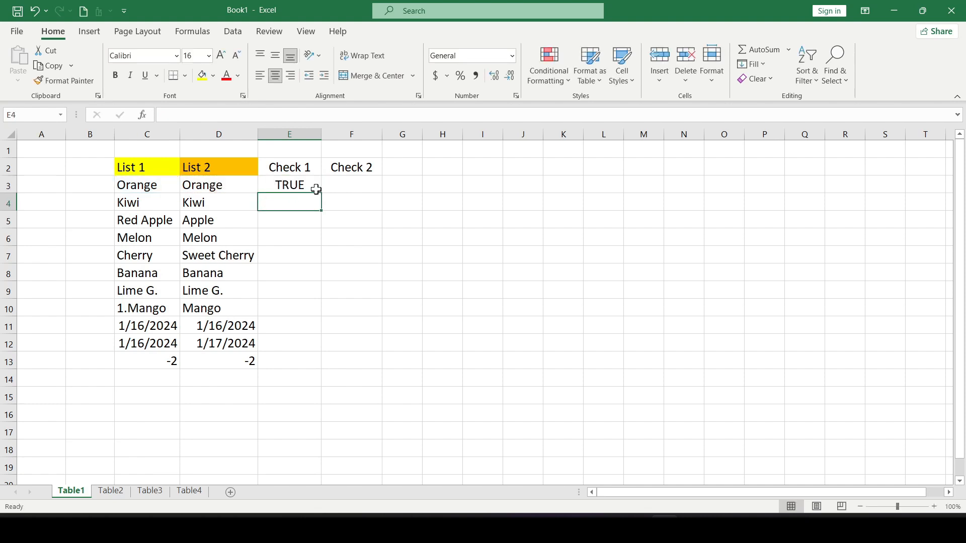
{"action": "left_click", "coordinate": [289, 184]}
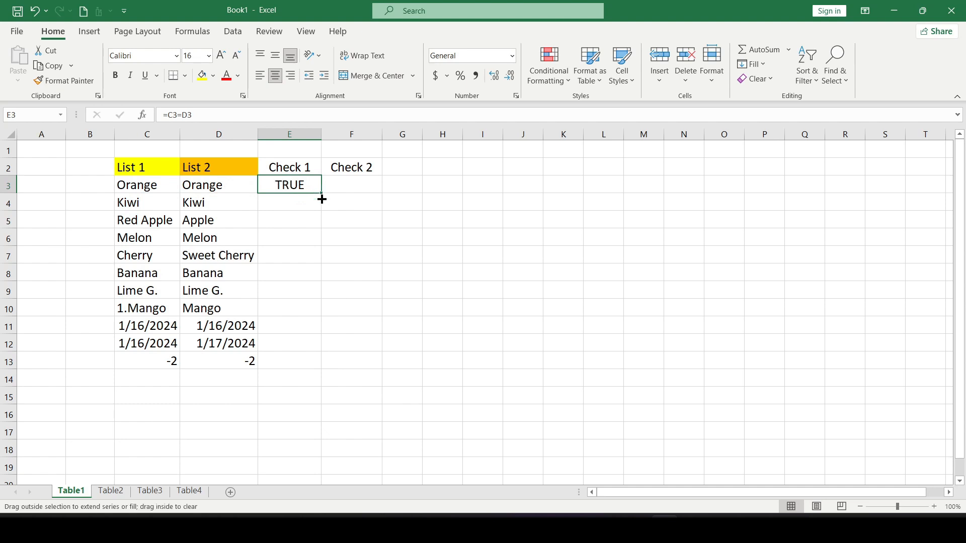
{"action": "left_click_drag", "start_coordinate": [321, 200], "coordinate": [321, 362]}
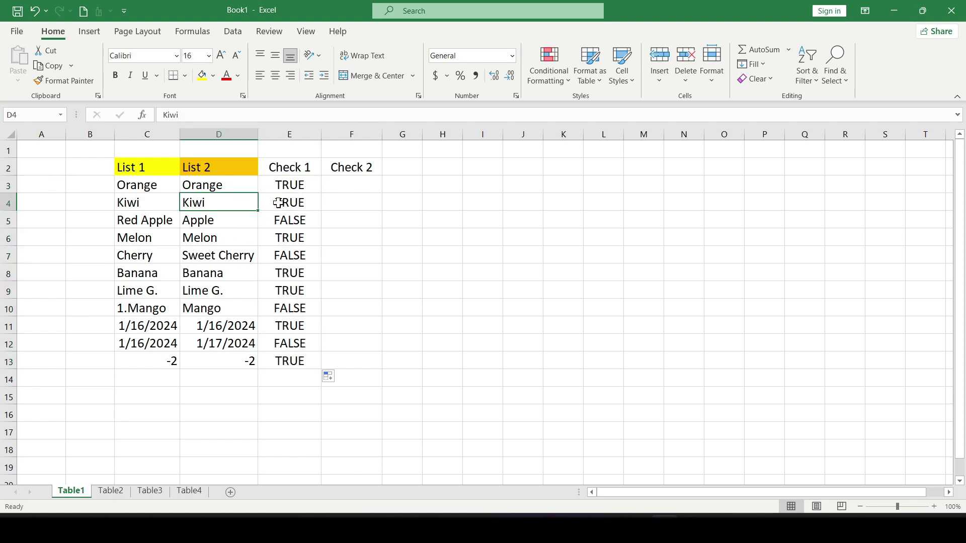
Step: Select the FALSE results in Check 1, including the first and last mismatched rows
{"action": "left_click", "coordinate": [146, 203]}
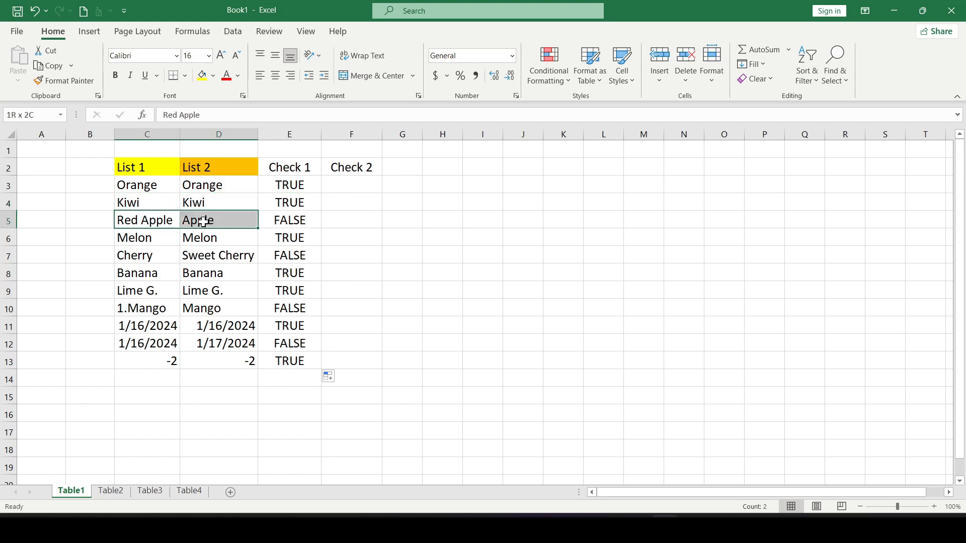
{"action": "left_click", "coordinate": [289, 220]}
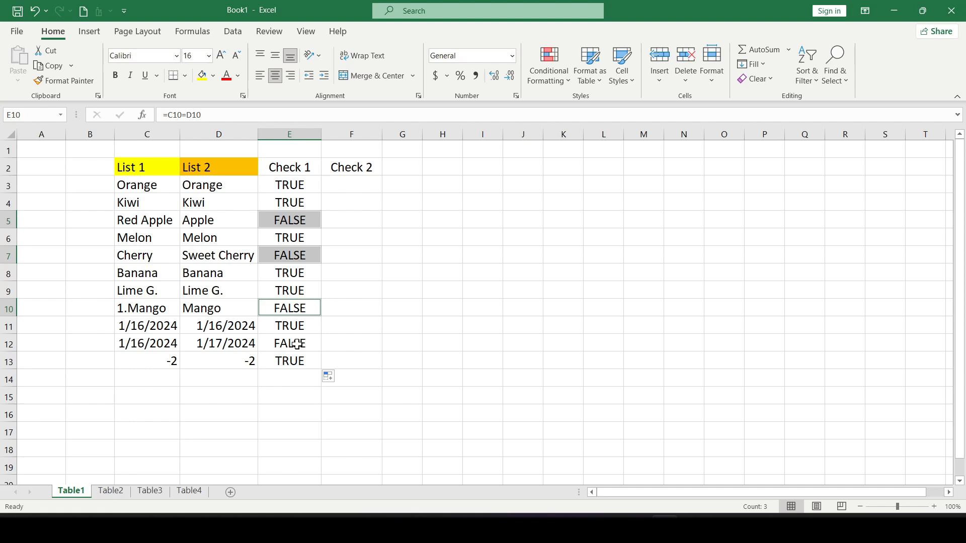
{"action": "left_click", "coordinate": [288, 343]}
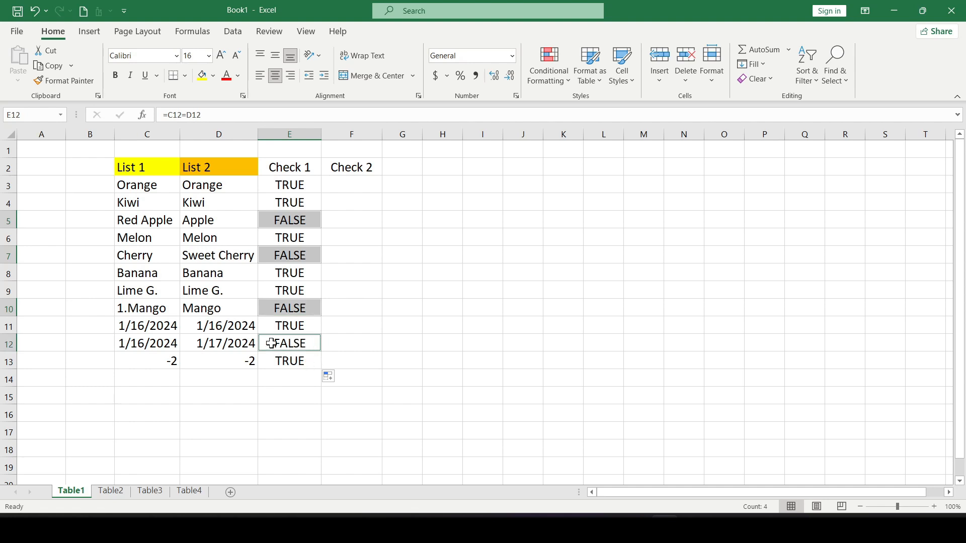
Step: Enter =IF(C3=D3,"YES","No") in F3 and fill it down to F13
{"action": "left_click", "coordinate": [351, 254]}
{"action": "type", "text": "="}
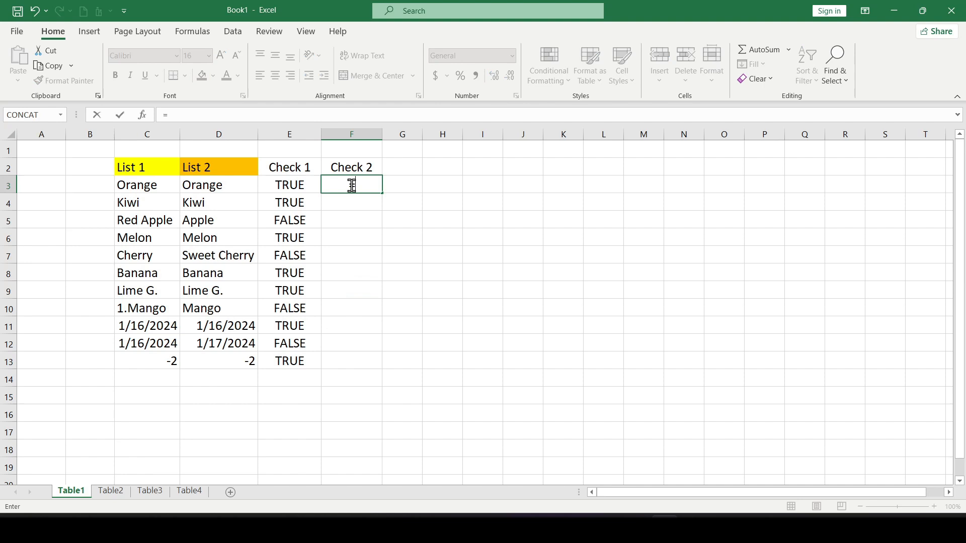
{"action": "type", "text": "if"}
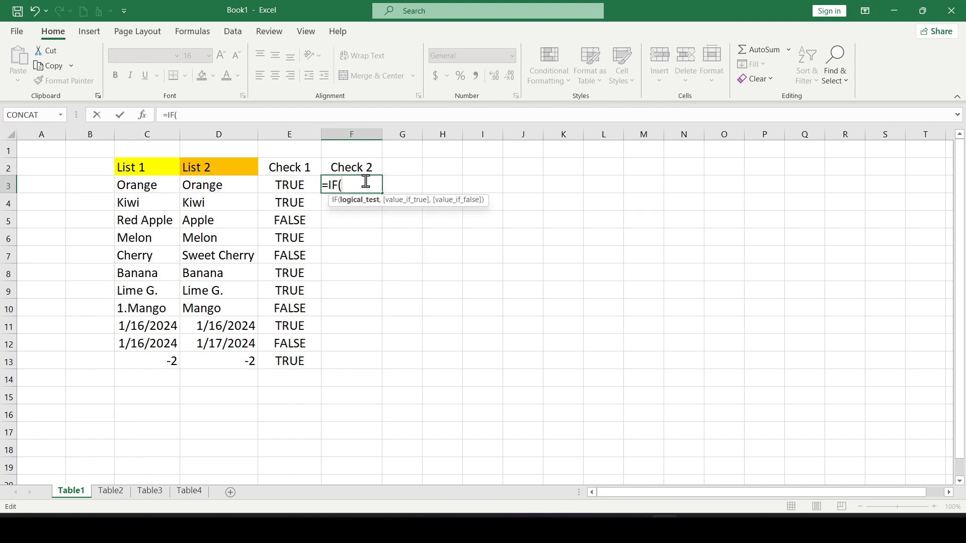
{"action": "mouse_move", "coordinate": [185, 268]}
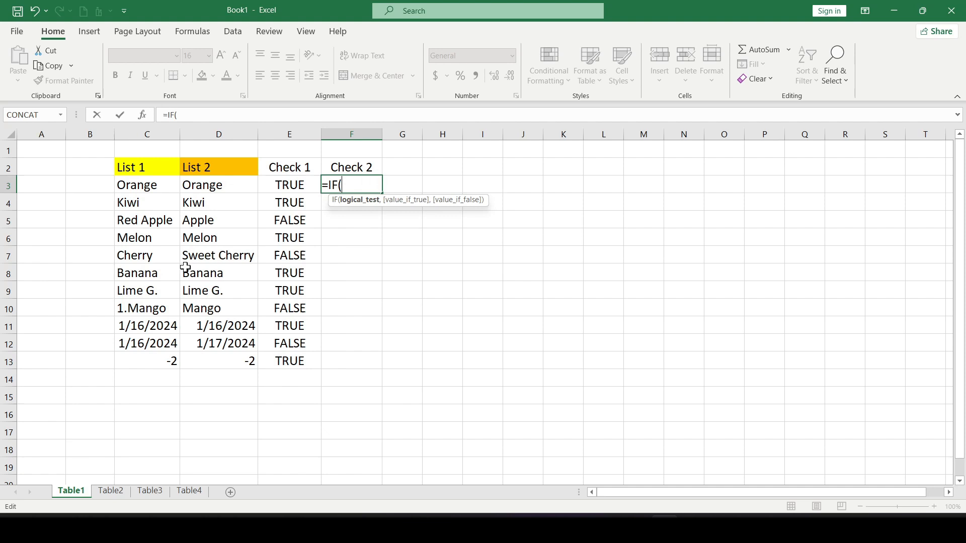
{"action": "mouse_move", "coordinate": [297, 184]}
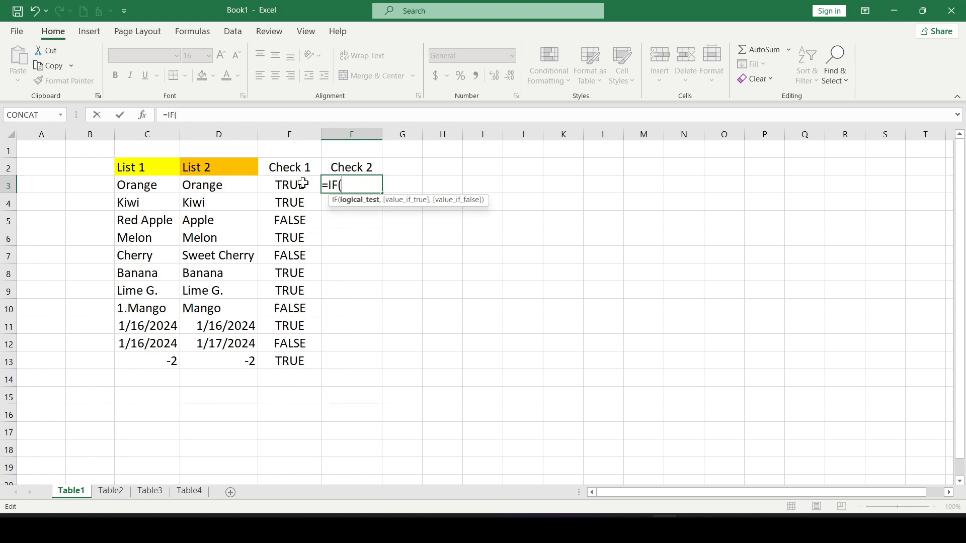
{"action": "mouse_move", "coordinate": [158, 186]}
{"action": "type", "text": "C3="}
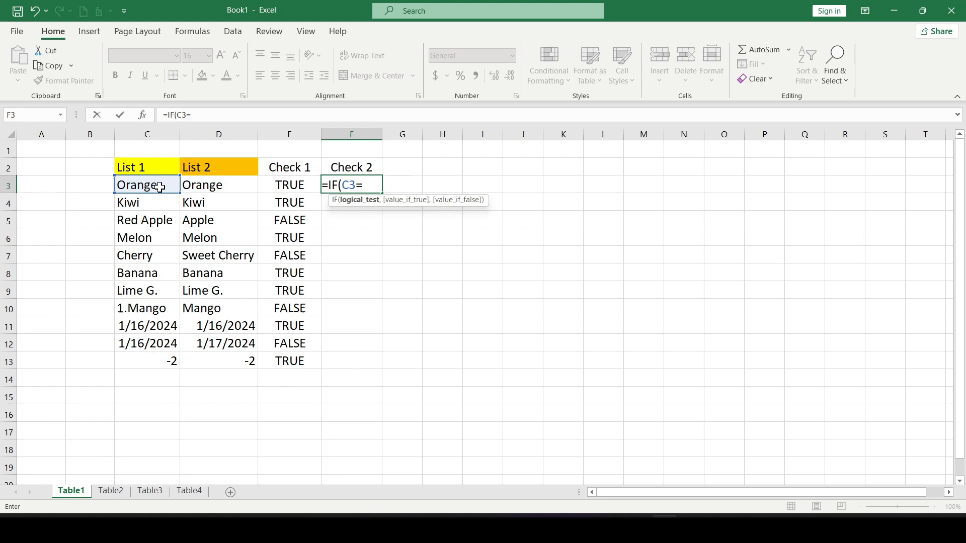
{"action": "left_click", "coordinate": [218, 185]}
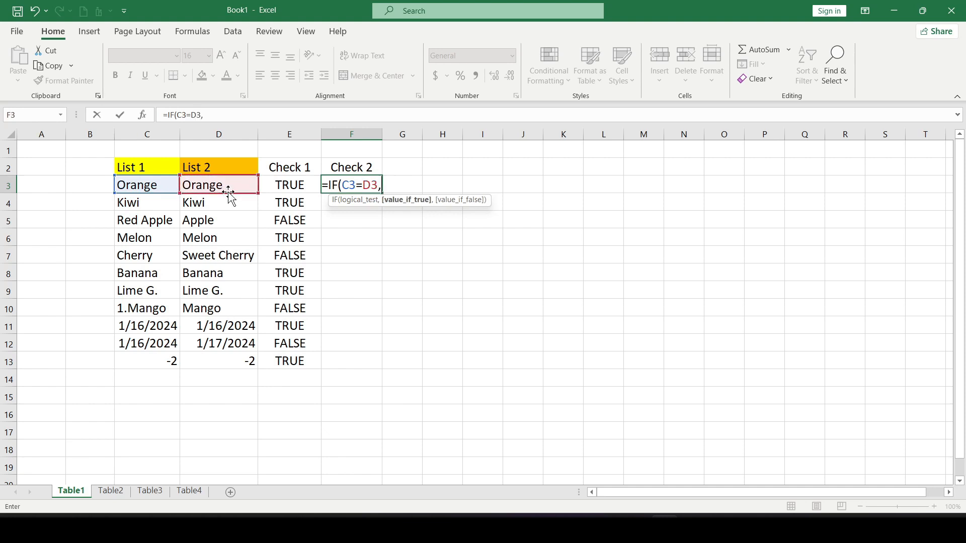
{"action": "type", "text": "\""}
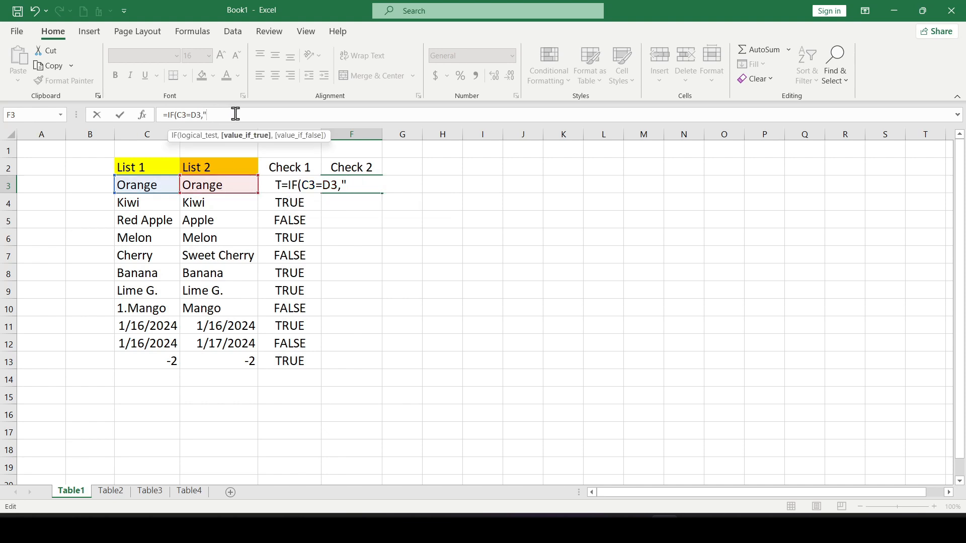
{"action": "type", "text": "Y"}
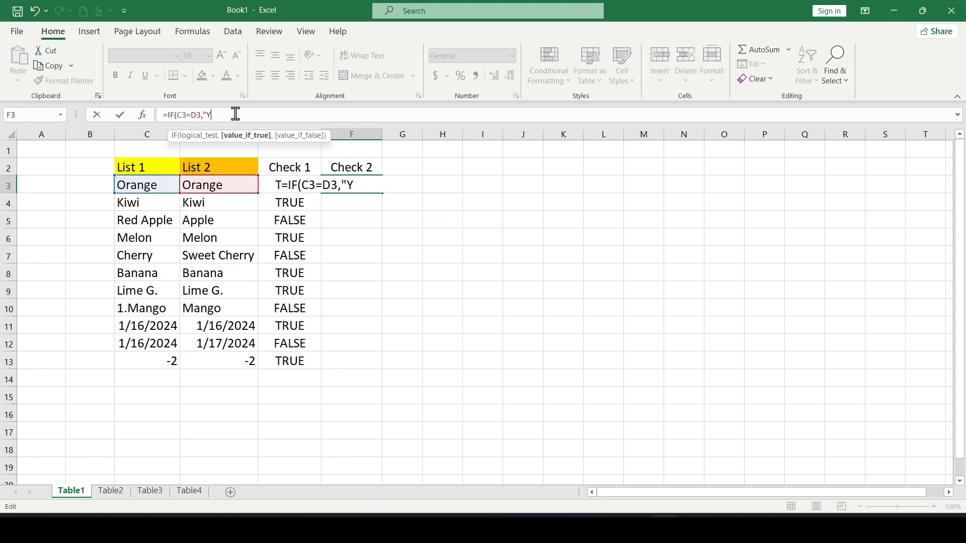
{"action": "type", "text": "ES"}
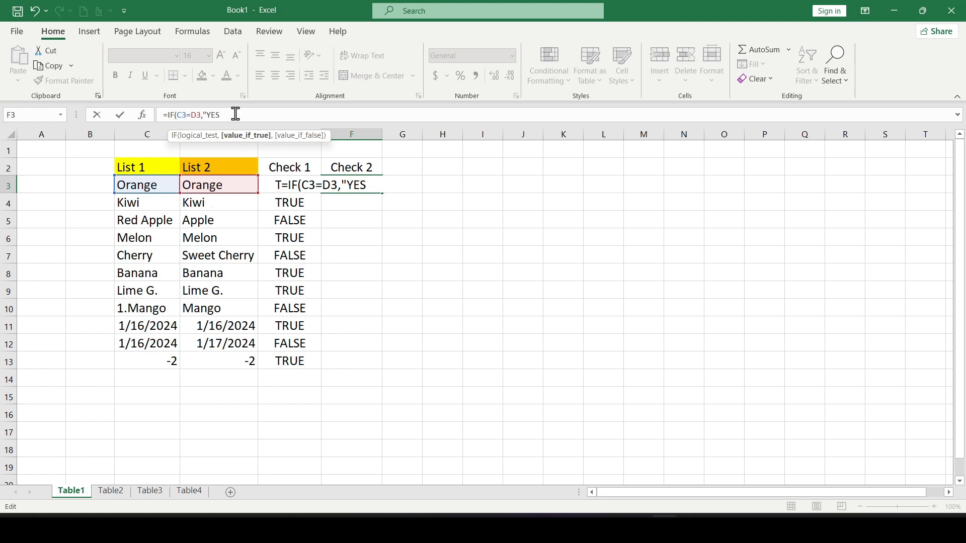
{"action": "type", "text": ","}
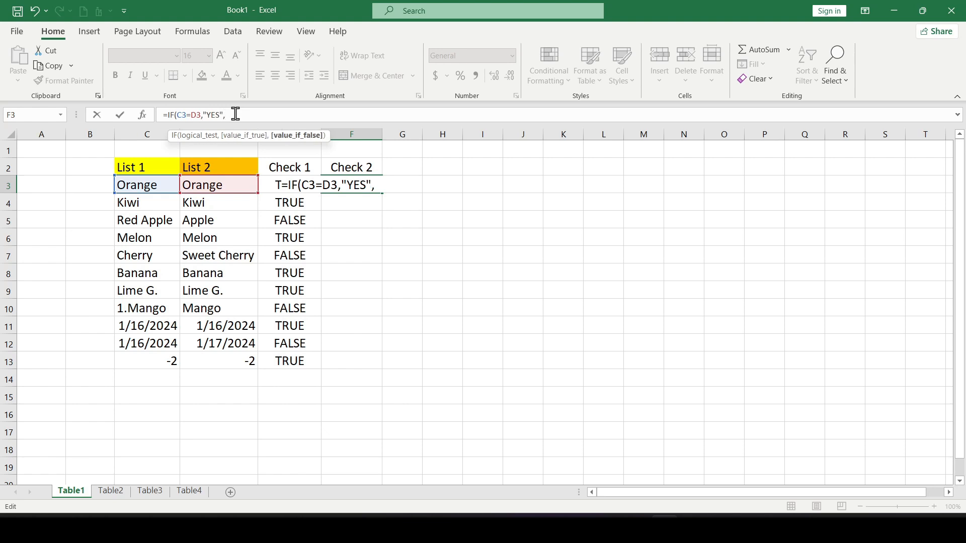
{"action": "type", "text": "\"No\")"}
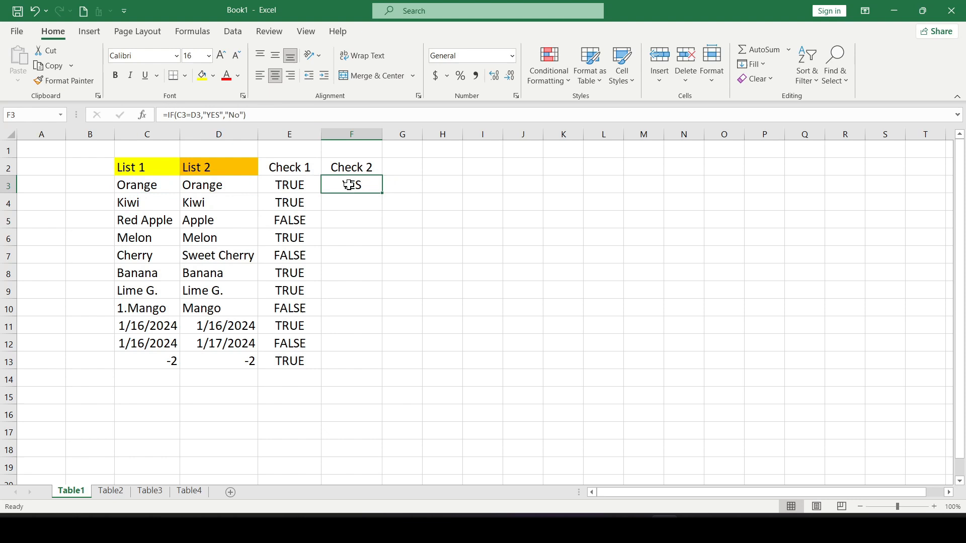
{"action": "left_click_drag", "start_coordinate": [351, 184], "coordinate": [352, 360]}
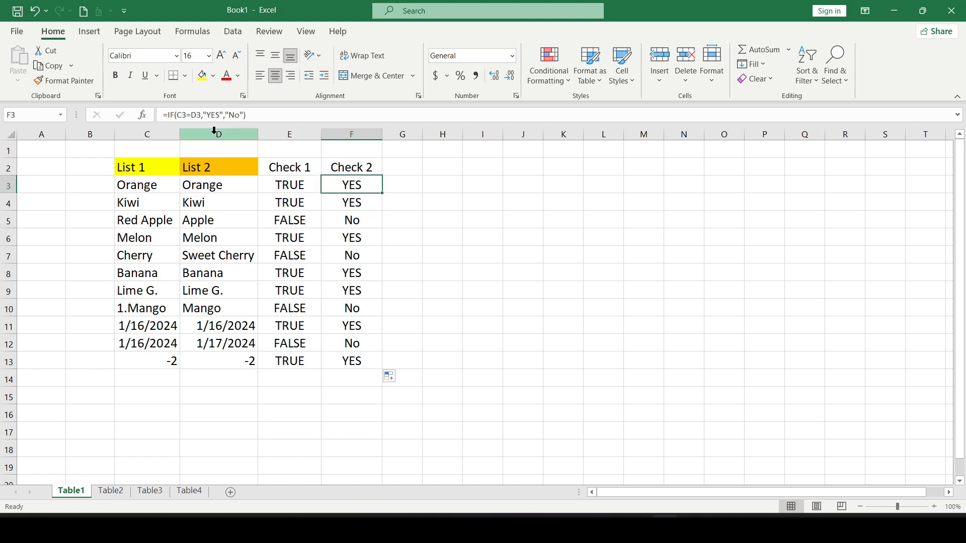
Step: Replace "YES" with "" in the Check 2 IF formula so matching rows stay blank
{"action": "double_click", "coordinate": [351, 184]}
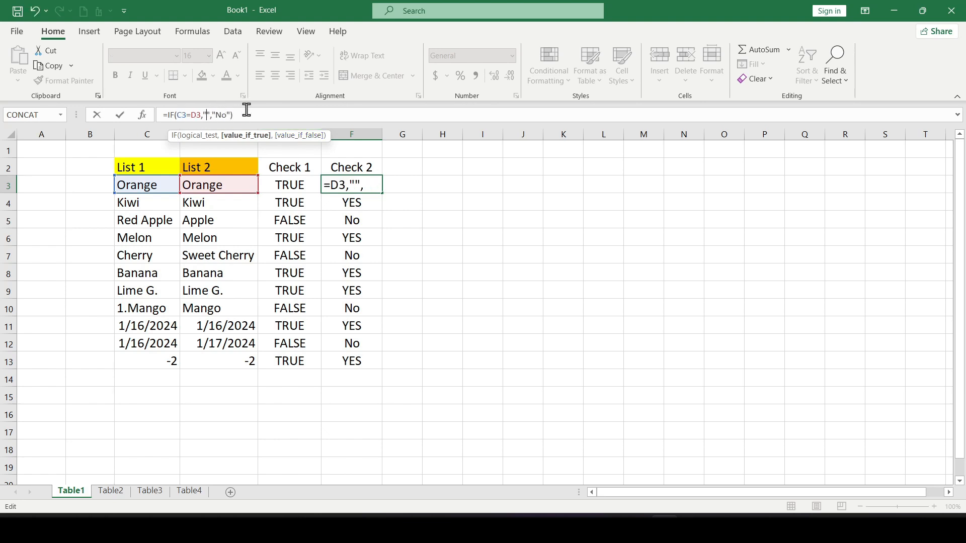
{"action": "key", "text": "Enter"}
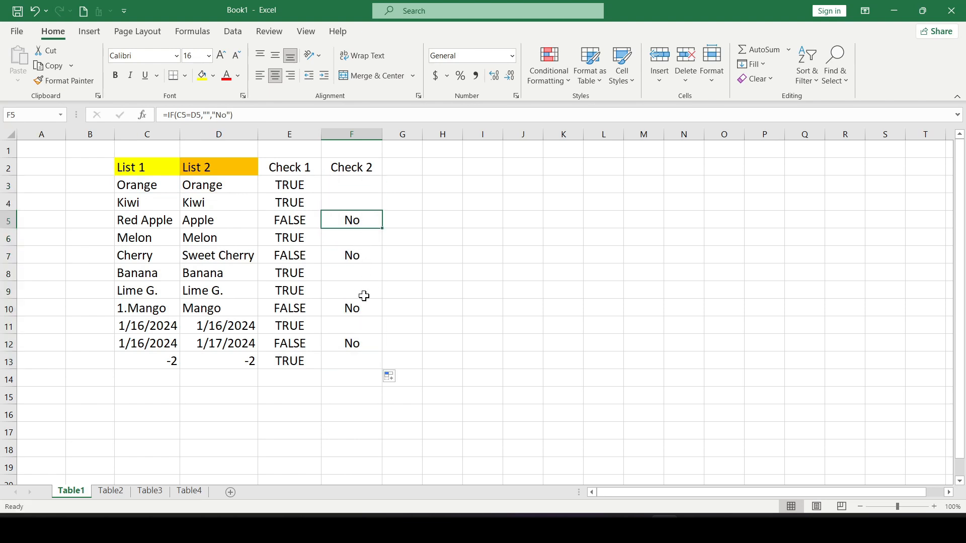
{"action": "left_click", "coordinate": [351, 361]}
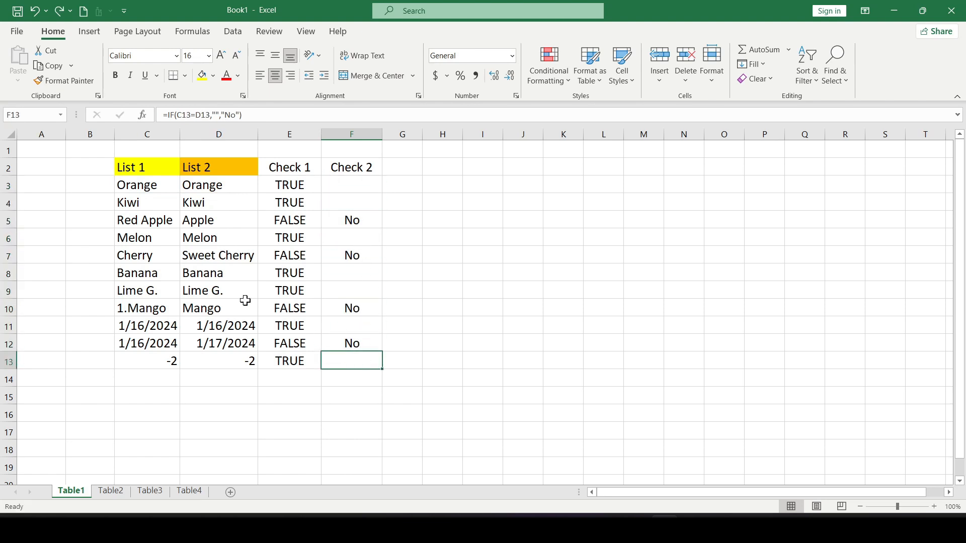
{"action": "left_click", "coordinate": [219, 220]}
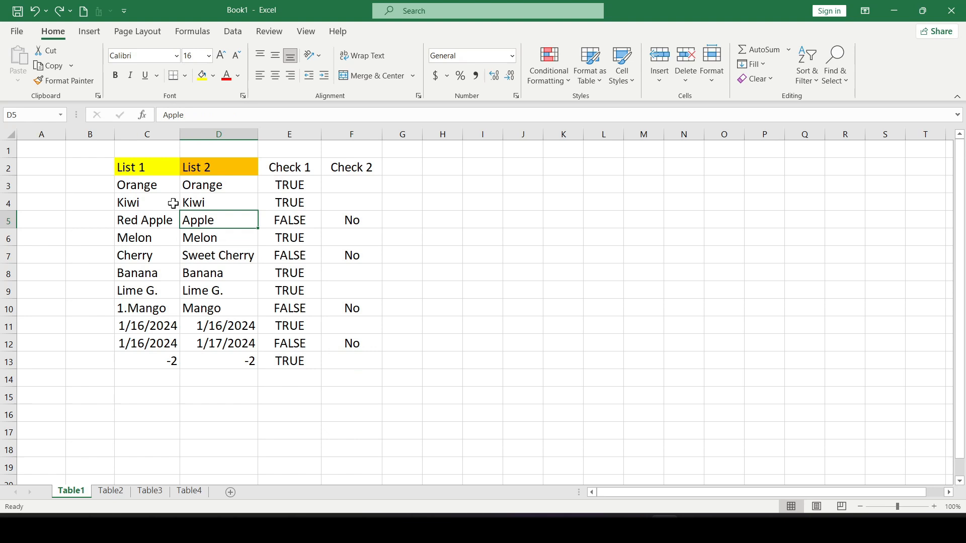
{"action": "mouse_move", "coordinate": [226, 203]}
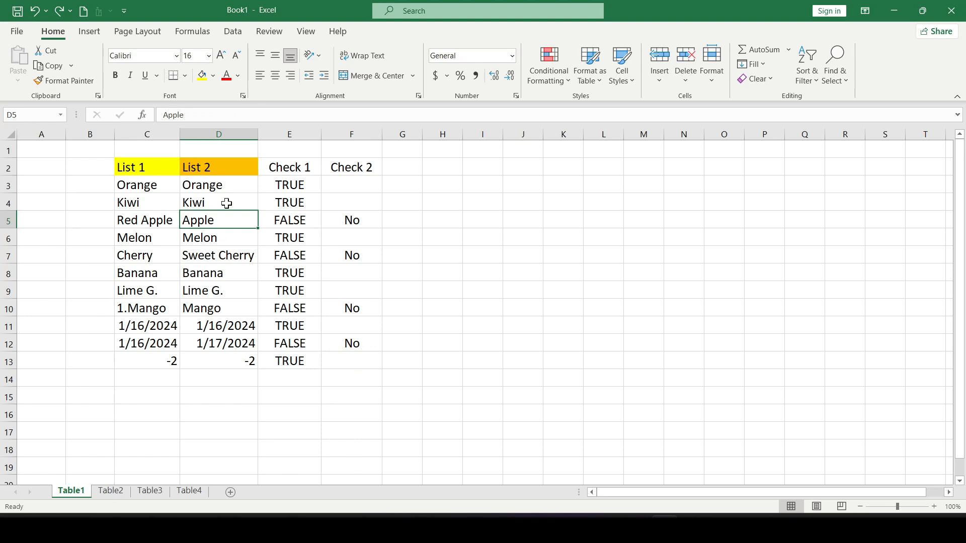
Step: Highlight duplicate values in C3:D13 with light red fill and dark red text
{"action": "left_click", "coordinate": [218, 202]}
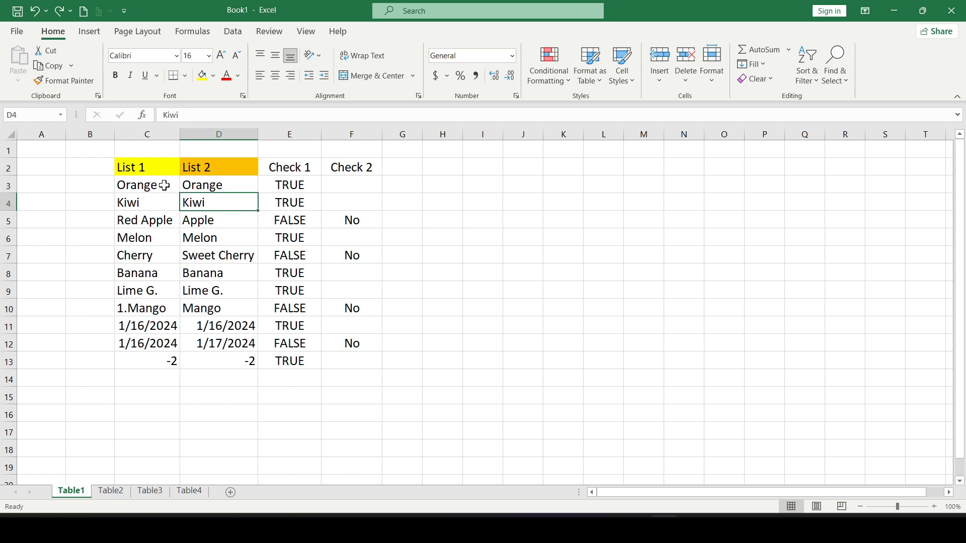
{"action": "left_click_drag", "start_coordinate": [147, 184], "coordinate": [218, 361]}
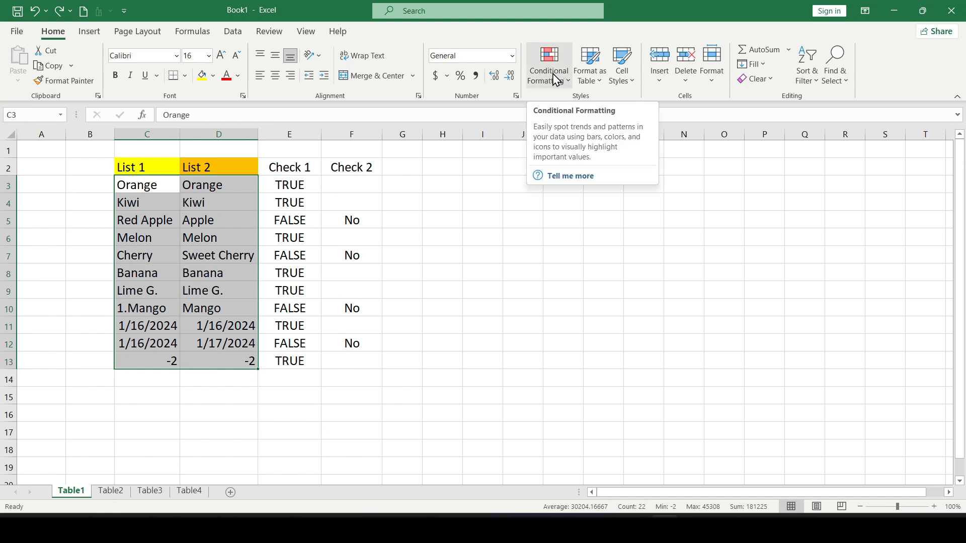
{"action": "mouse_move", "coordinate": [587, 102]}
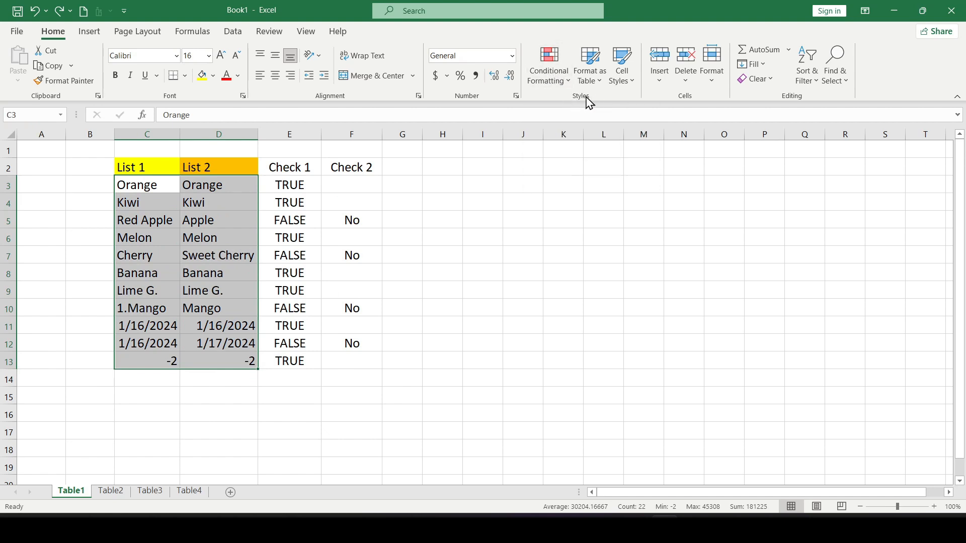
{"action": "left_click", "coordinate": [548, 65]}
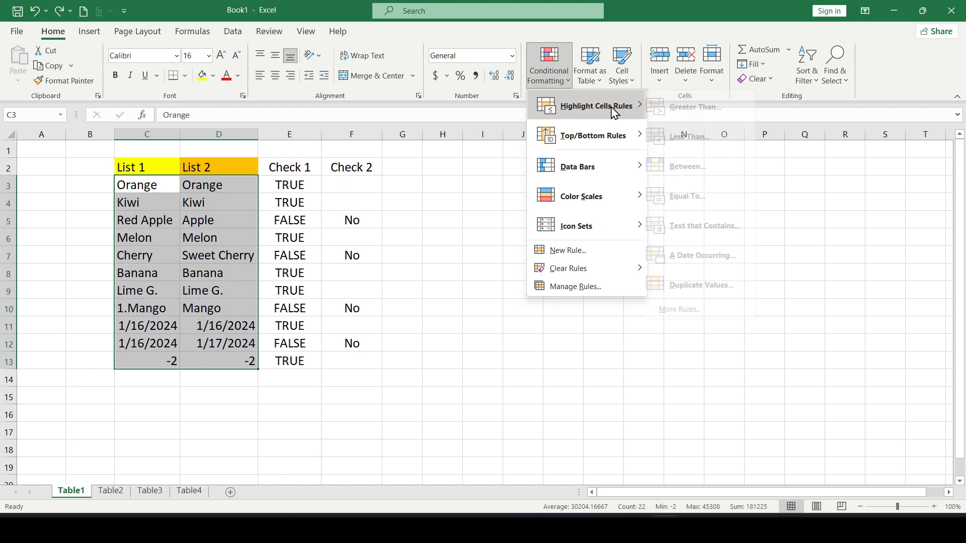
{"action": "mouse_move", "coordinate": [572, 105]}
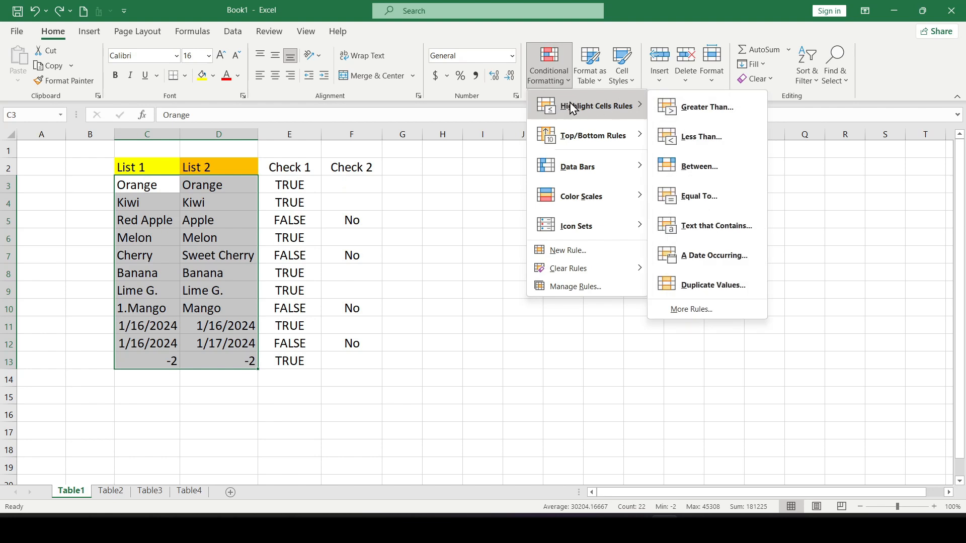
{"action": "mouse_move", "coordinate": [702, 237]}
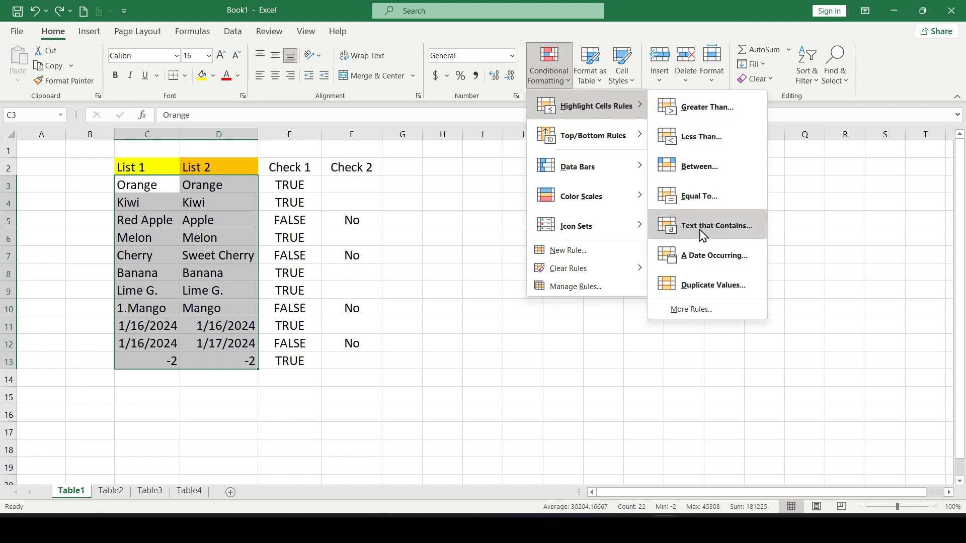
{"action": "mouse_move", "coordinate": [710, 289]}
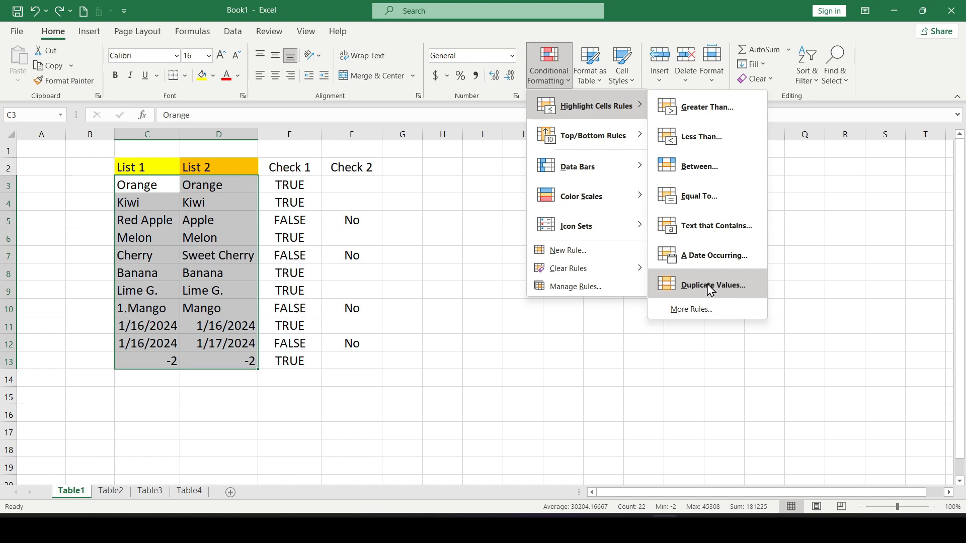
{"action": "mouse_move", "coordinate": [713, 291]}
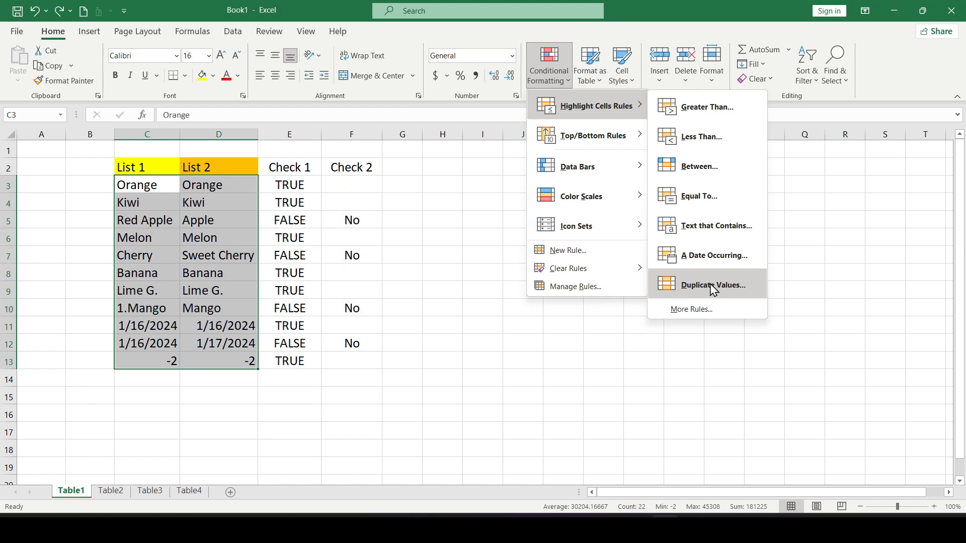
{"action": "left_click", "coordinate": [713, 285]}
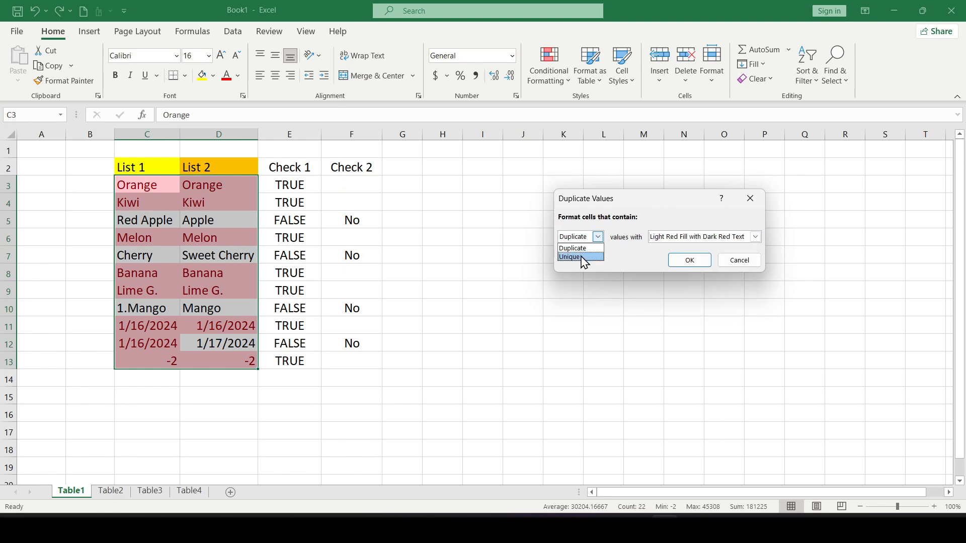
{"action": "left_click", "coordinate": [572, 248]}
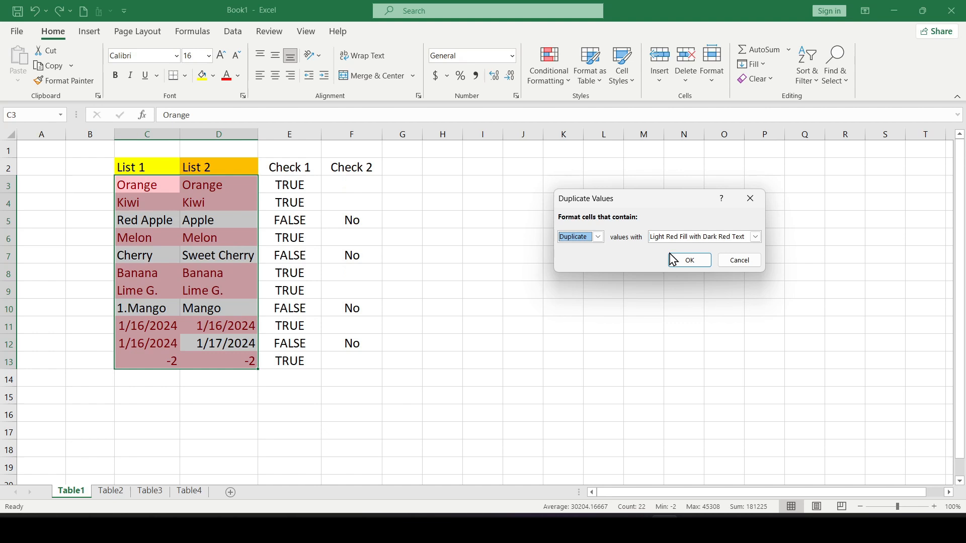
{"action": "left_click", "coordinate": [689, 260]}
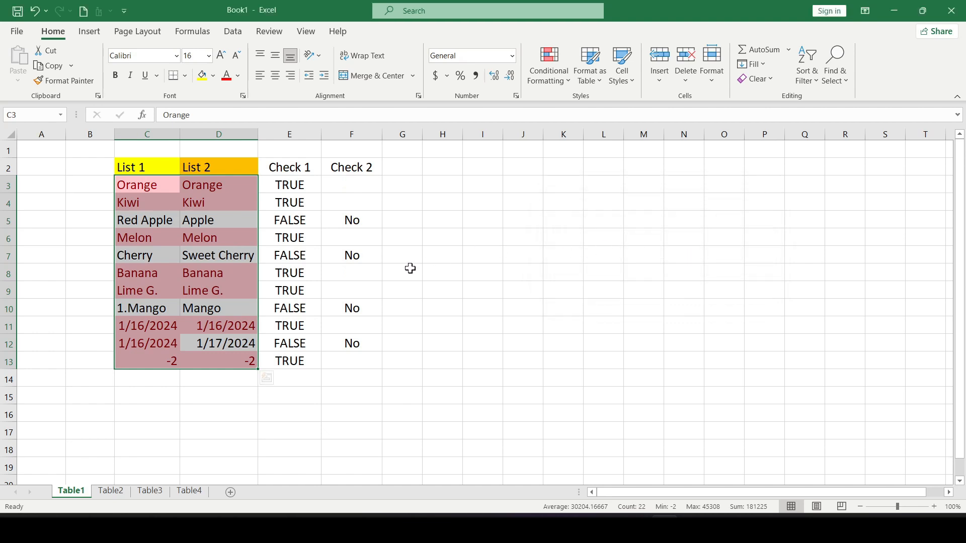
{"action": "left_click", "coordinate": [147, 325]}
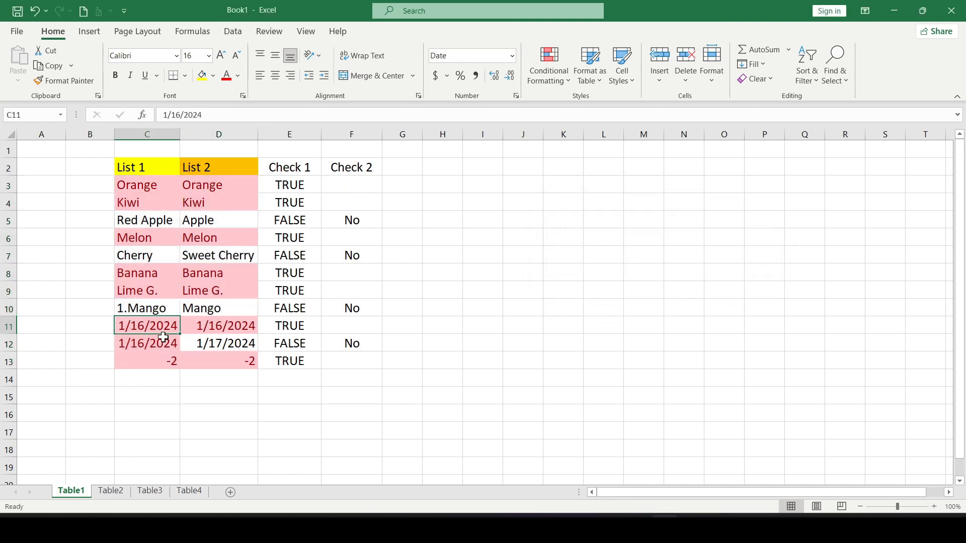
{"action": "left_click", "coordinate": [146, 343]}
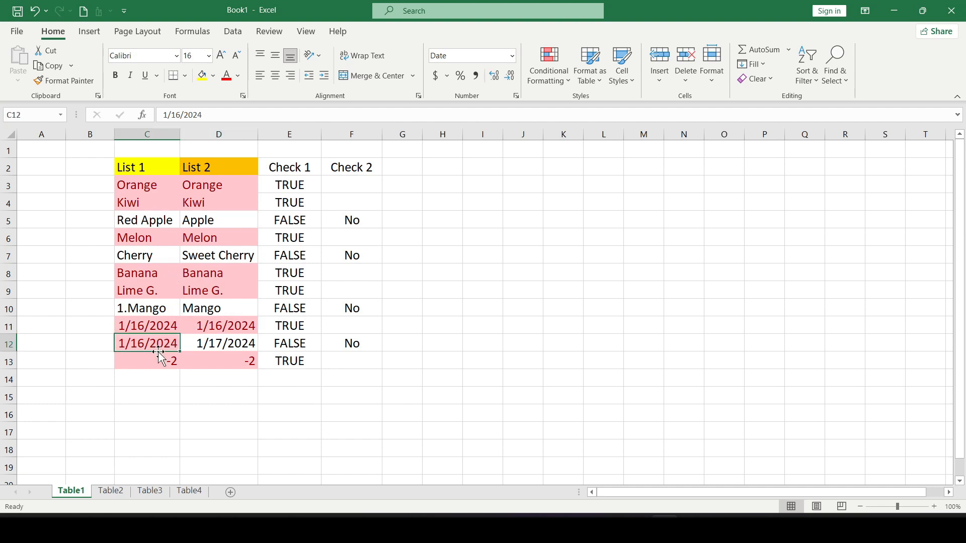
{"action": "left_click", "coordinate": [352, 361]}
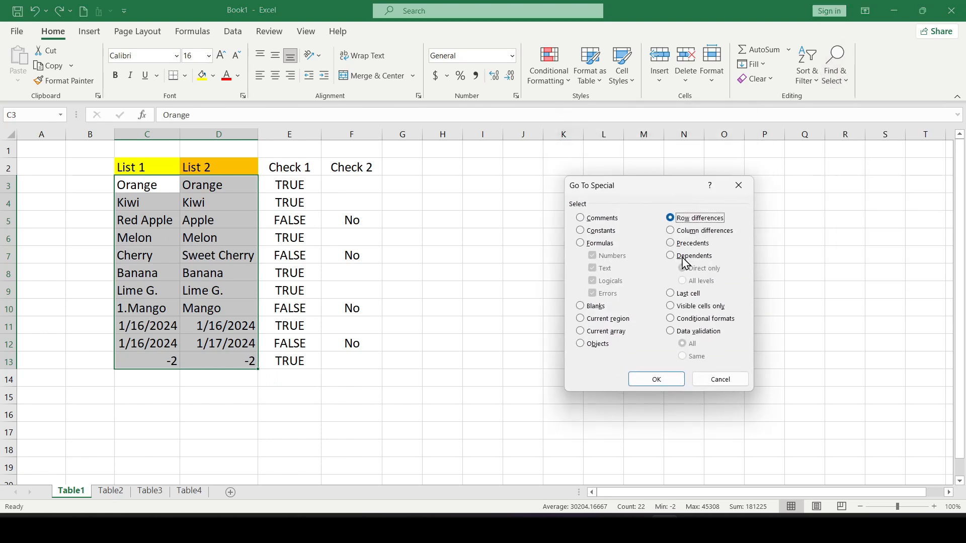
Step: Select row differences in the lists: Apple, Sweet Cherry, Mango and 1/17/2024
{"action": "left_click", "coordinate": [656, 378]}
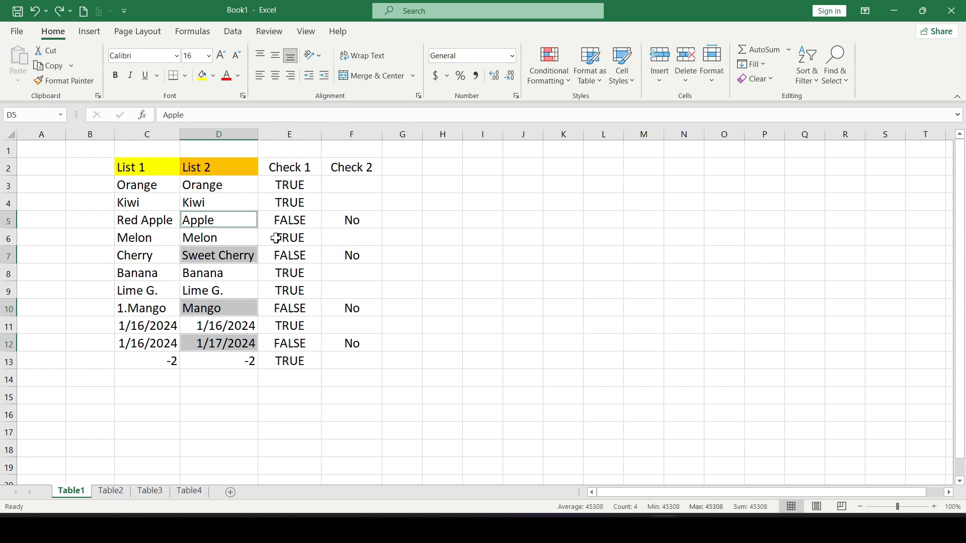
{"action": "mouse_move", "coordinate": [236, 196]}
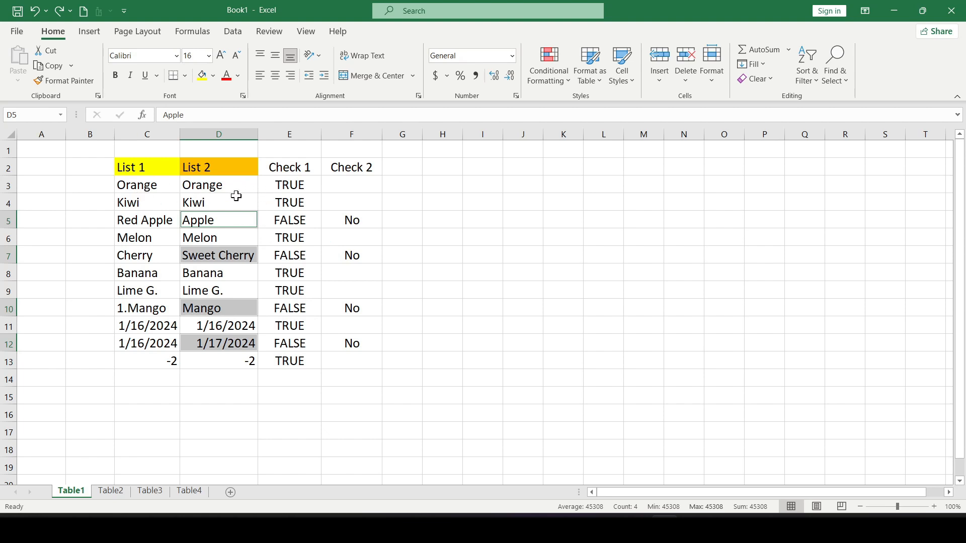
{"action": "mouse_move", "coordinate": [162, 229]}
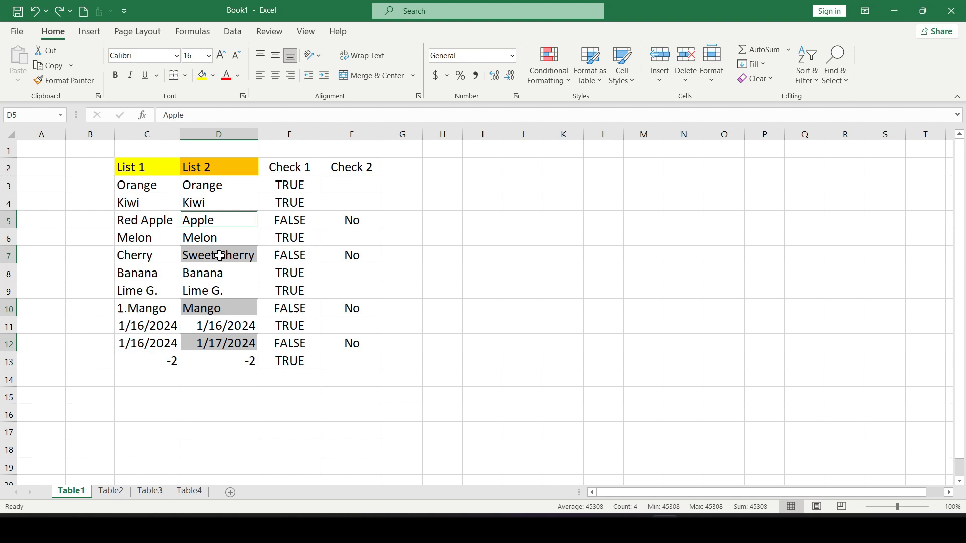
Step: On Table2, enter =IF(AND(B3=C3,B3=D3),"Full match","") in E3, accepting the correction
{"action": "left_click", "coordinate": [110, 491]}
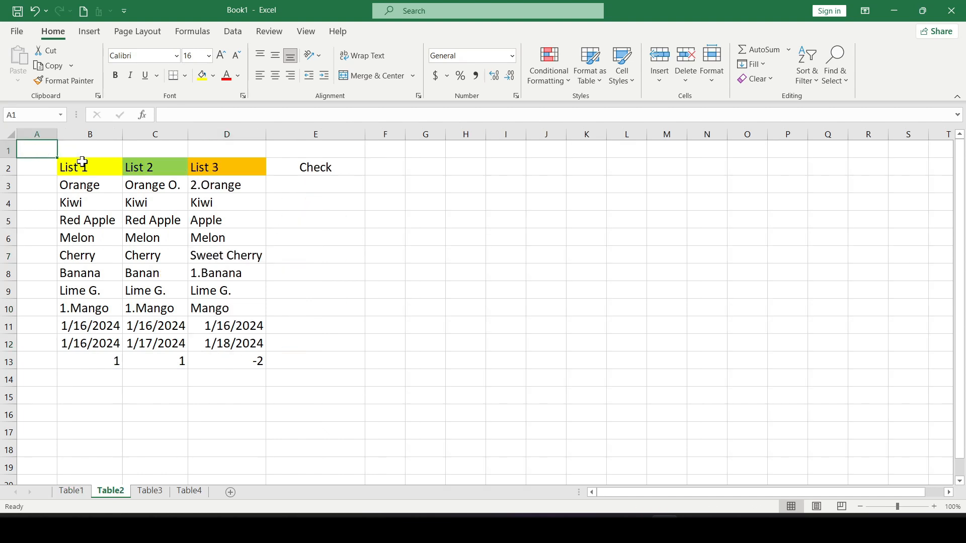
{"action": "left_click", "coordinate": [226, 202]}
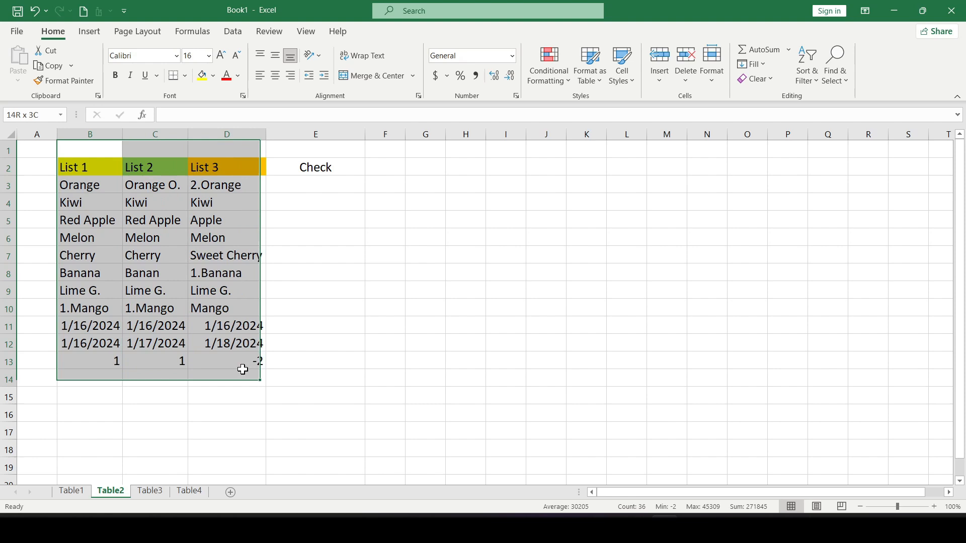
{"action": "left_click", "coordinate": [315, 185]}
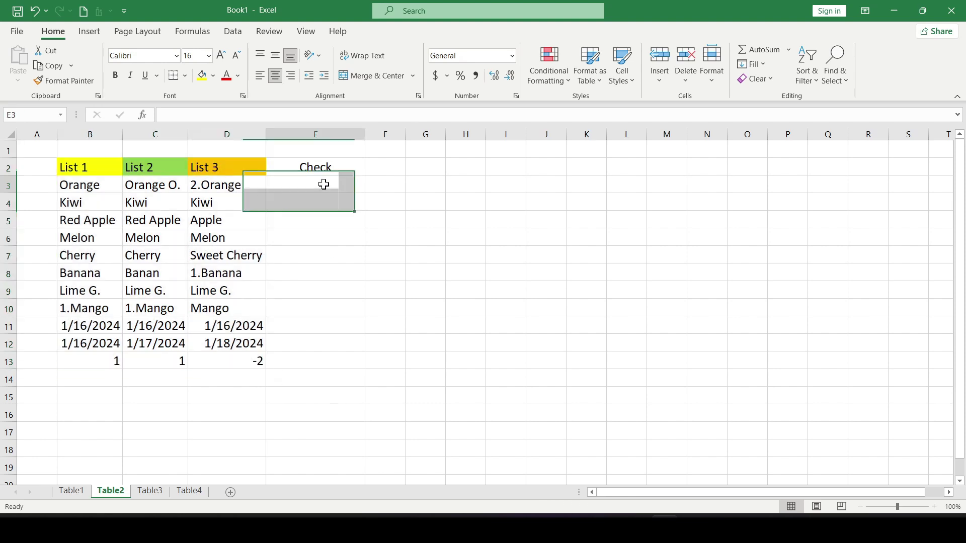
{"action": "type", "text": "="}
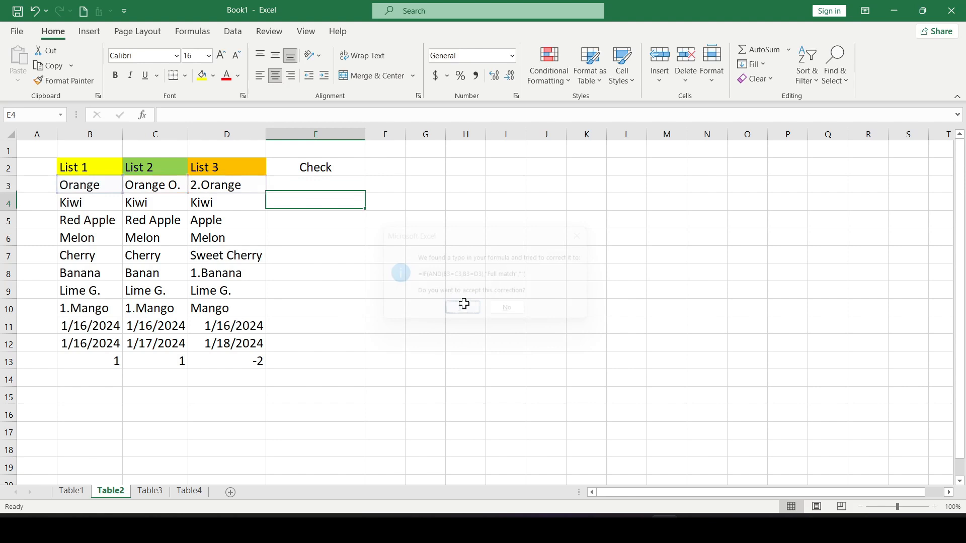
{"action": "left_click", "coordinate": [463, 307]}
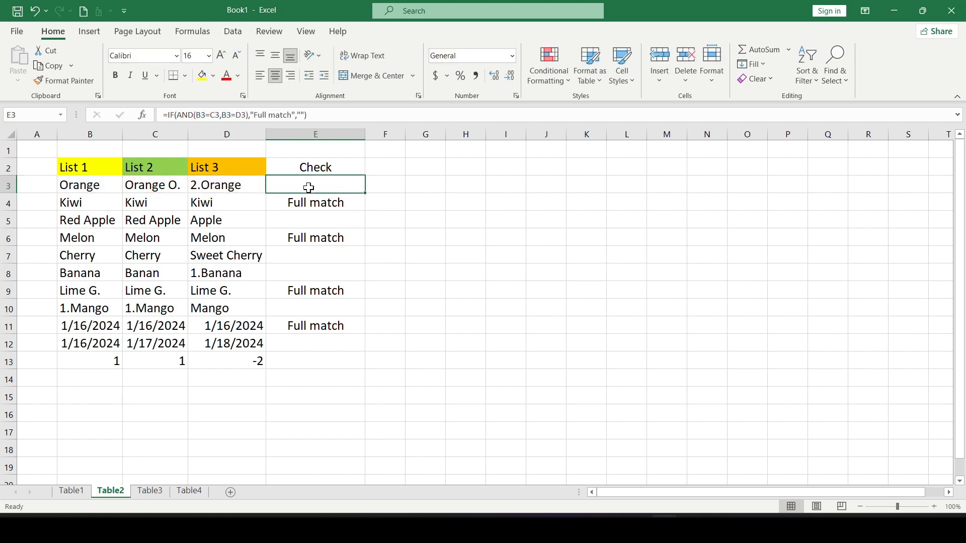
Step: Change the Check formula to IF/OR returning "match" and fill it down
{"action": "left_click", "coordinate": [315, 220]}
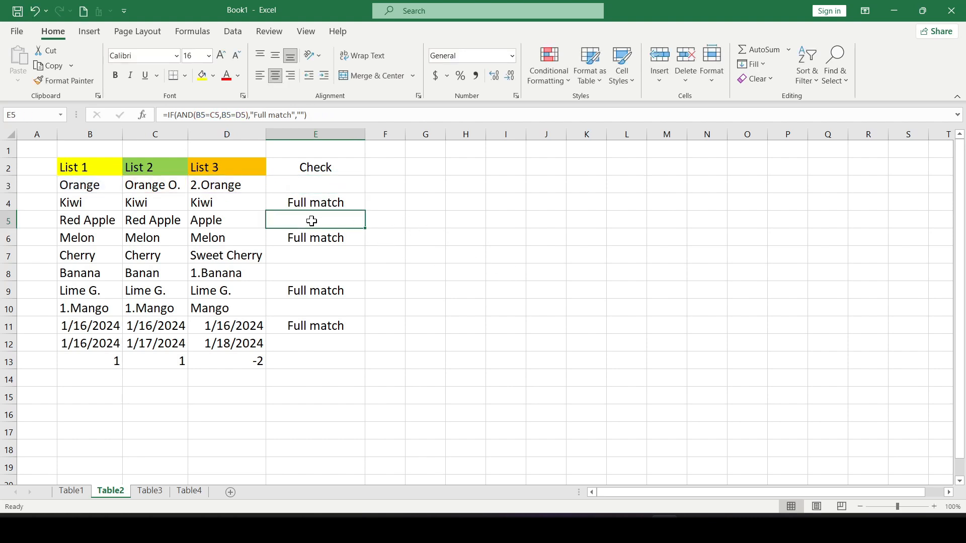
{"action": "left_click", "coordinate": [227, 325]}
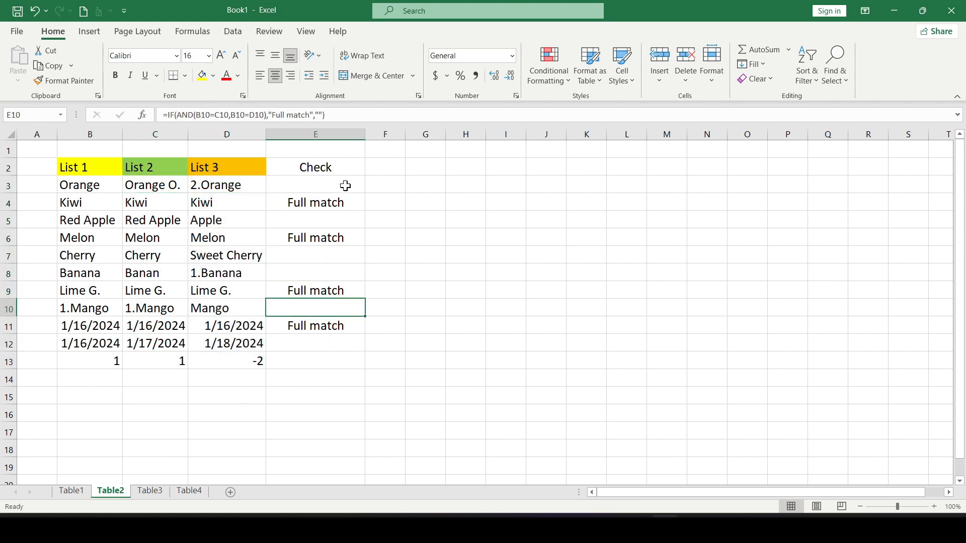
{"action": "left_click", "coordinate": [315, 185]}
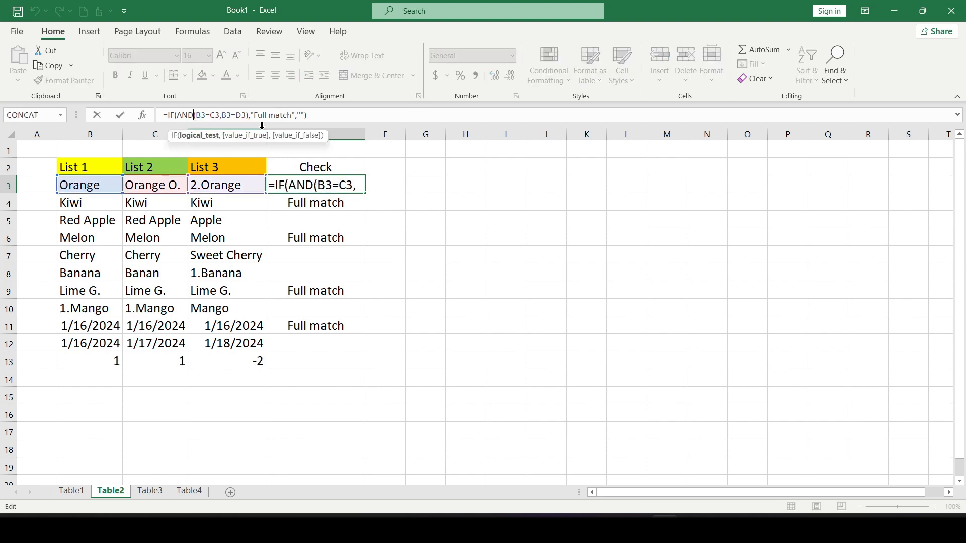
{"action": "type", "text": "Or"}
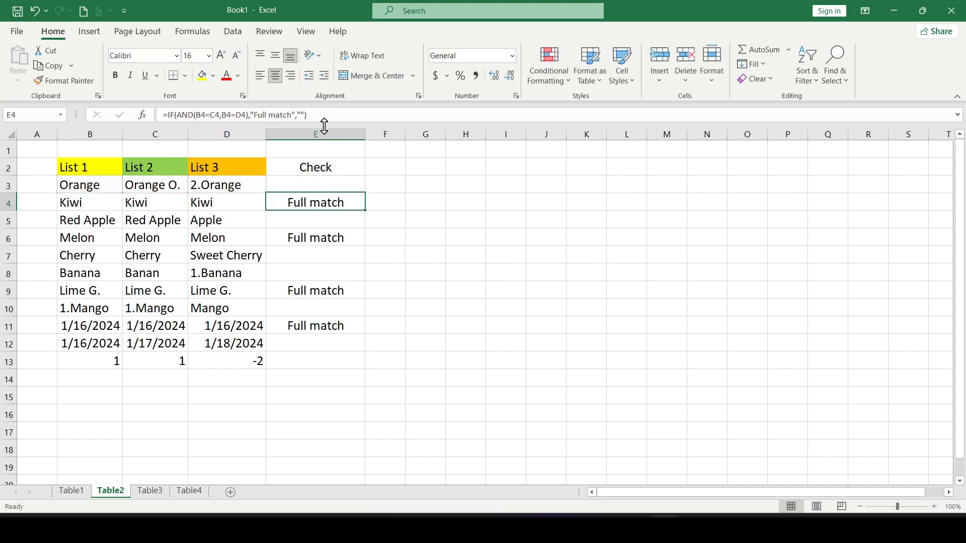
{"action": "left_click", "coordinate": [315, 185]}
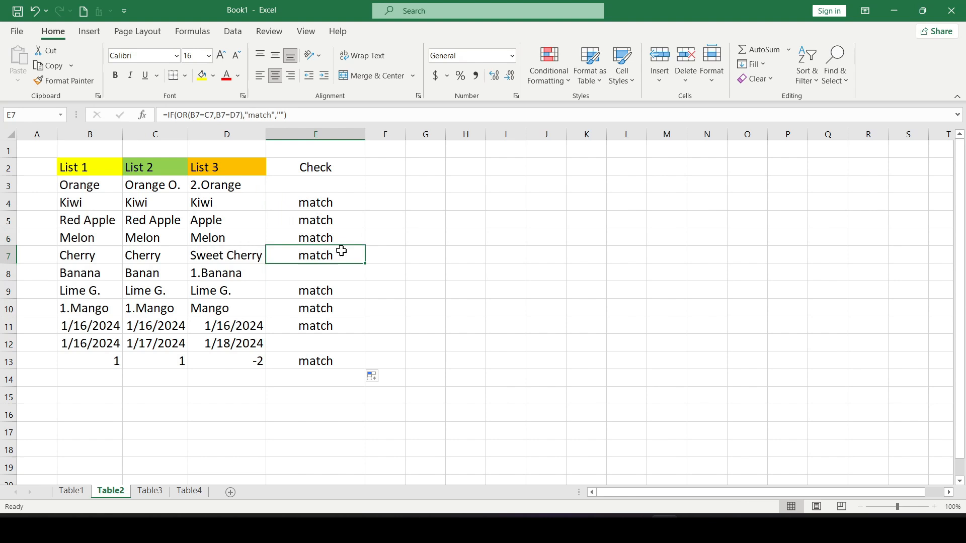
{"action": "mouse_move", "coordinate": [342, 259]}
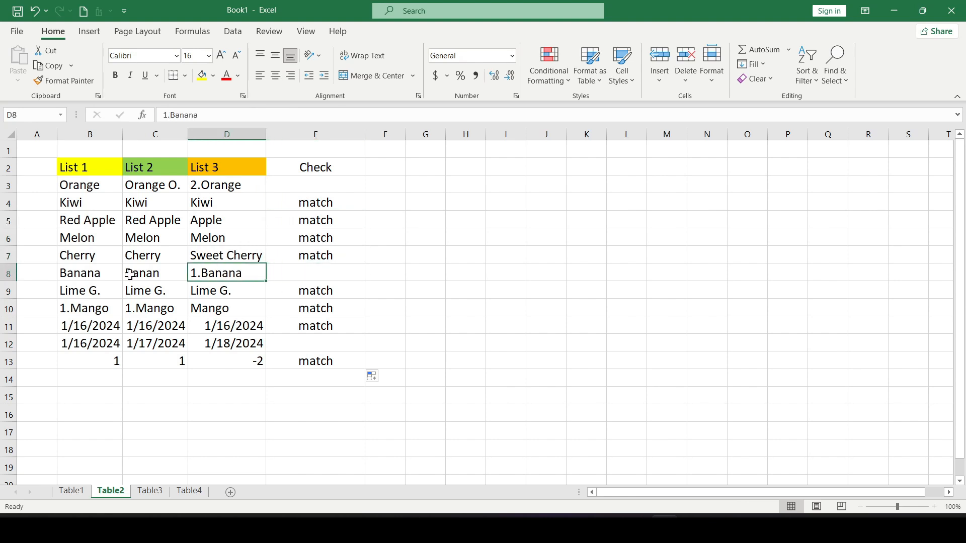
{"action": "left_click", "coordinate": [149, 491]}
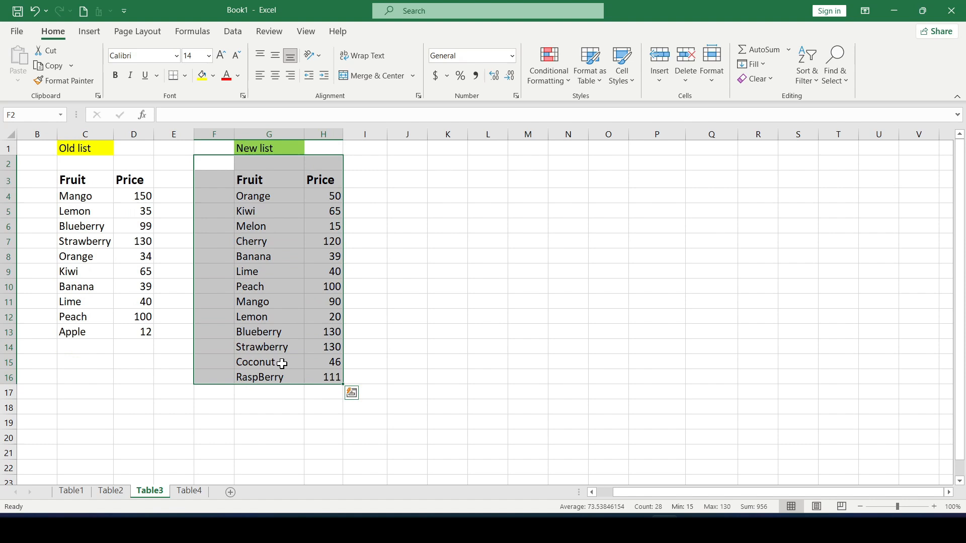
{"action": "left_click", "coordinate": [85, 196]}
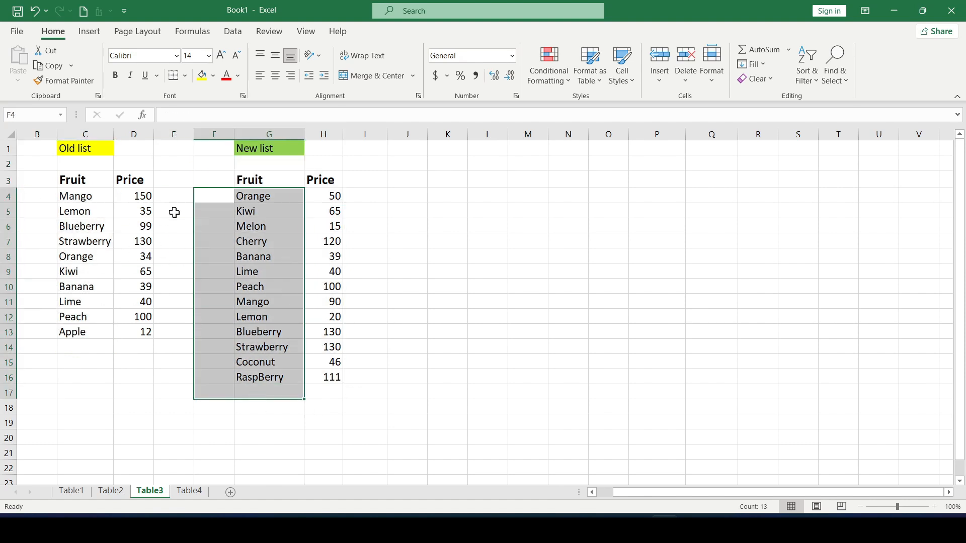
{"action": "left_click", "coordinate": [323, 241]}
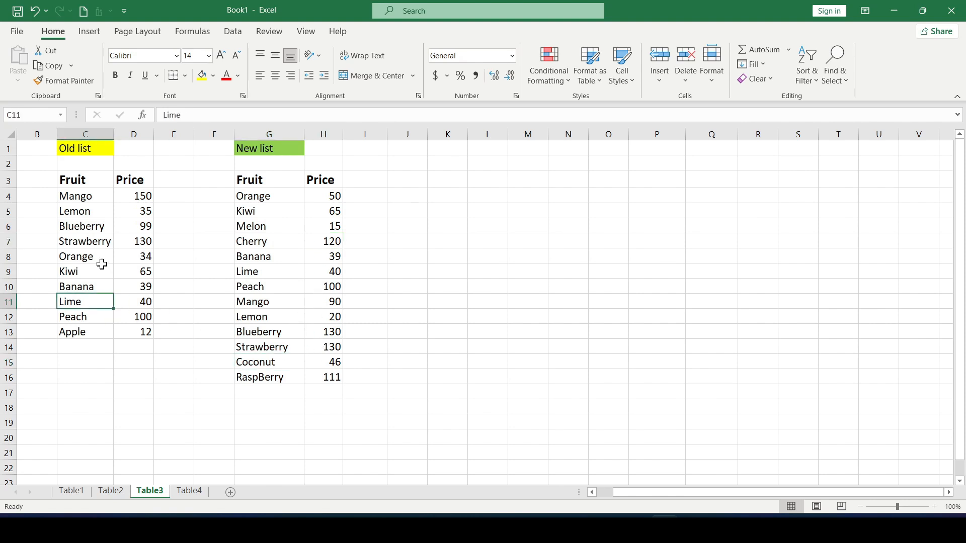
{"action": "left_click", "coordinate": [261, 242]}
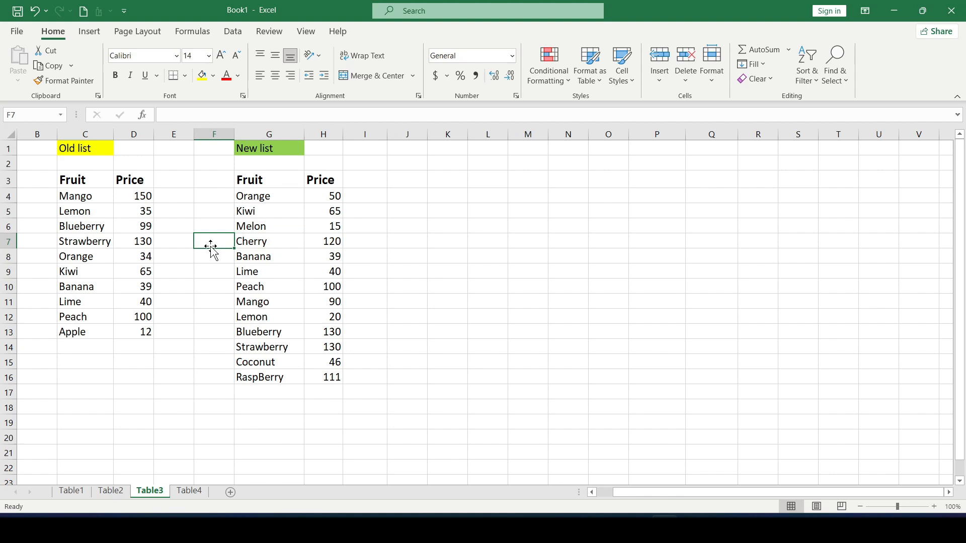
{"action": "mouse_move", "coordinate": [443, 208]}
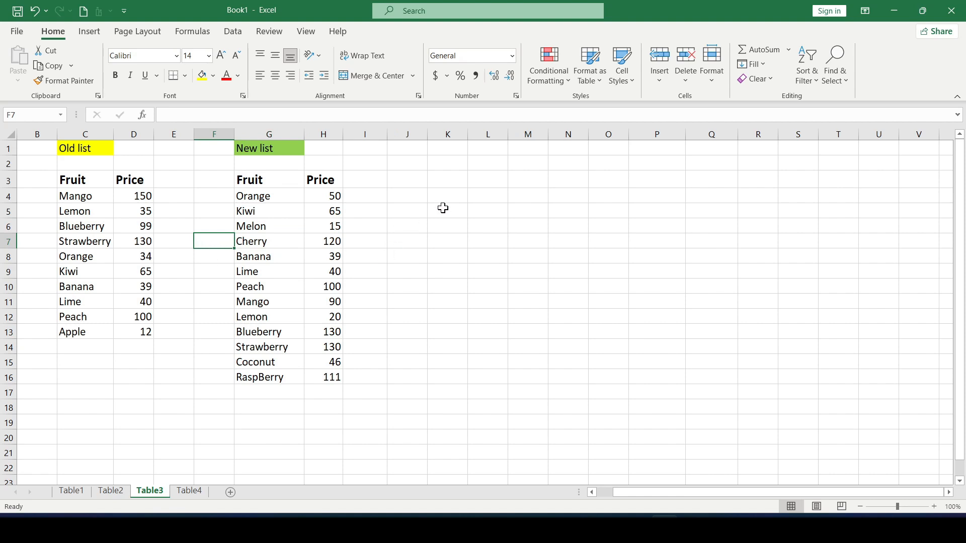
{"action": "mouse_move", "coordinate": [407, 200]}
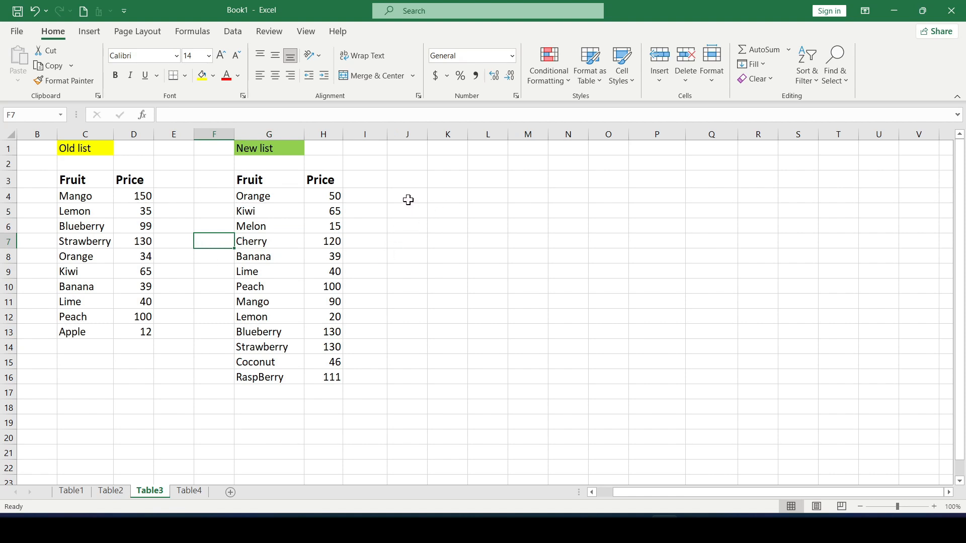
Step: In I4, begin =VLOOKUP(G4,$C$4:$D$13, looking up Orange in the old list
{"action": "left_click", "coordinate": [268, 196]}
{"action": "type", "text": "="}
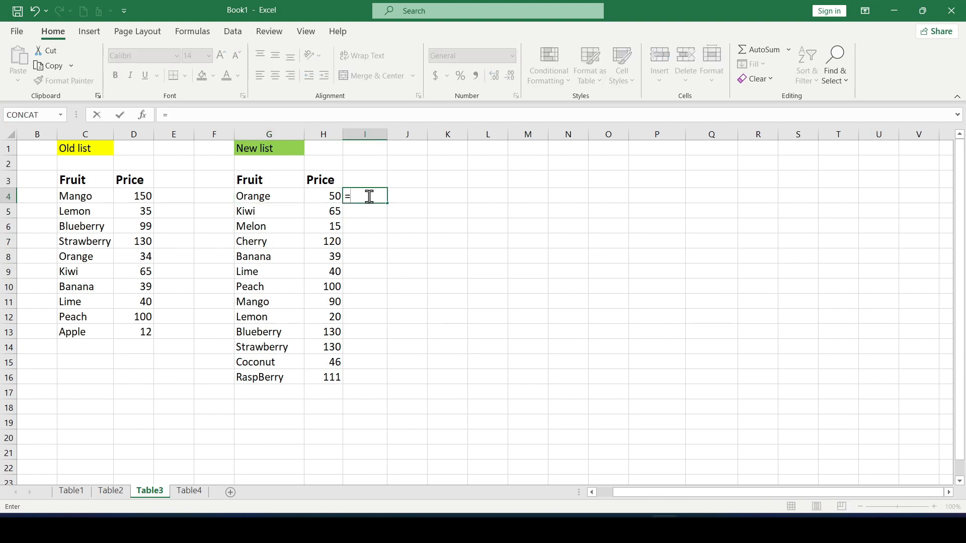
{"action": "type", "text": "VLOOKUP("}
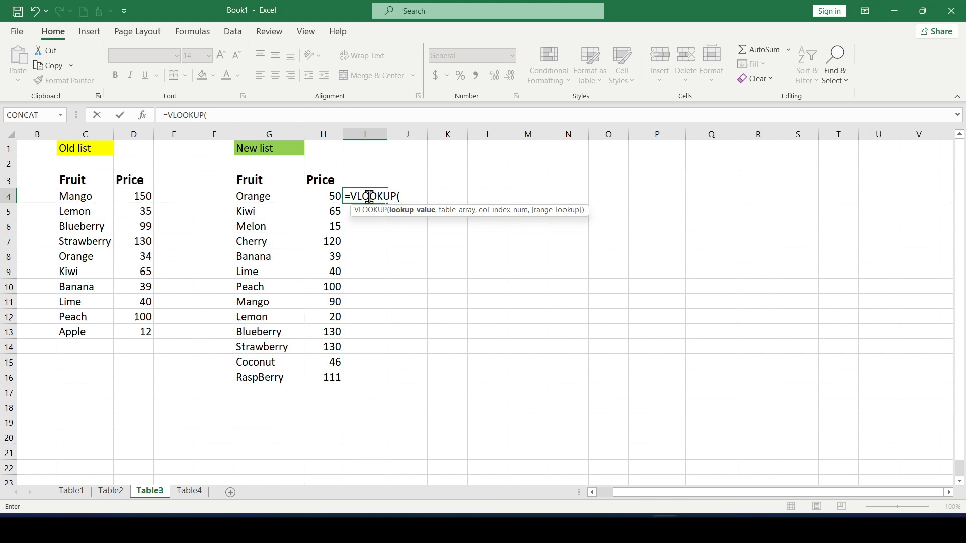
{"action": "mouse_move", "coordinate": [259, 194]}
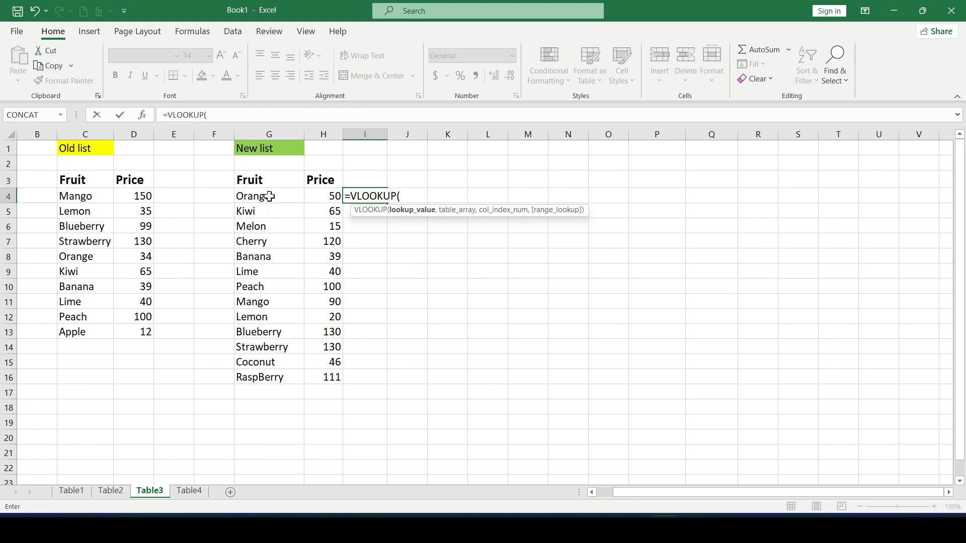
{"action": "left_click", "coordinate": [252, 196]}
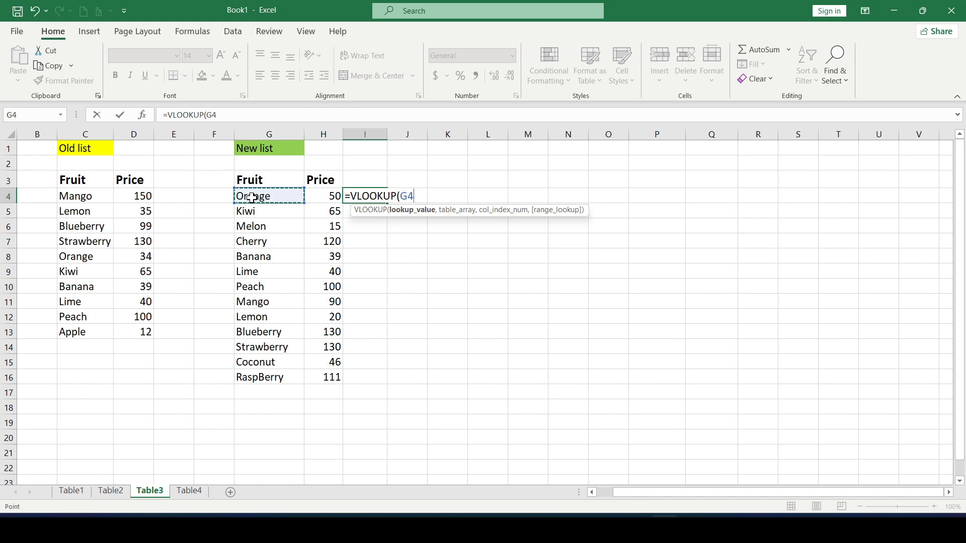
{"action": "type", "text": ","}
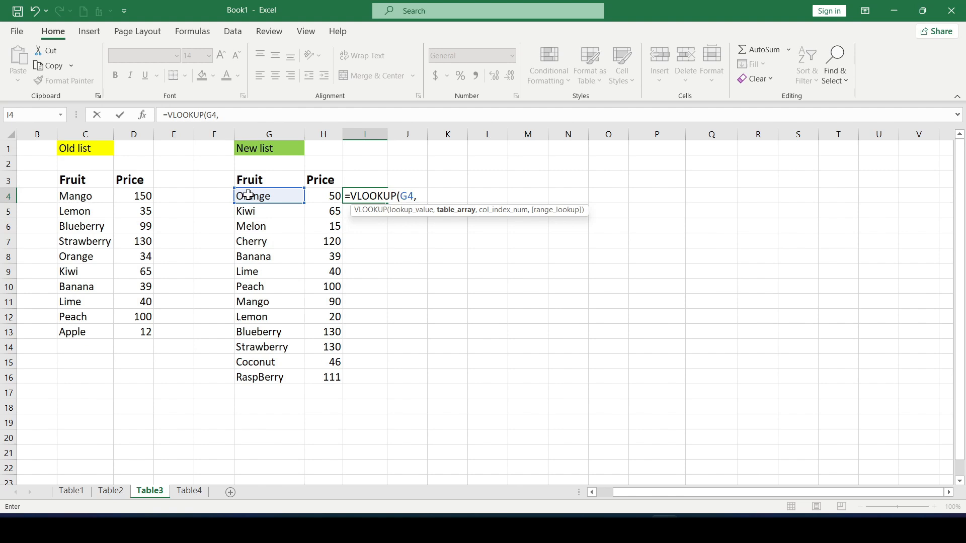
{"action": "left_click", "coordinate": [84, 195]}
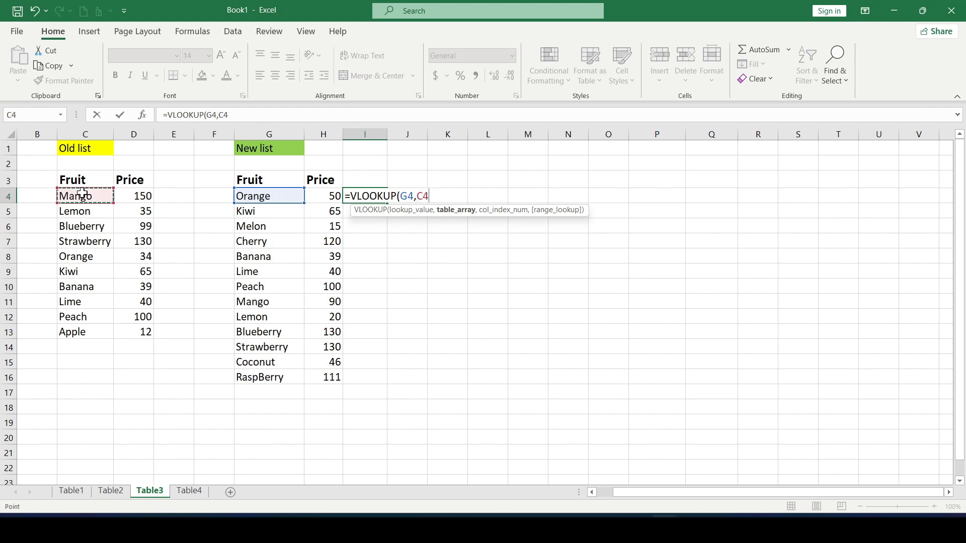
{"action": "left_click_drag", "start_coordinate": [85, 195], "coordinate": [133, 331]}
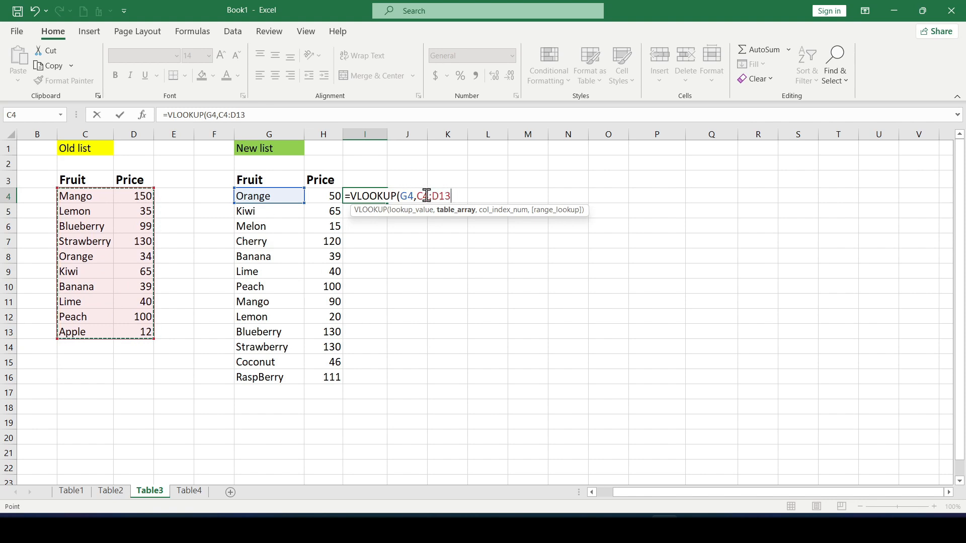
{"action": "key", "text": "F4"}
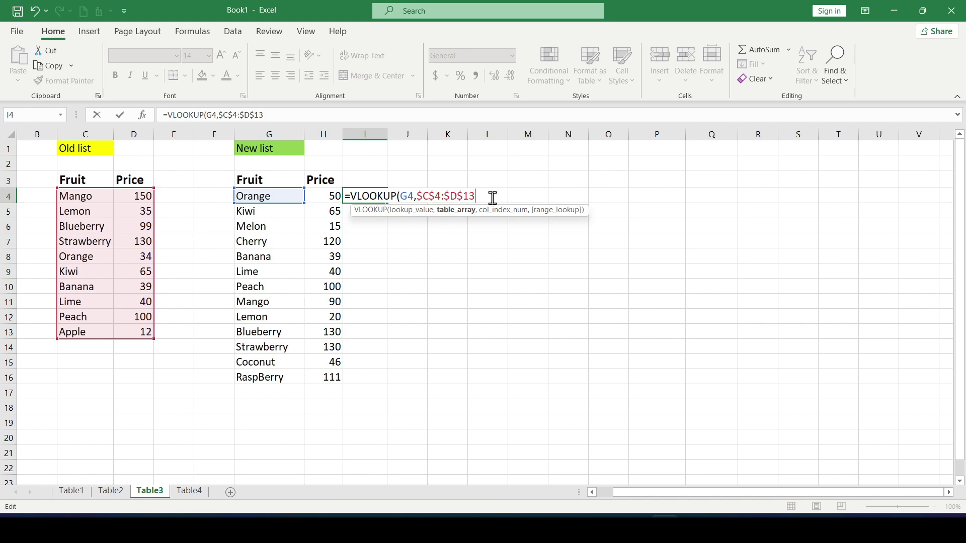
{"action": "type", "text": ","}
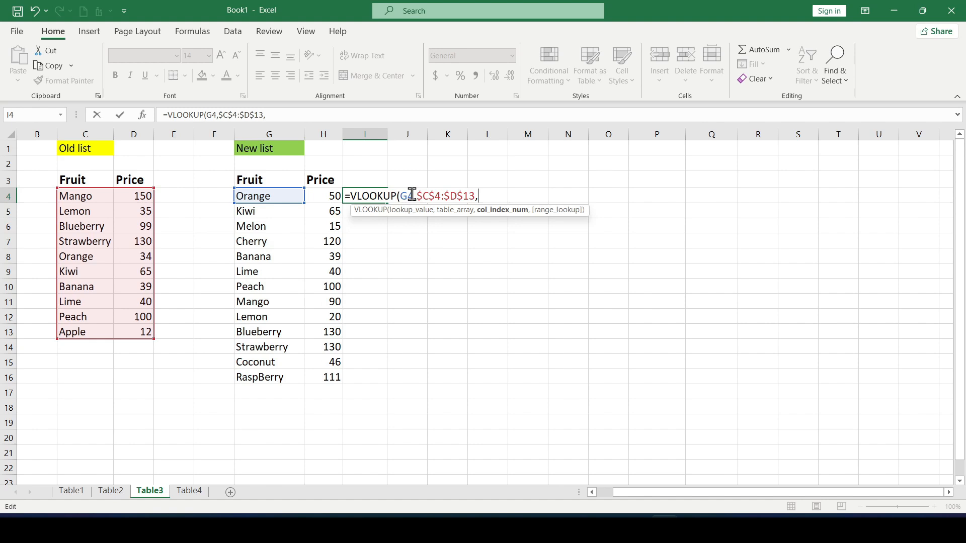
{"action": "mouse_move", "coordinate": [144, 226]}
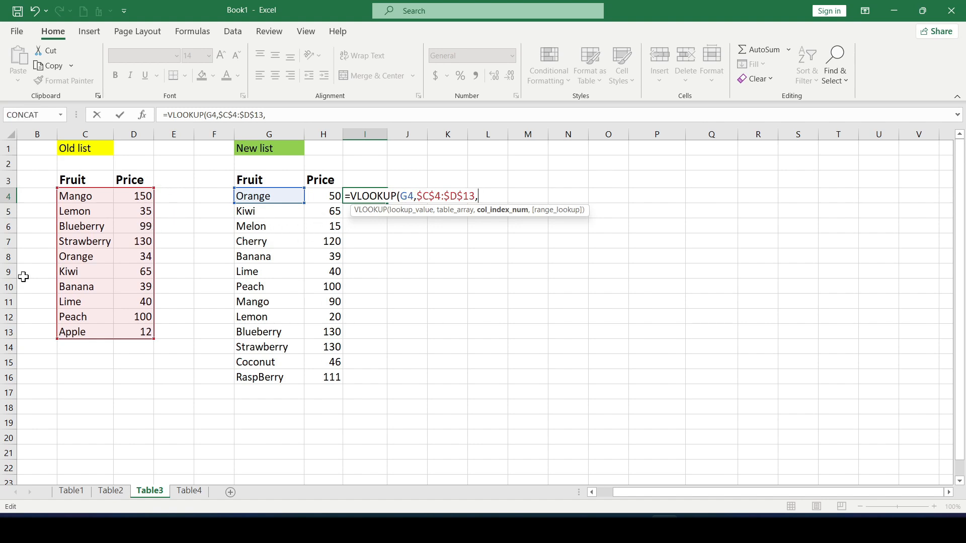
{"action": "mouse_move", "coordinate": [93, 346]}
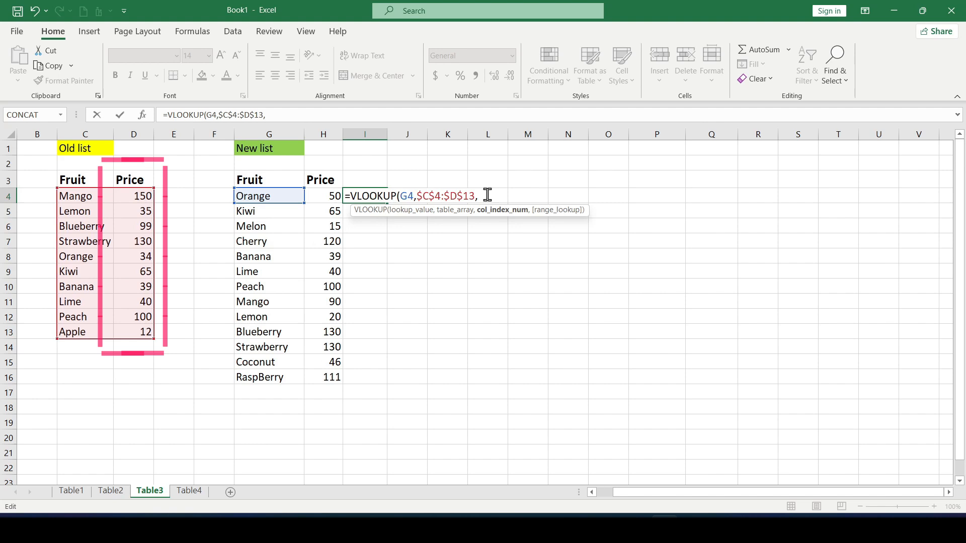
Step: Finish the lookup with column 2 and FALSE exact match, returning 34
{"action": "type", "text": "2"}
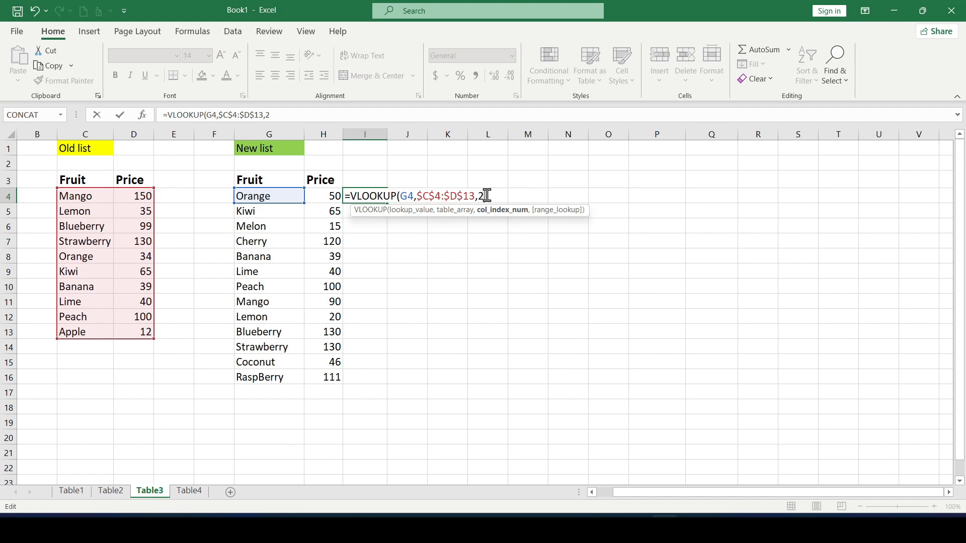
{"action": "type", "text": ","}
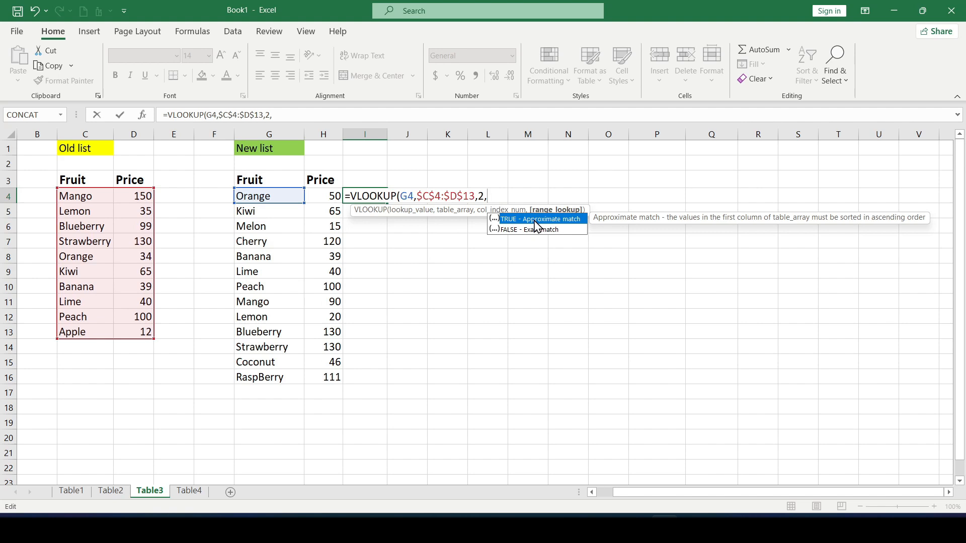
{"action": "mouse_move", "coordinate": [521, 235]}
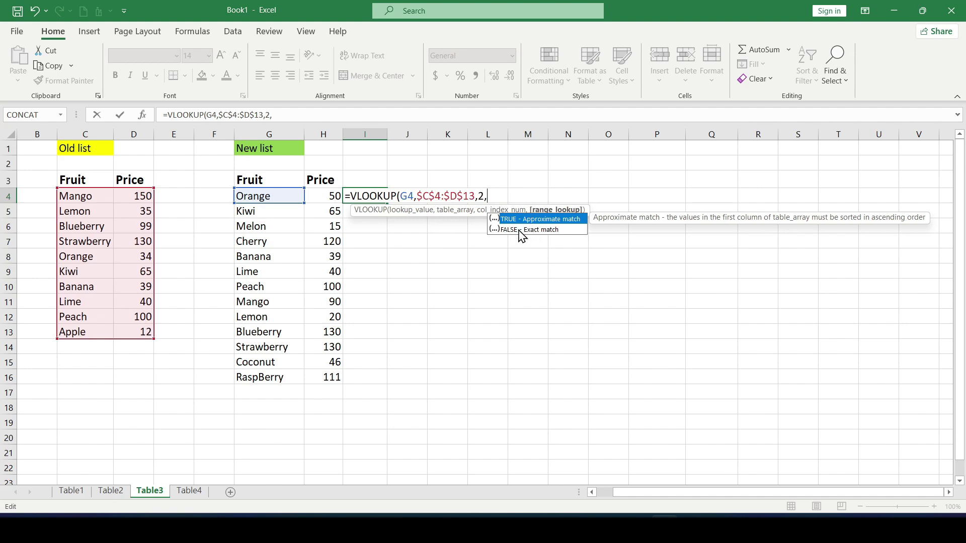
{"action": "type", "text": "FALSE"}
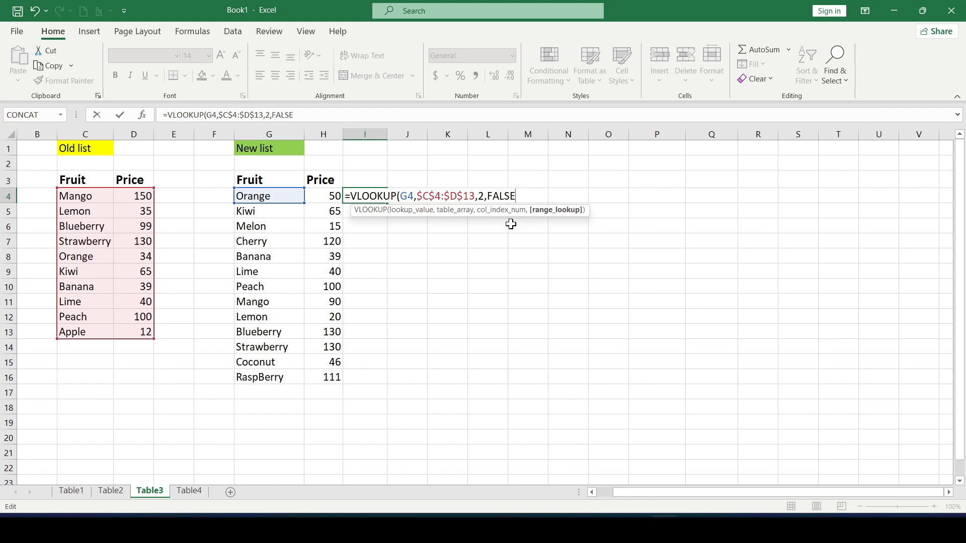
{"action": "key", "text": "Enter"}
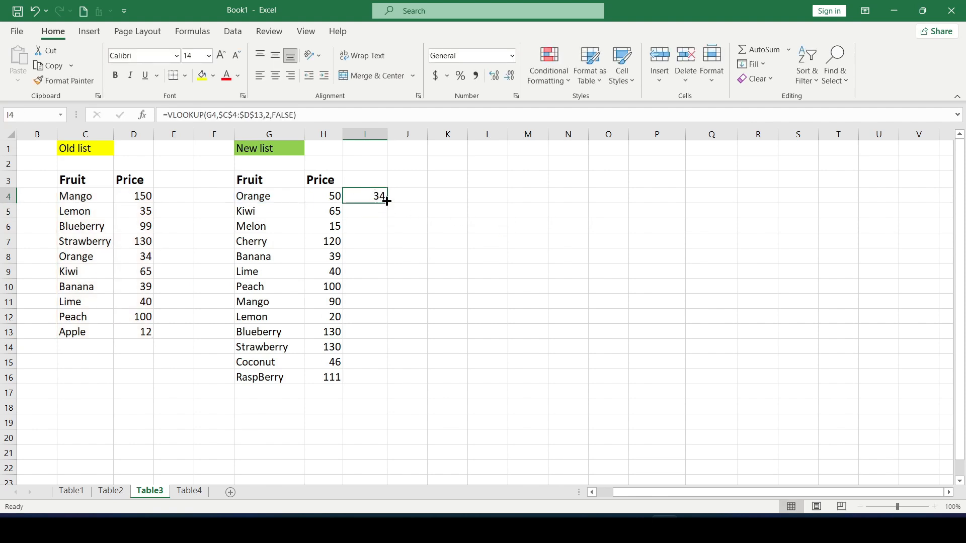
Step: Fill the VLOOKUP down to I16 and check results, including #N/A for Melon and Coconut
{"action": "left_click_drag", "start_coordinate": [387, 200], "coordinate": [365, 377]}
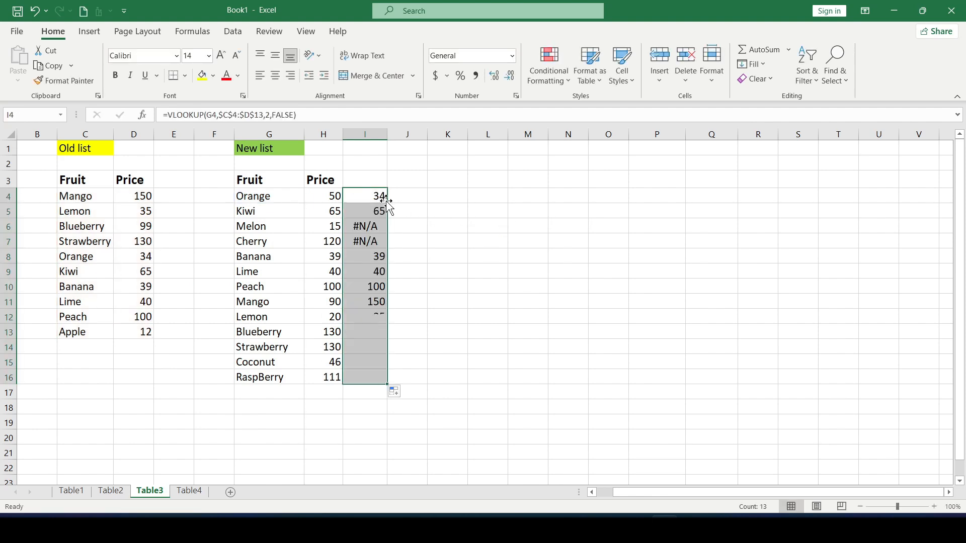
{"action": "left_click_drag", "start_coordinate": [364, 196], "coordinate": [365, 381]}
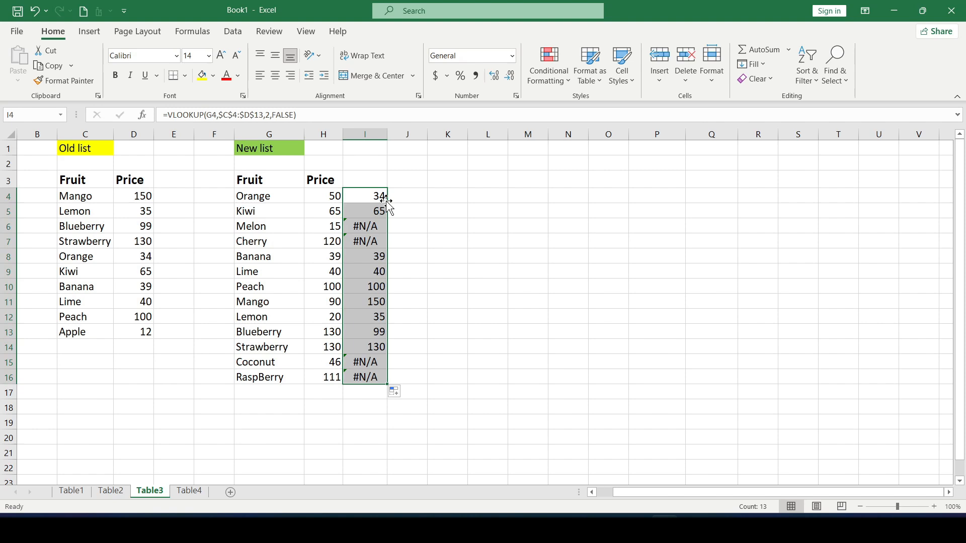
{"action": "left_click", "coordinate": [365, 211]}
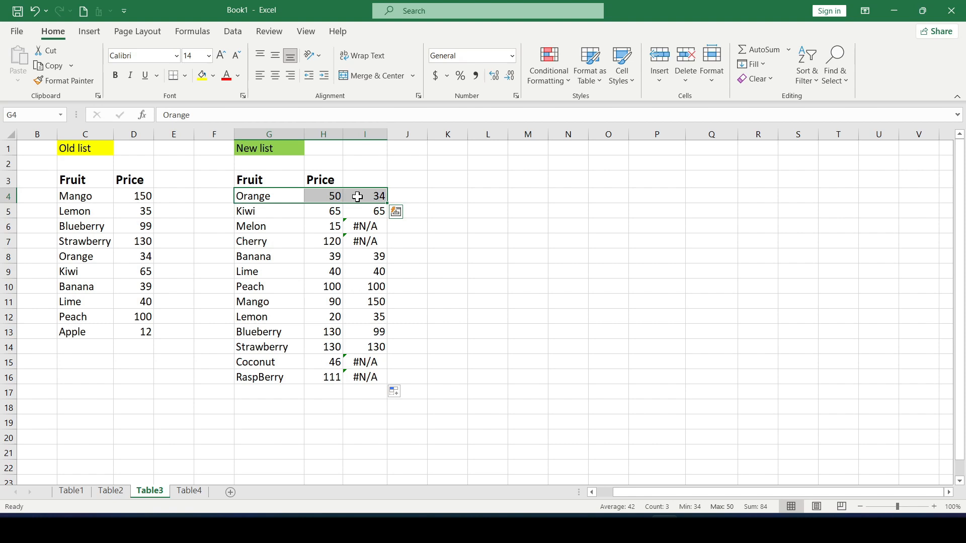
{"action": "left_click", "coordinate": [365, 211]}
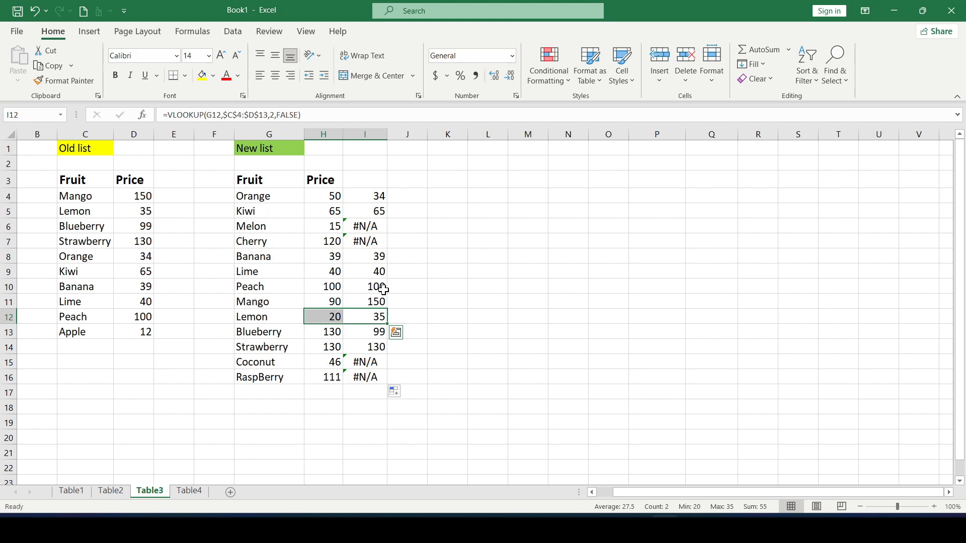
{"action": "left_click", "coordinate": [365, 287]}
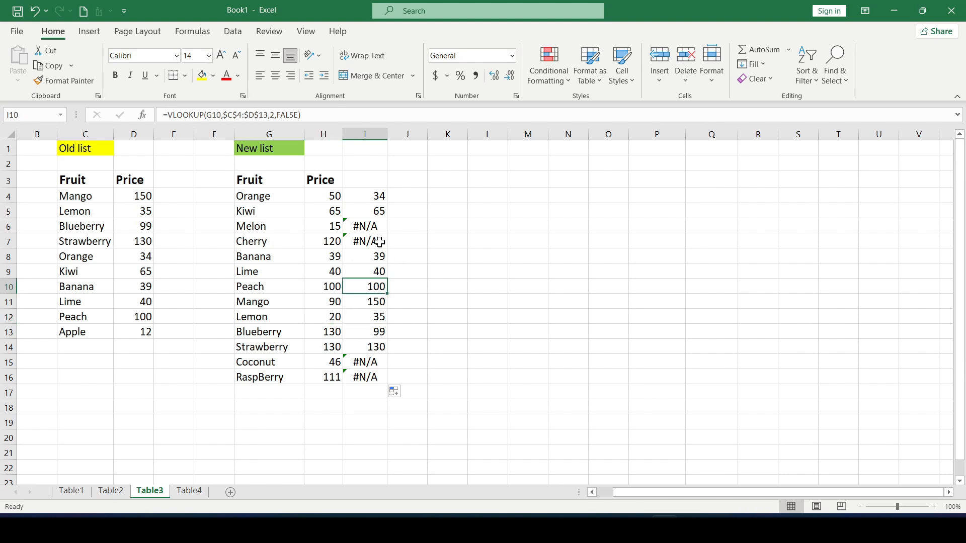
{"action": "left_click", "coordinate": [364, 226]}
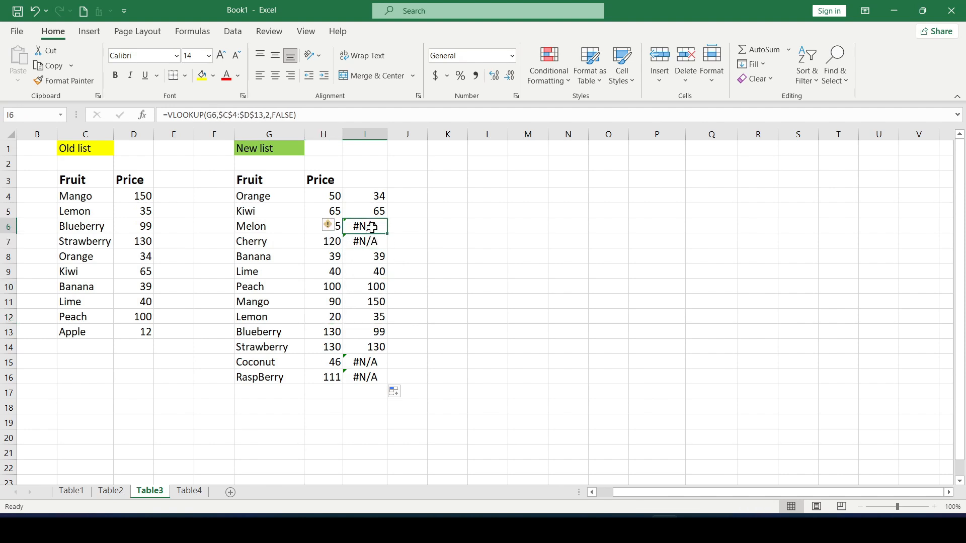
{"action": "left_click", "coordinate": [364, 362]}
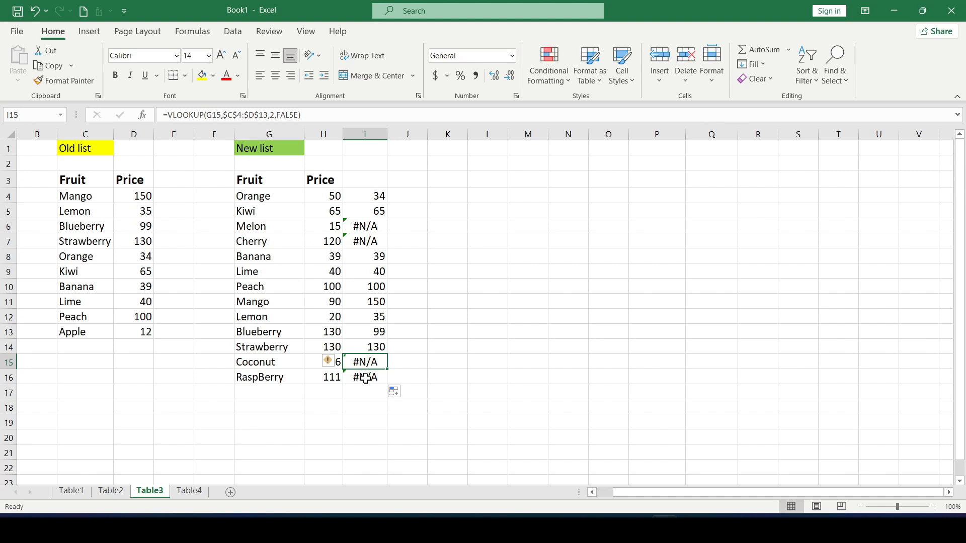
{"action": "left_click", "coordinate": [412, 377]}
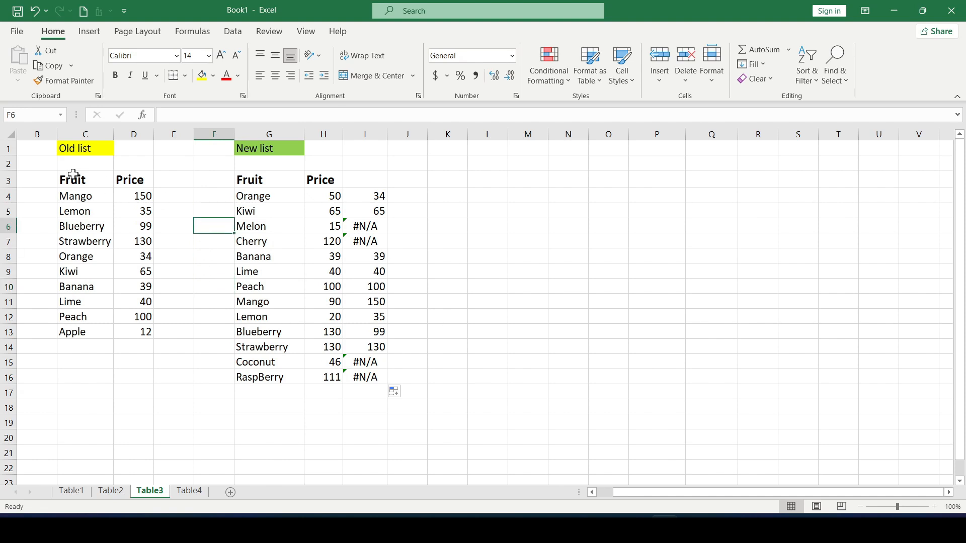
{"action": "left_click_drag", "start_coordinate": [37, 163], "coordinate": [173, 331]}
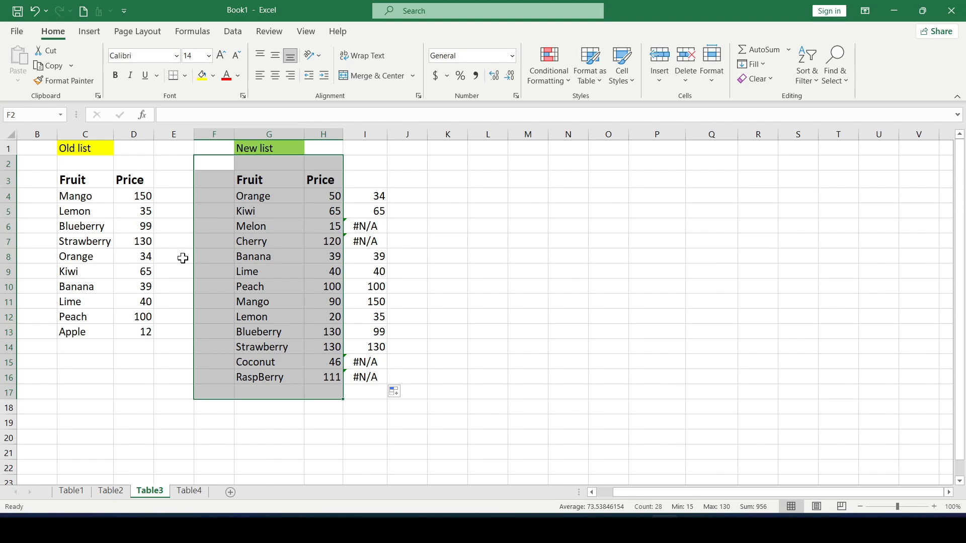
Step: Copy the new list's fruits and prices from G4:H16 for pasting beneath the old list at C14
{"action": "left_click", "coordinate": [213, 256]}
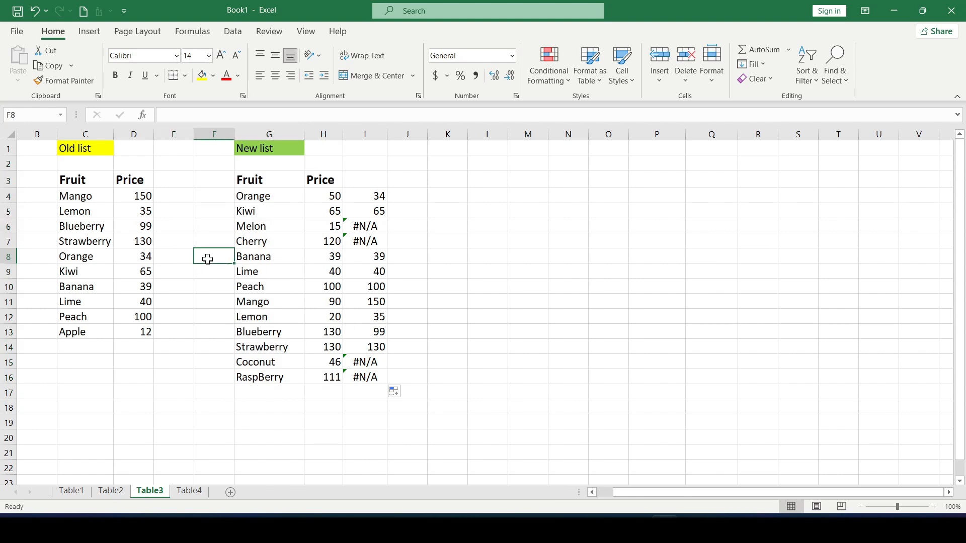
{"action": "left_click", "coordinate": [213, 241]}
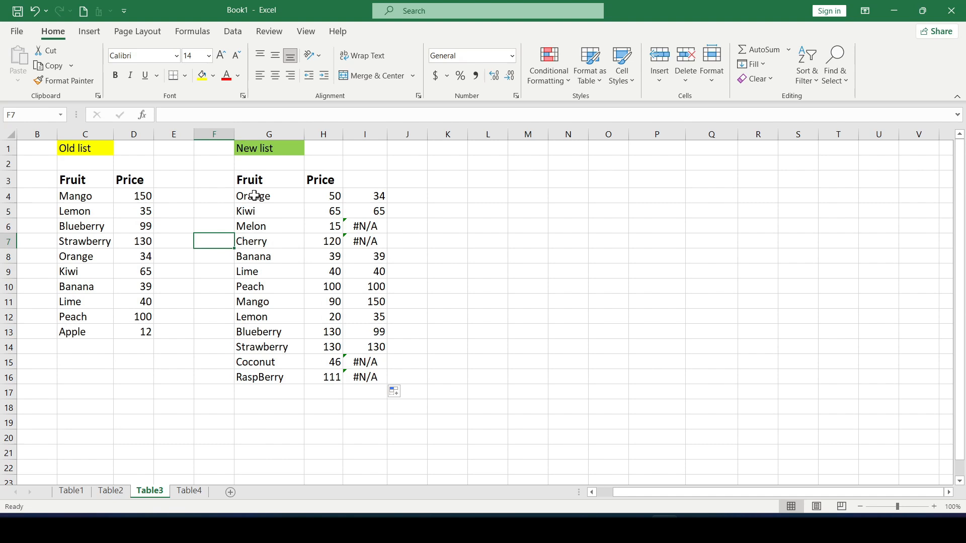
{"action": "left_click_drag", "start_coordinate": [253, 196], "coordinate": [324, 376]}
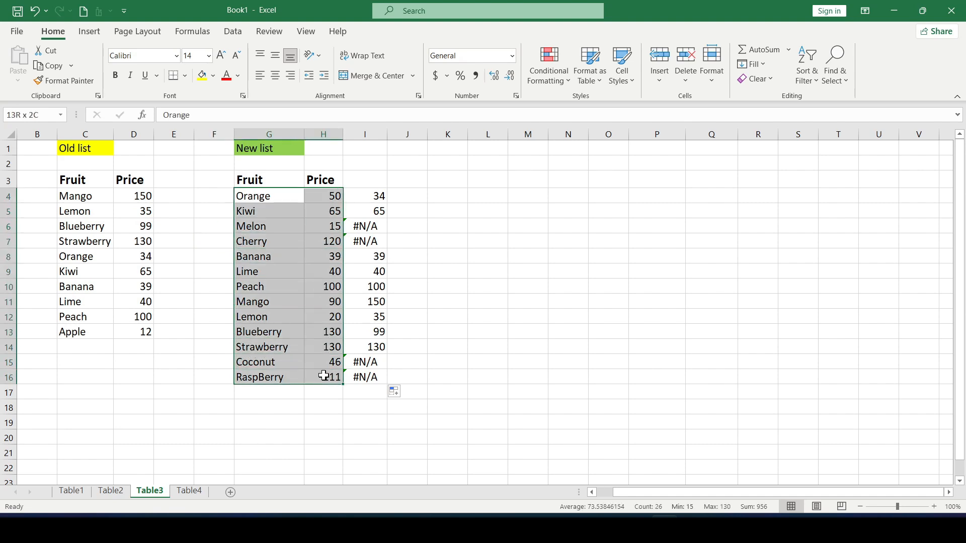
{"action": "left_click", "coordinate": [76, 347]}
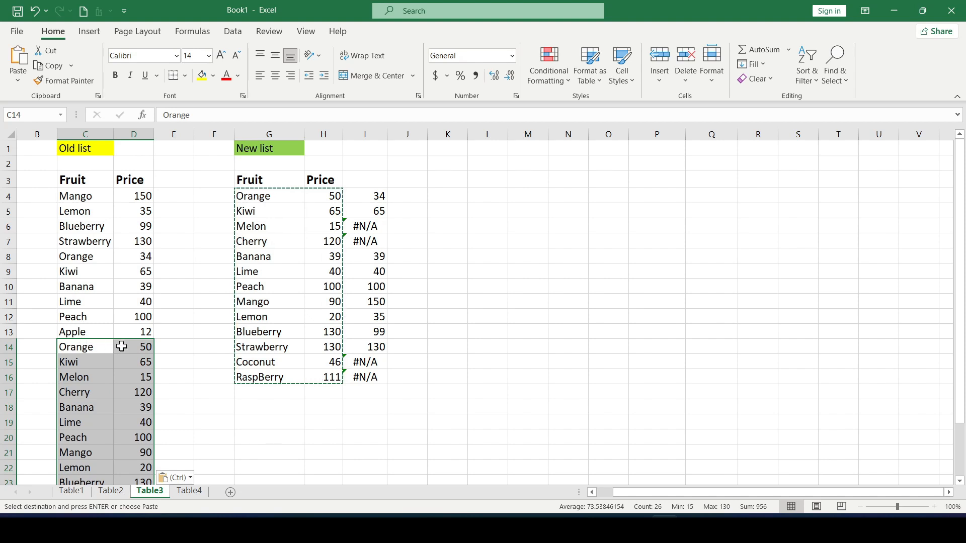
{"action": "mouse_move", "coordinate": [172, 350]}
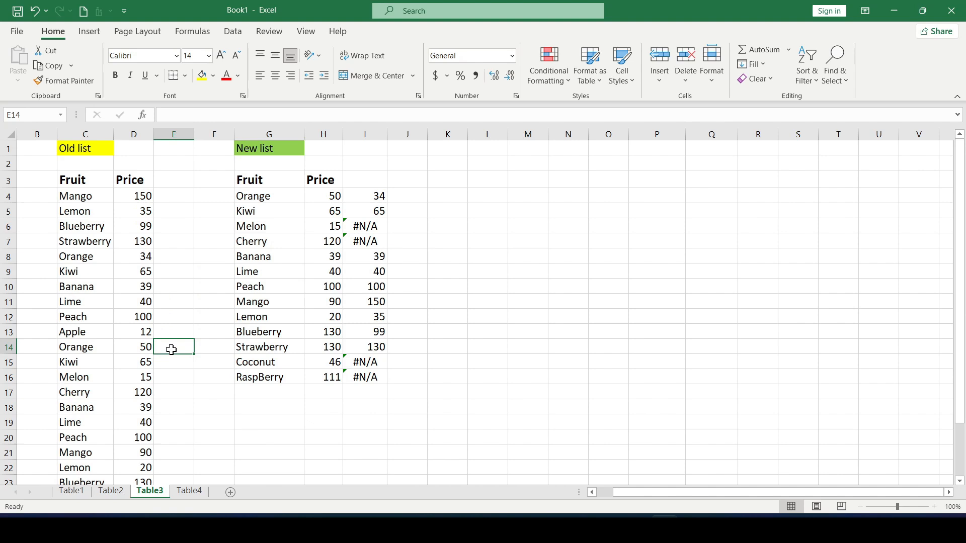
Step: Head column E 'Type', enter Old in E4 and New in E14, and fill each label down
{"action": "type", "text": "Ty"}
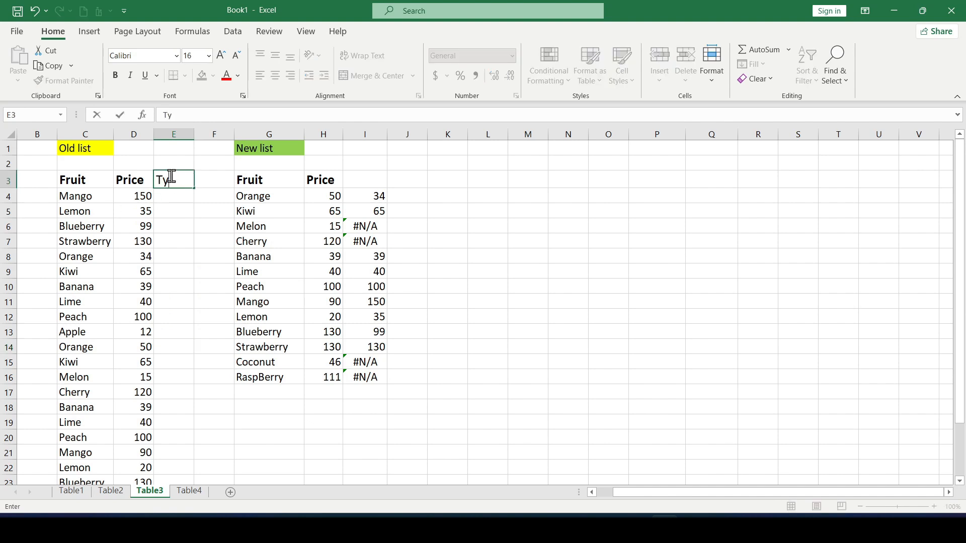
{"action": "key", "text": "Enter"}
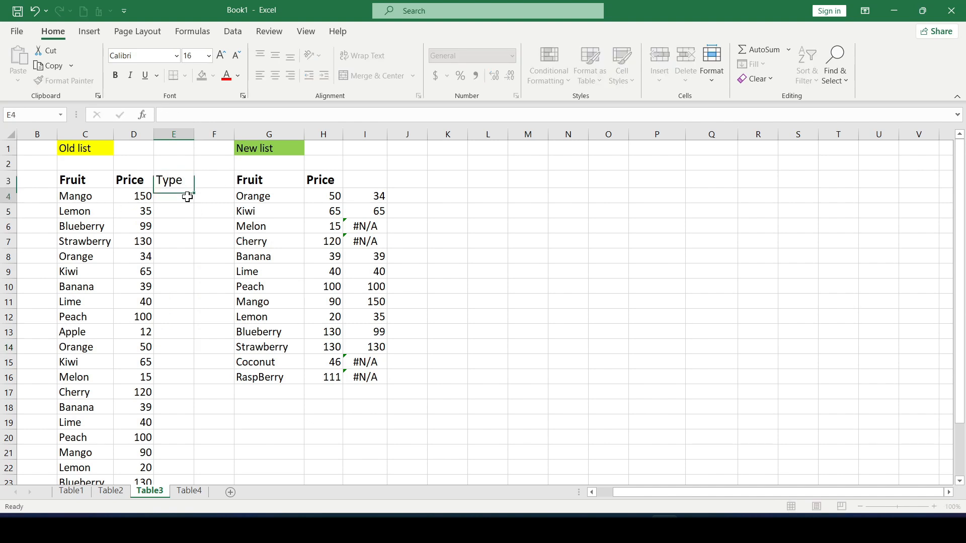
{"action": "type", "text": "Old"}
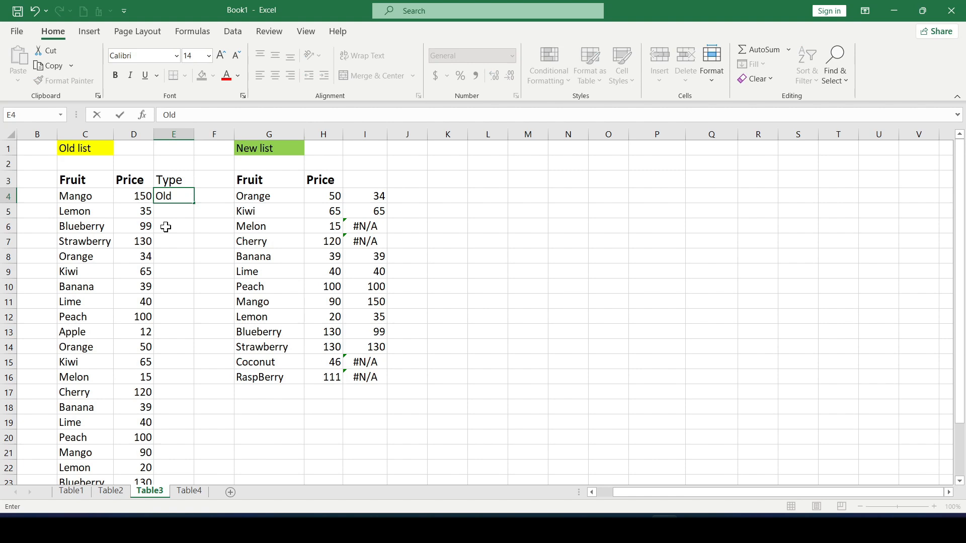
{"action": "type", "text": "New"}
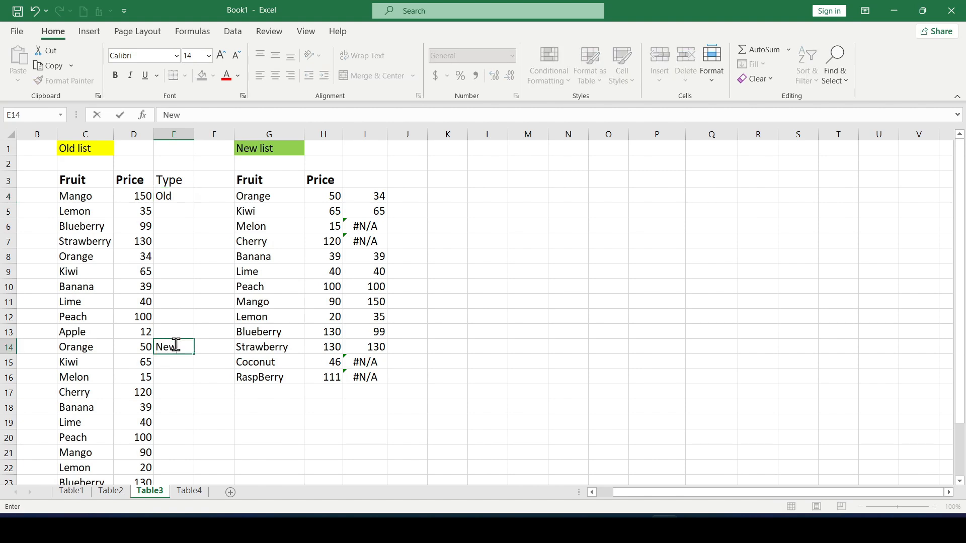
{"action": "left_click_drag", "start_coordinate": [174, 196], "coordinate": [174, 331]}
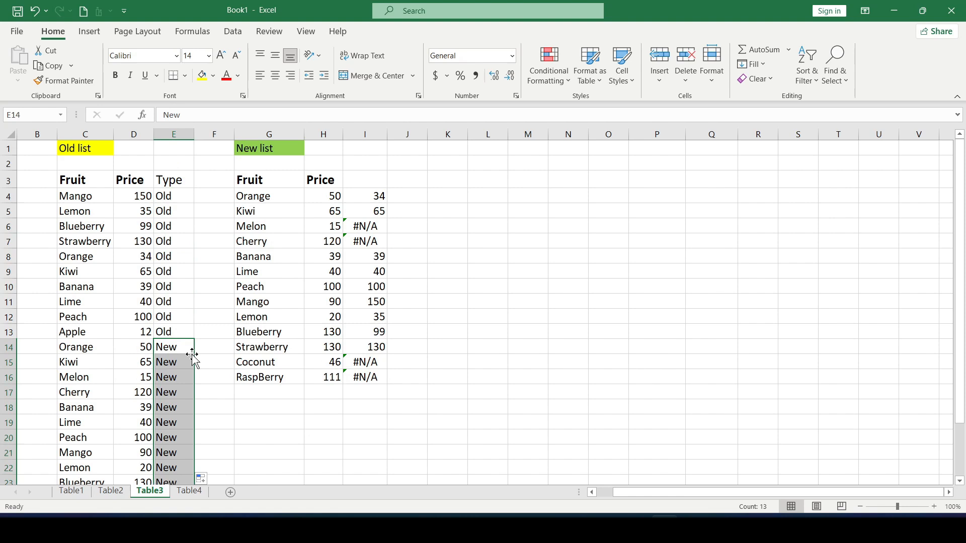
{"action": "left_click", "coordinate": [174, 256]}
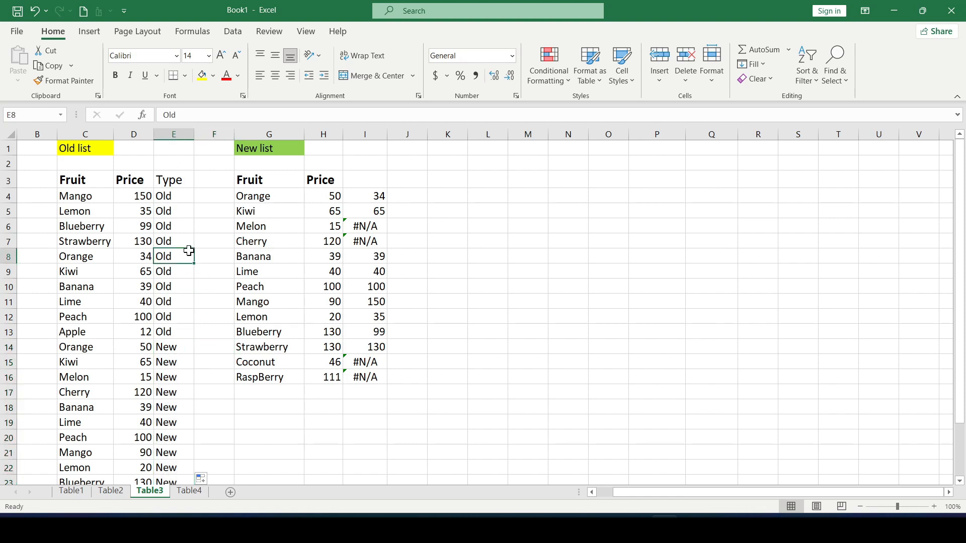
{"action": "left_click", "coordinate": [75, 196]}
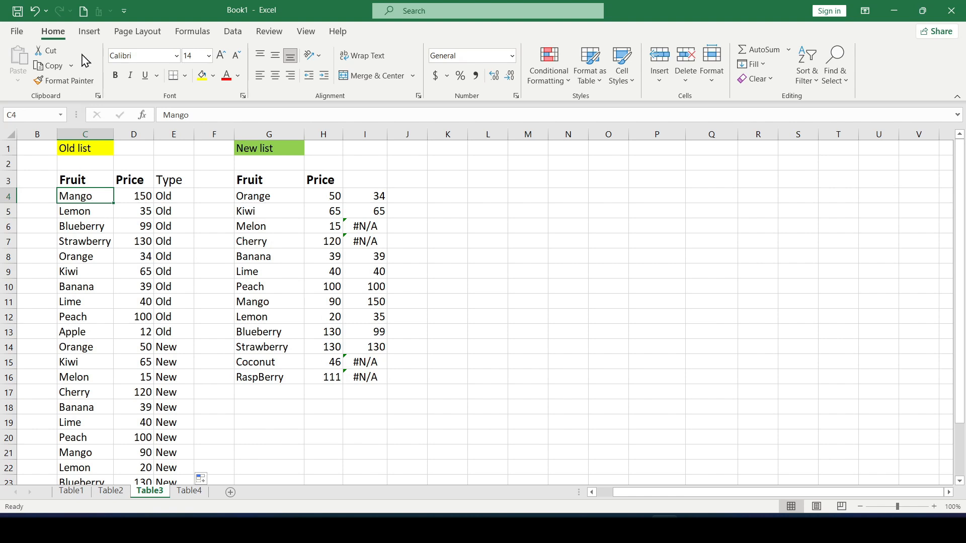
Step: Insert a PivotTable from the stacked list on the existing worksheet at cell L3
{"action": "left_click", "coordinate": [89, 31]}
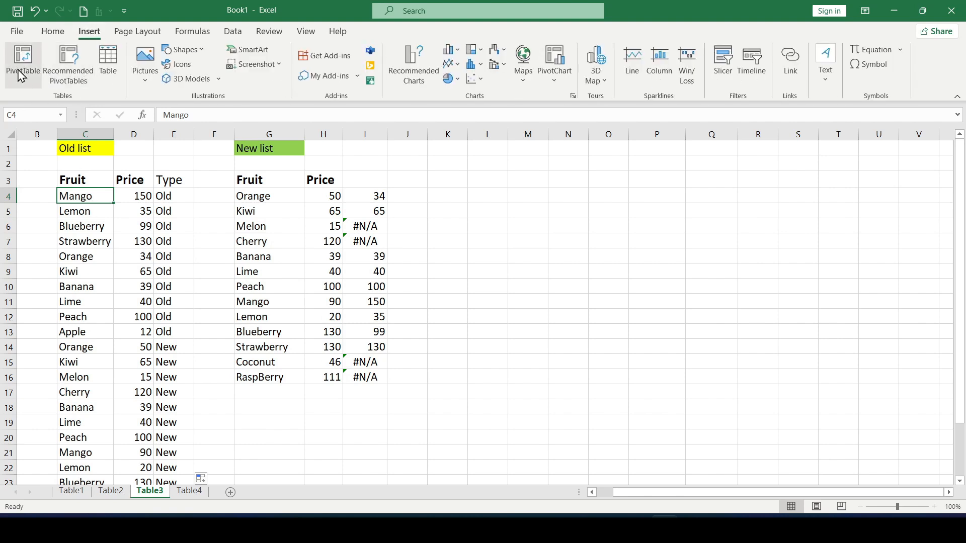
{"action": "mouse_move", "coordinate": [73, 98]}
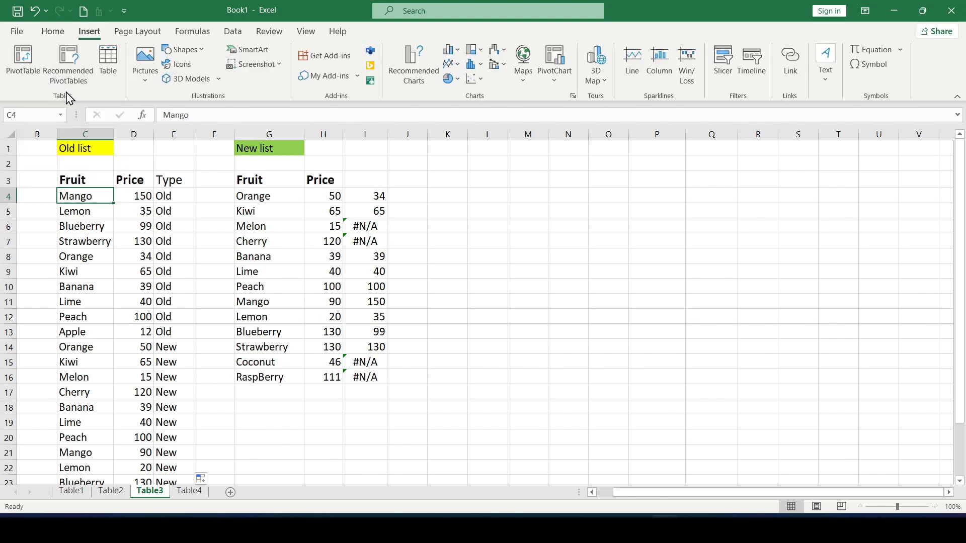
{"action": "left_click", "coordinate": [22, 55]}
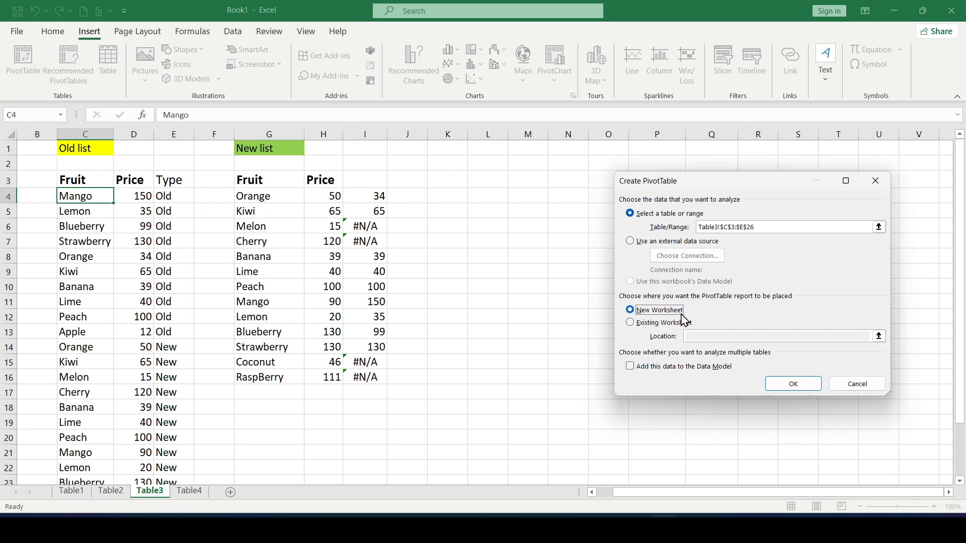
{"action": "left_click", "coordinate": [630, 322]}
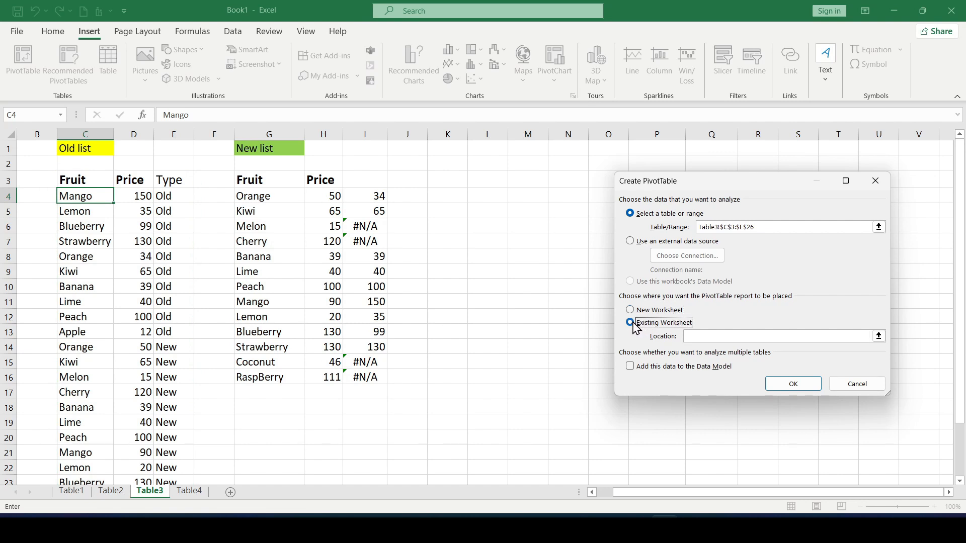
{"action": "left_click", "coordinate": [488, 179]}
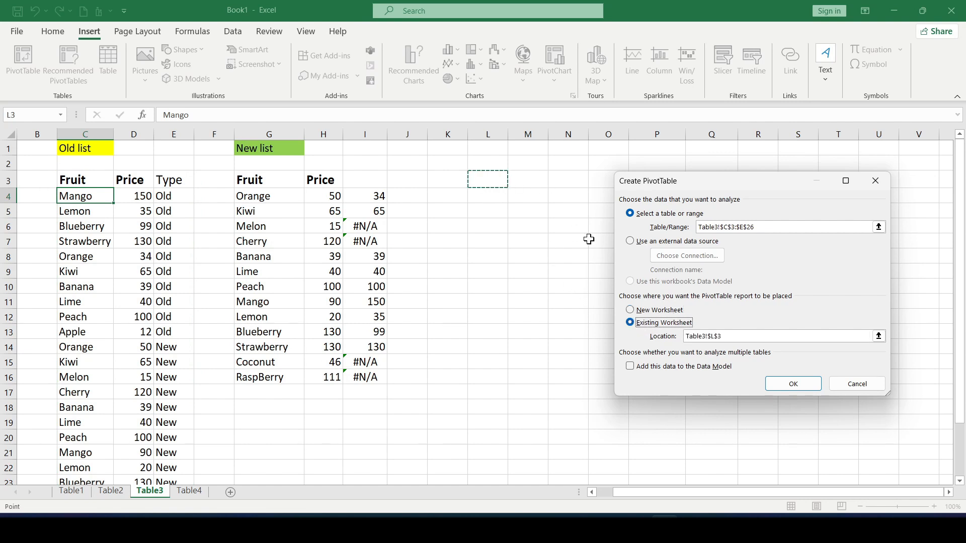
{"action": "left_click", "coordinate": [793, 383]}
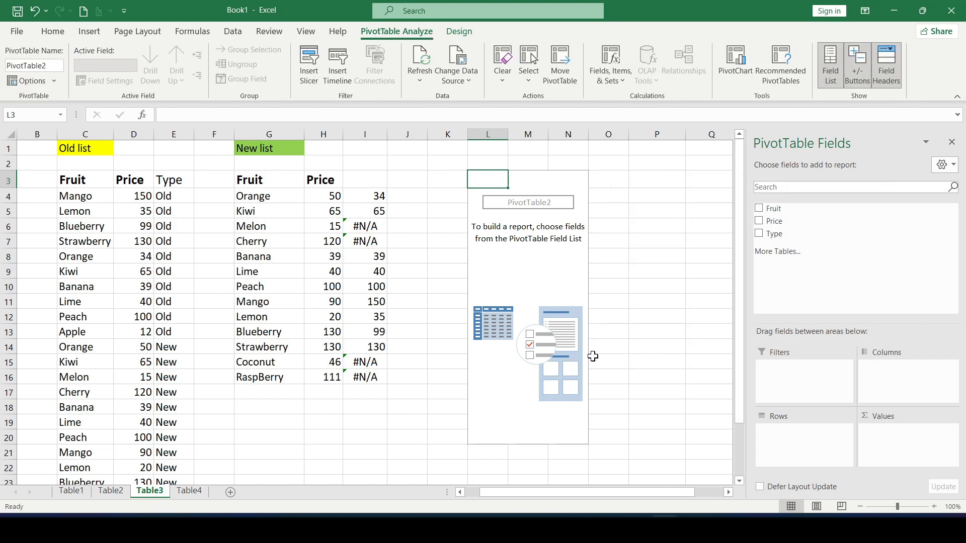
{"action": "mouse_move", "coordinate": [796, 188]}
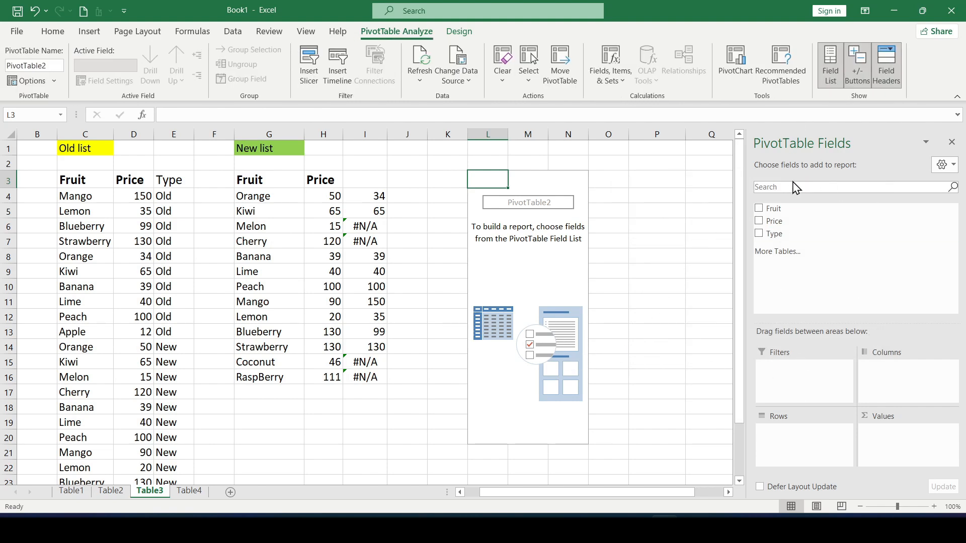
{"action": "mouse_move", "coordinate": [813, 309]}
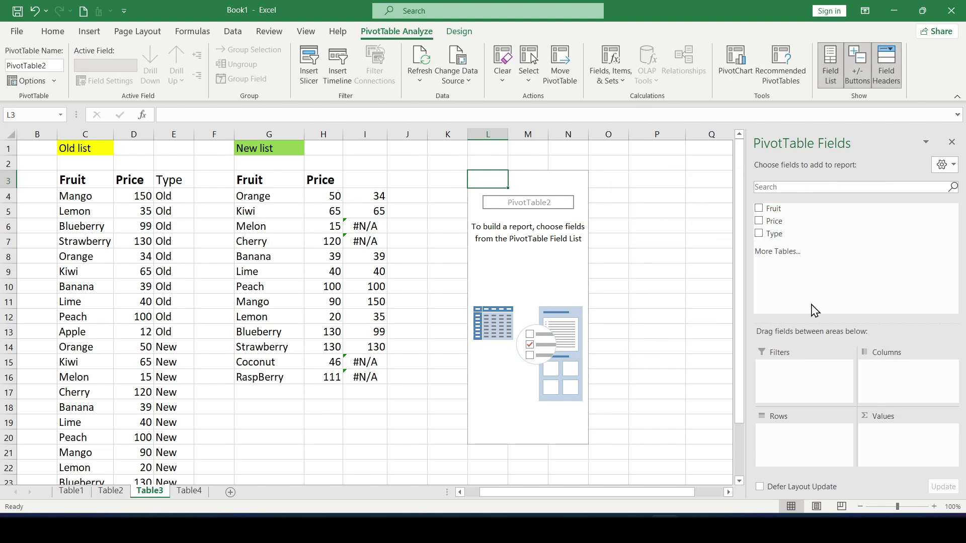
{"action": "mouse_move", "coordinate": [777, 254]}
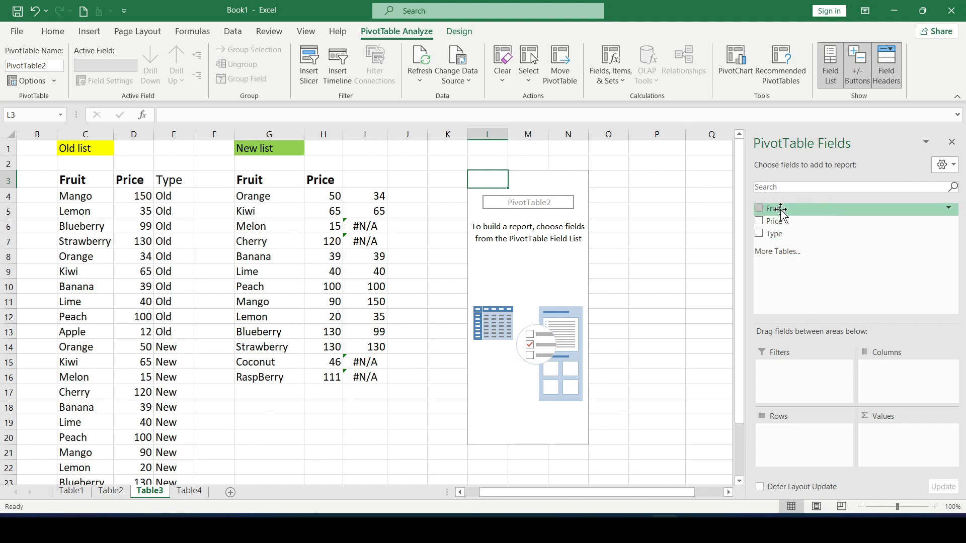
Step: Place Fruit in Rows, Type in Columns and Sum of Price in Values
{"action": "left_click_drag", "start_coordinate": [777, 209], "coordinate": [810, 283]}
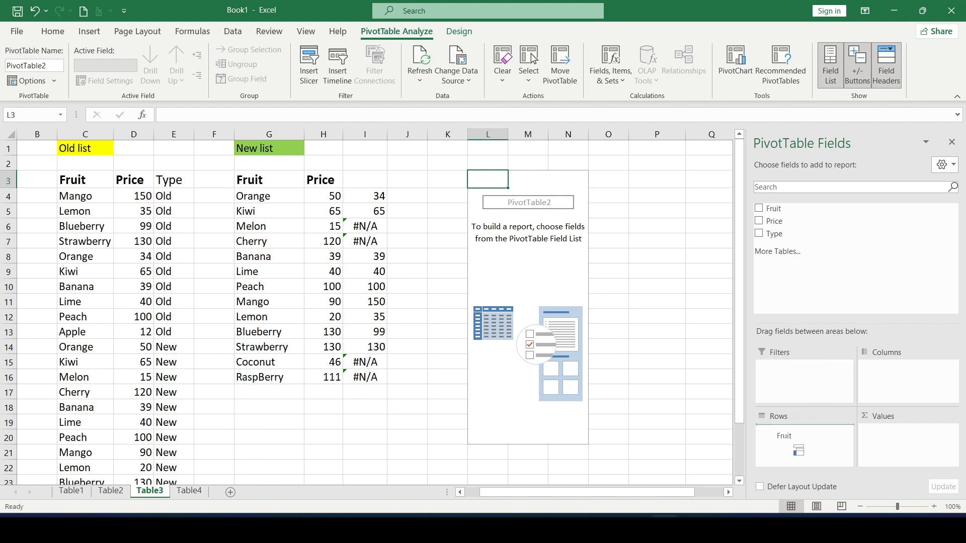
{"action": "left_click", "coordinate": [759, 208]}
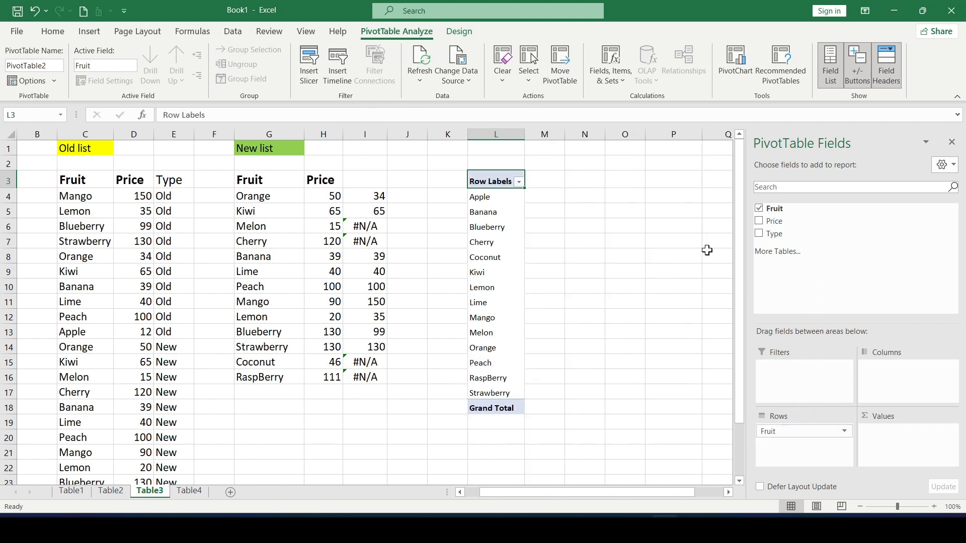
{"action": "mouse_move", "coordinate": [790, 233]}
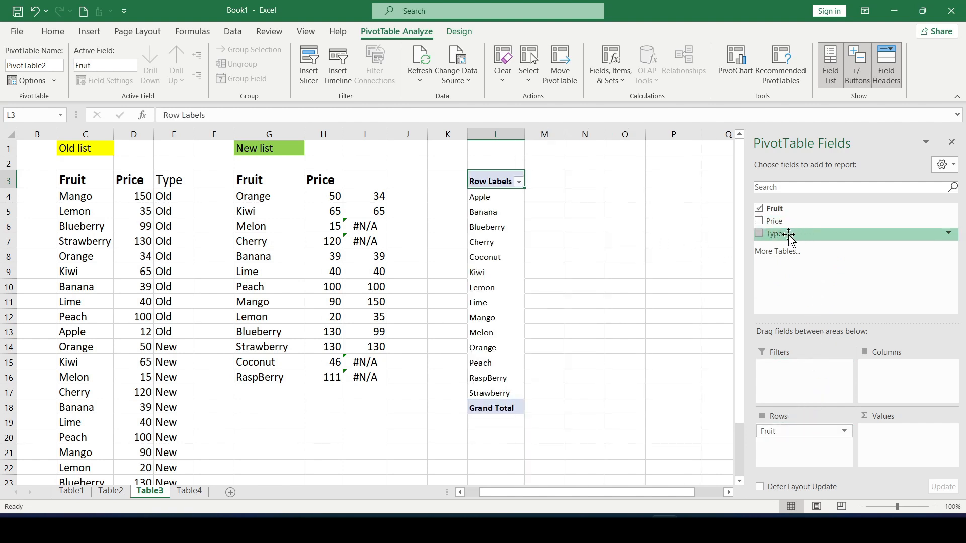
{"action": "left_click", "coordinate": [758, 233]}
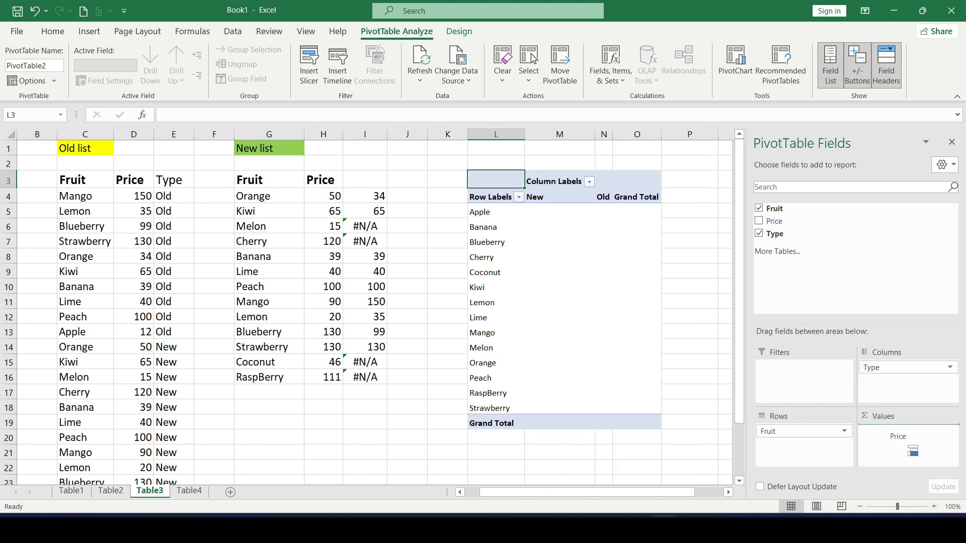
{"action": "left_click", "coordinate": [759, 221]}
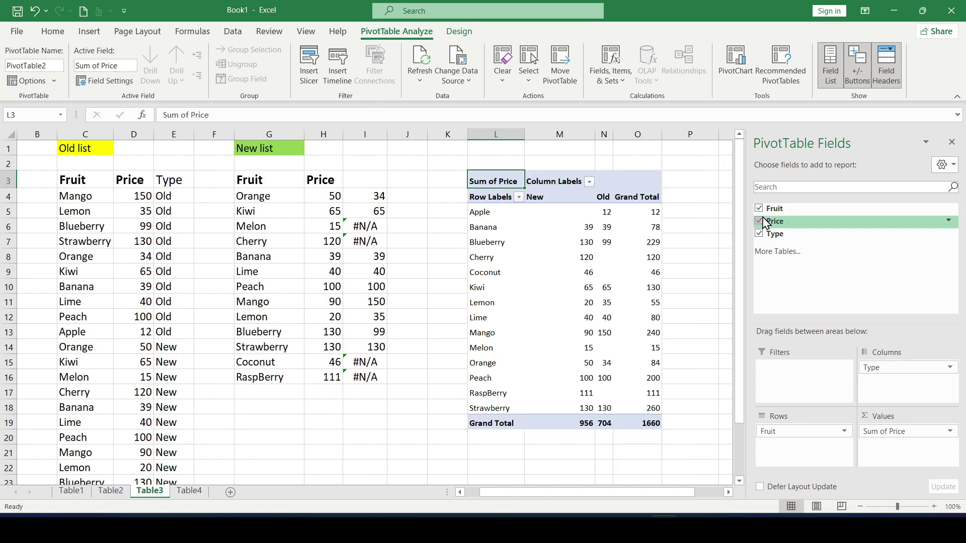
Step: Check the pivot's Old and New prices for Apple, Cherry and RaspBerry, and select the fruit labels
{"action": "left_click", "coordinate": [489, 212]}
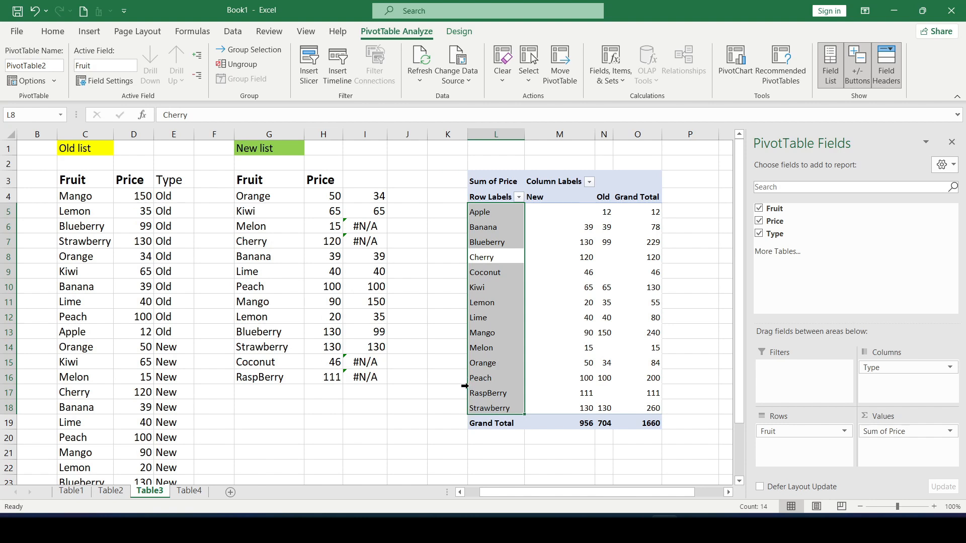
{"action": "mouse_move", "coordinate": [503, 292]}
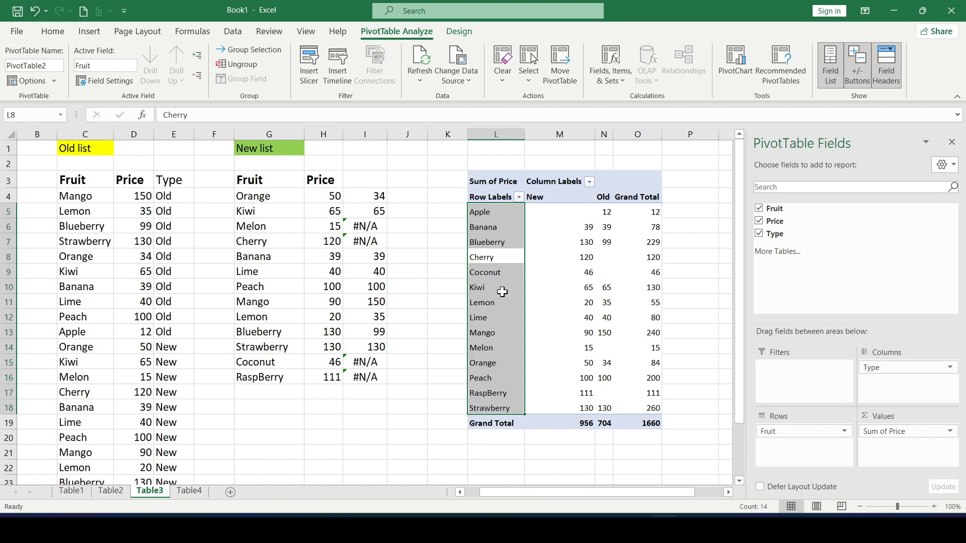
{"action": "mouse_move", "coordinate": [512, 397]}
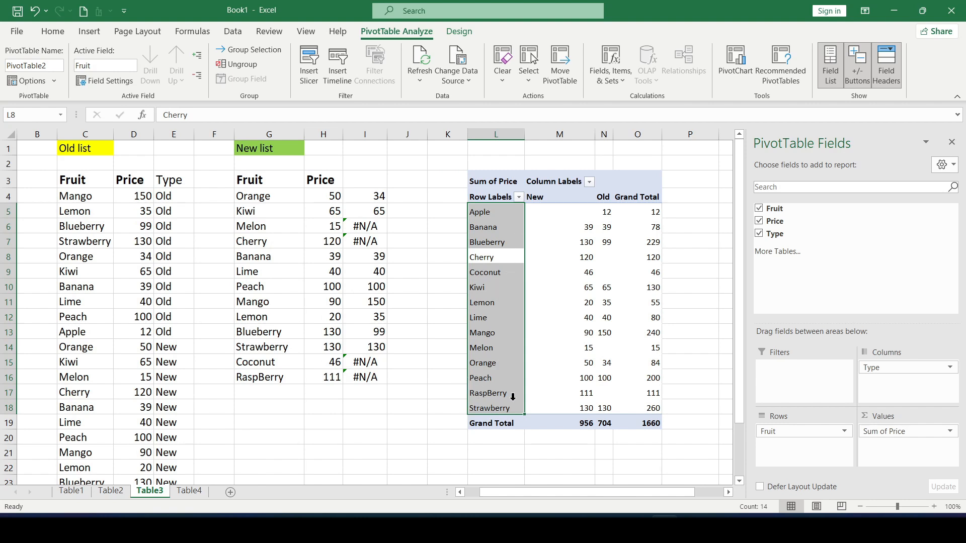
{"action": "mouse_move", "coordinate": [547, 197]}
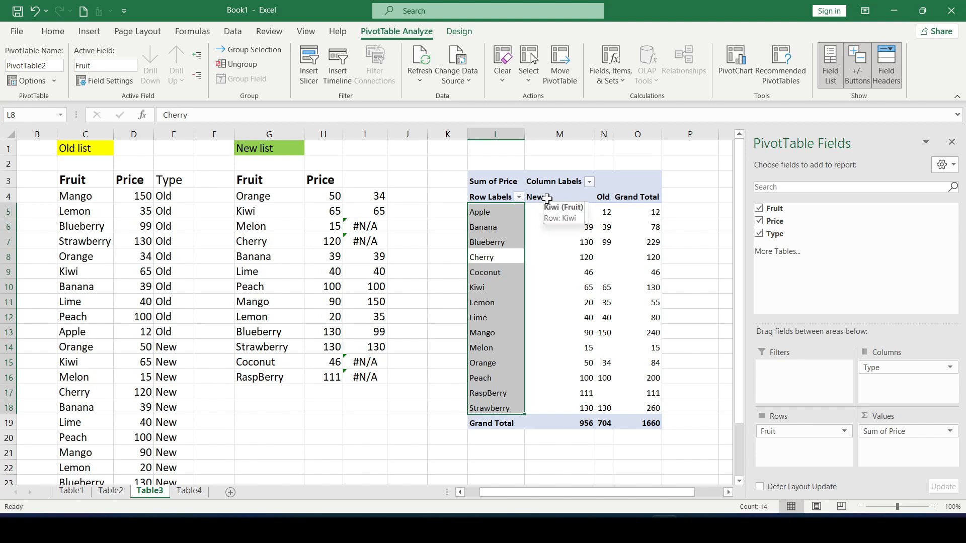
{"action": "left_click", "coordinate": [559, 196]}
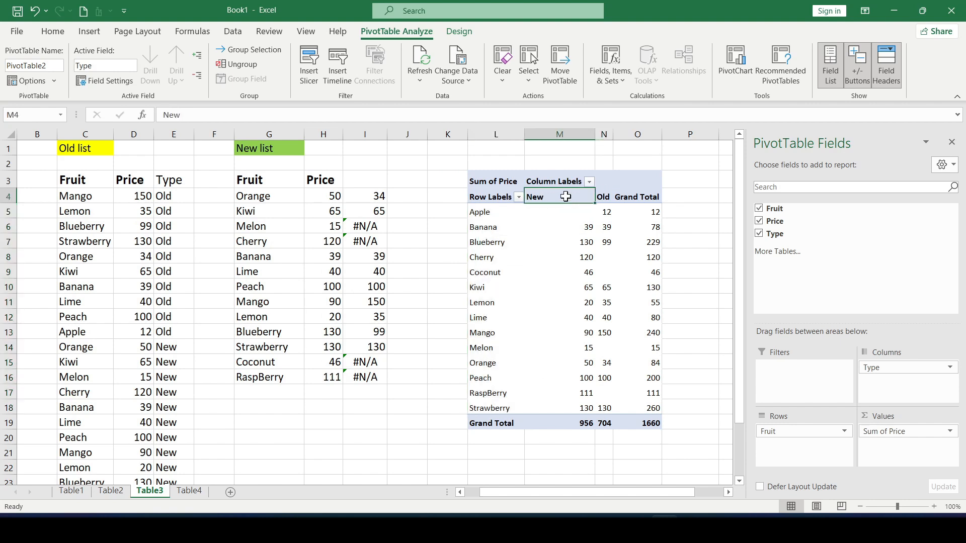
{"action": "left_click", "coordinate": [603, 393]}
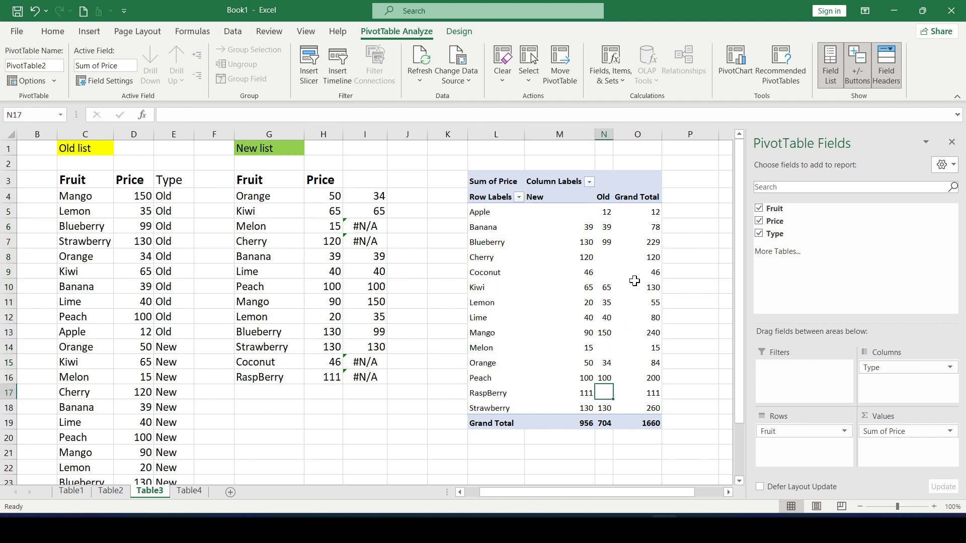
{"action": "left_click", "coordinate": [559, 258]}
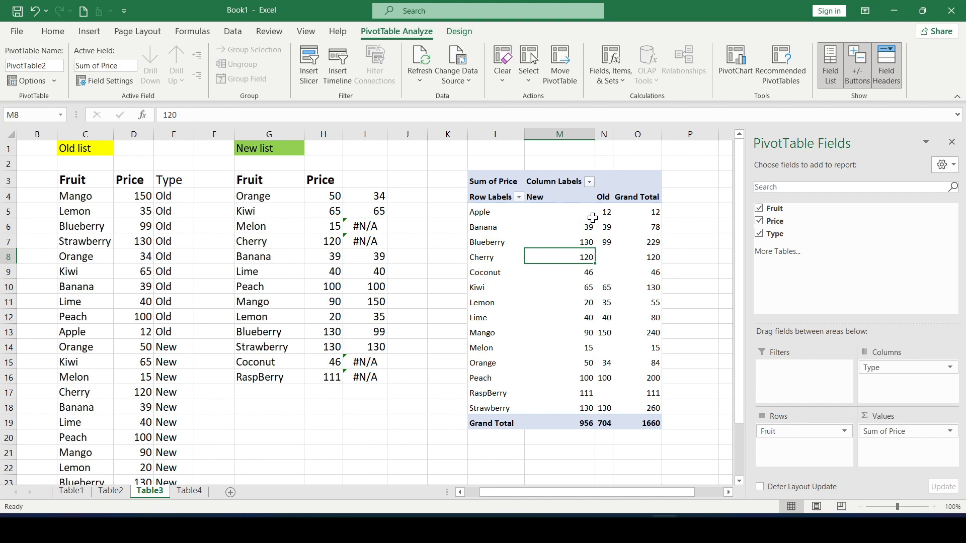
{"action": "left_click", "coordinate": [603, 212]}
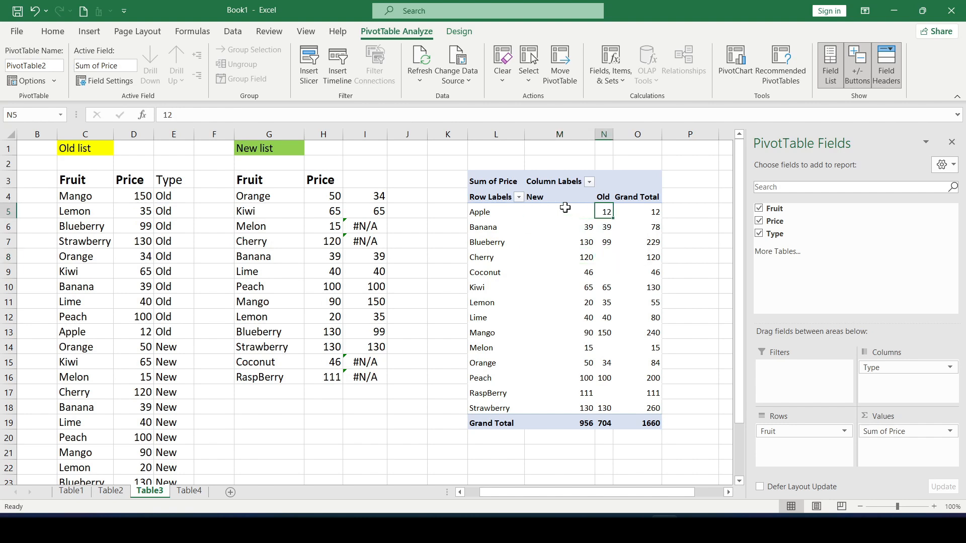
{"action": "left_click", "coordinate": [495, 212]}
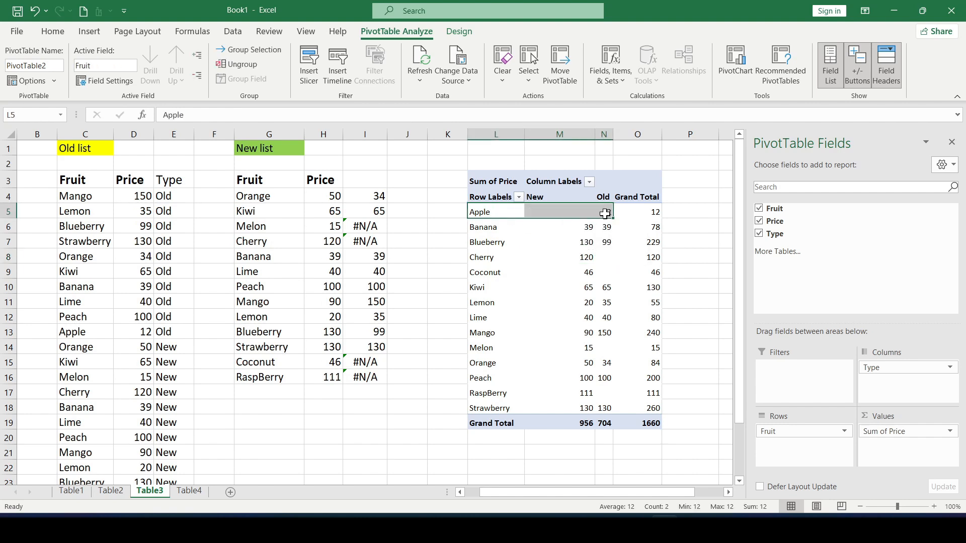
{"action": "left_click", "coordinate": [560, 211]}
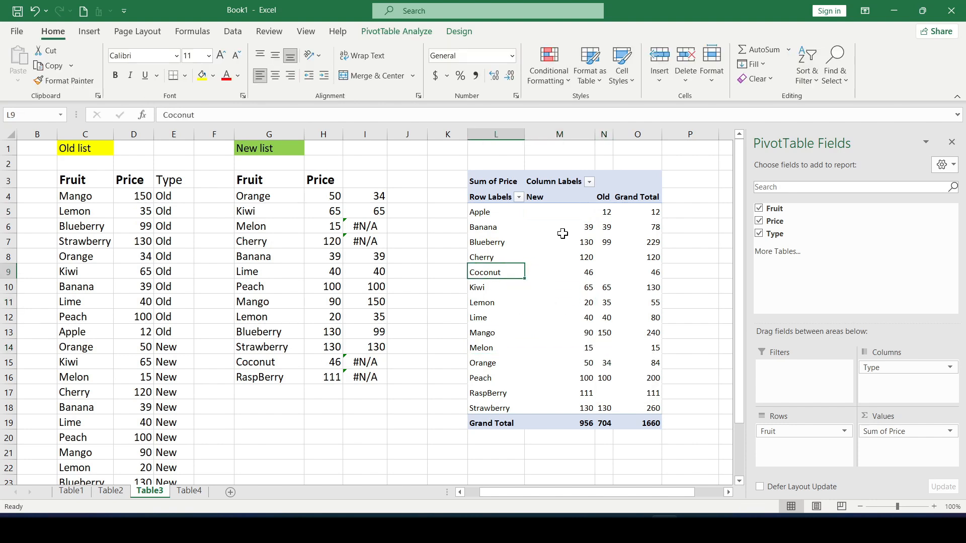
{"action": "left_click_drag", "start_coordinate": [480, 212], "coordinate": [482, 408]}
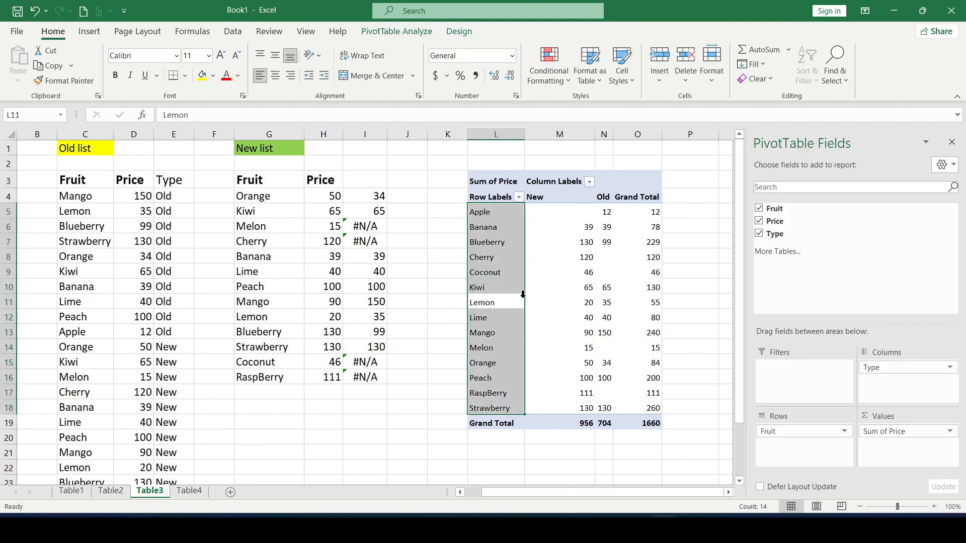
{"action": "left_click", "coordinate": [690, 272]}
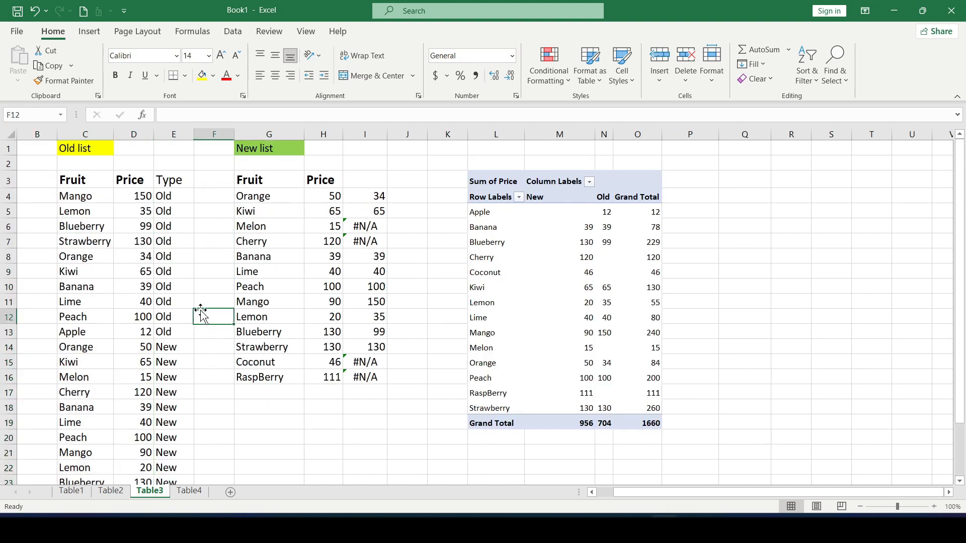
Step: Replace Mango in C4 with fig and switch to sheet Table4
{"action": "left_click", "coordinate": [213, 256]}
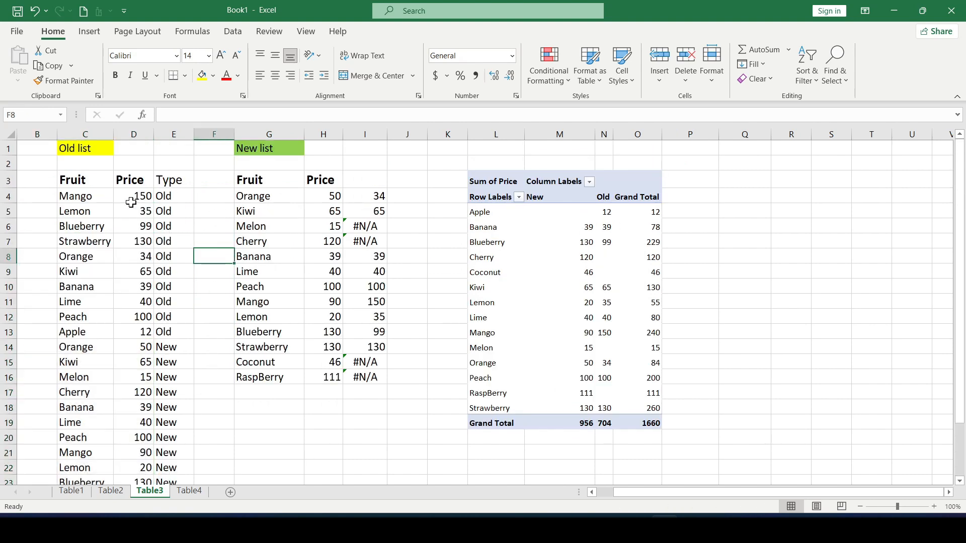
{"action": "type", "text": "fig"}
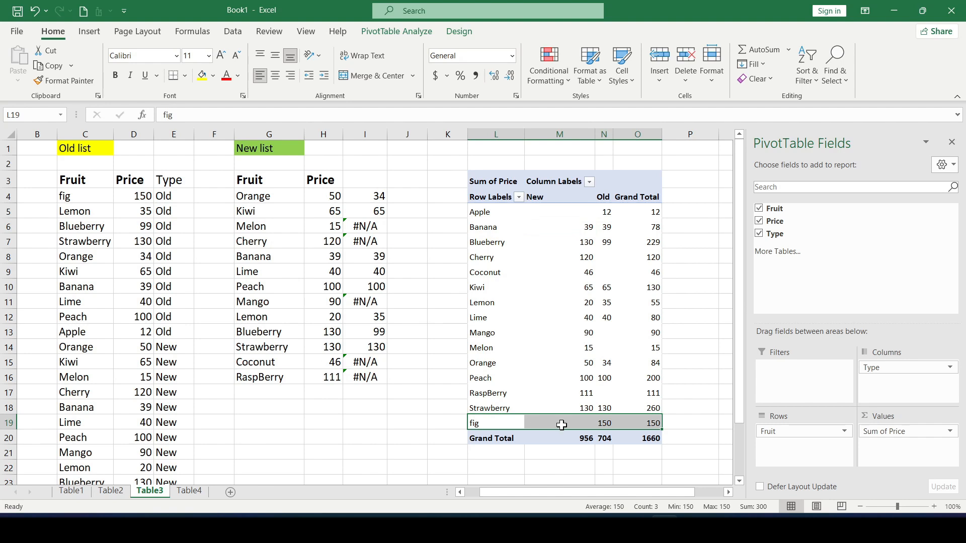
{"action": "left_click", "coordinate": [189, 491]}
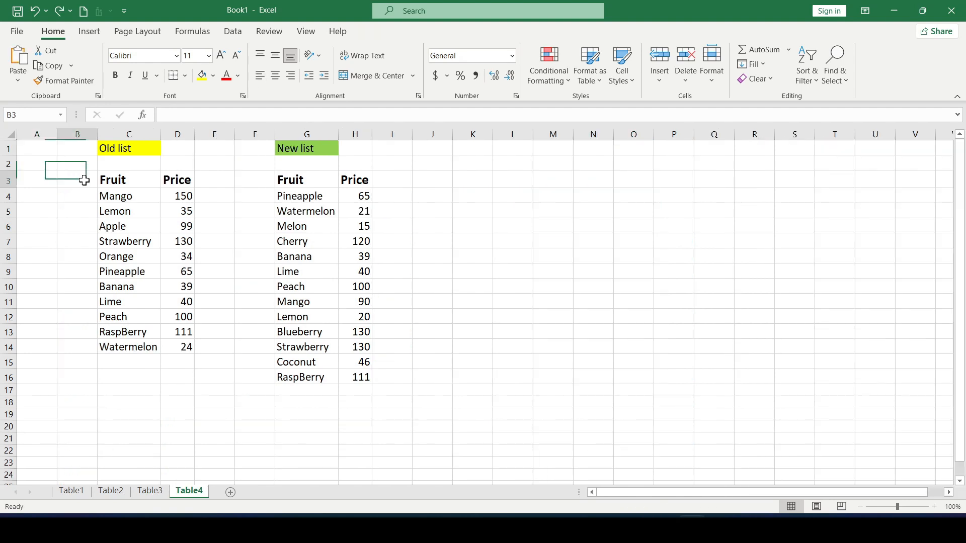
Step: Format the old fruit list C3:D14 as an orange-style table
{"action": "left_click", "coordinate": [77, 164]}
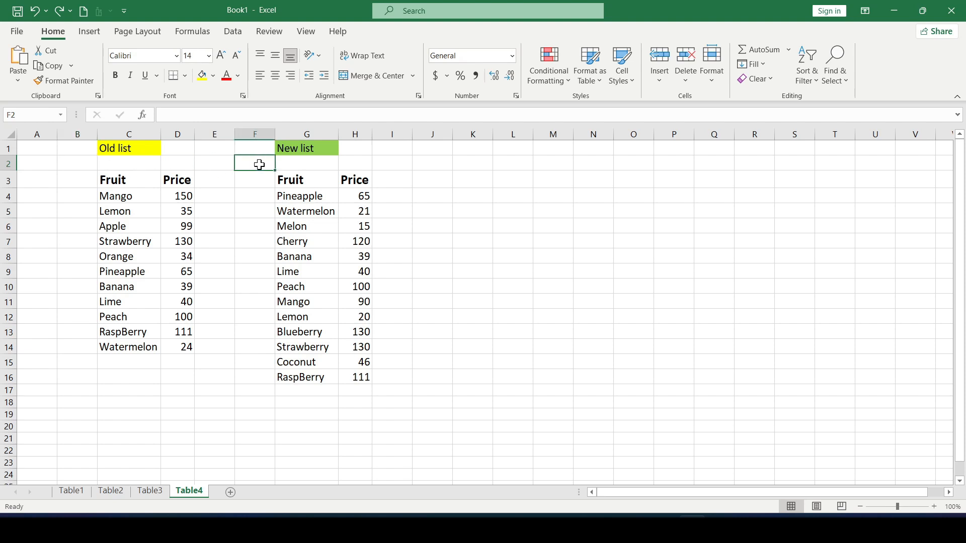
{"action": "left_click", "coordinate": [255, 195]}
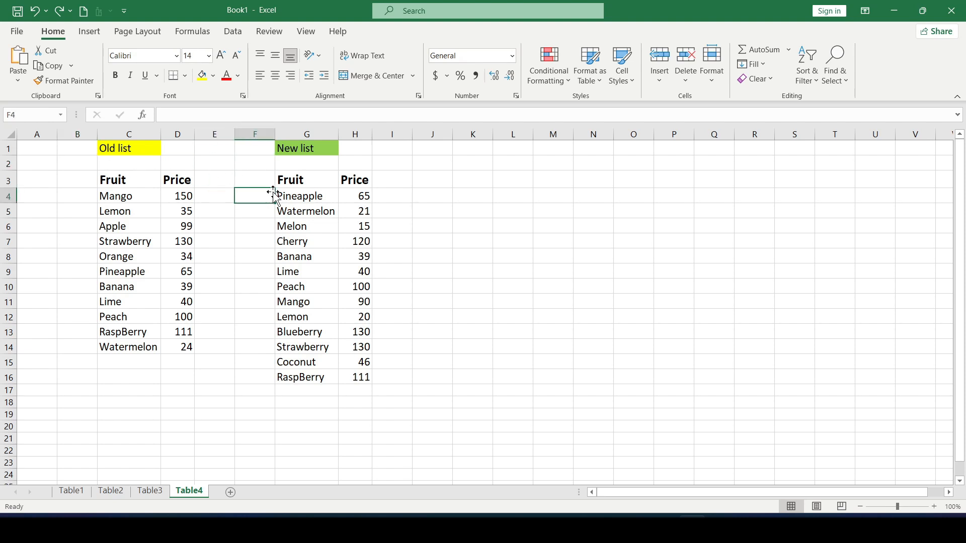
{"action": "left_click", "coordinate": [254, 226]}
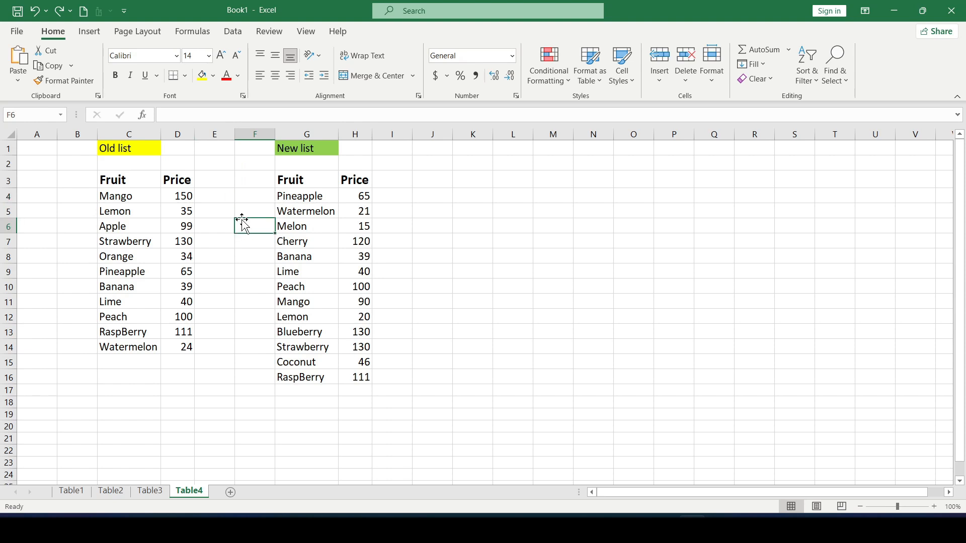
{"action": "left_click", "coordinate": [214, 195]}
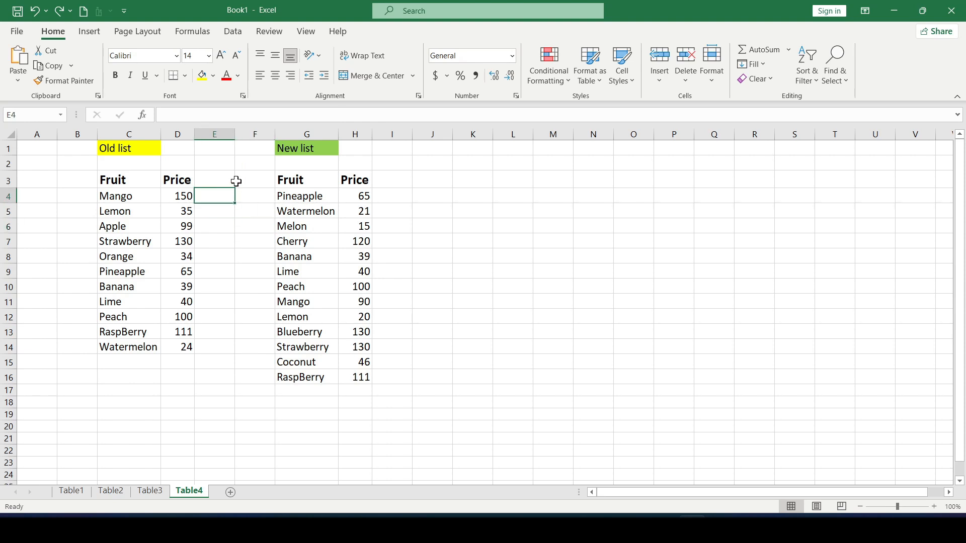
{"action": "left_click_drag", "start_coordinate": [113, 179], "coordinate": [176, 285]}
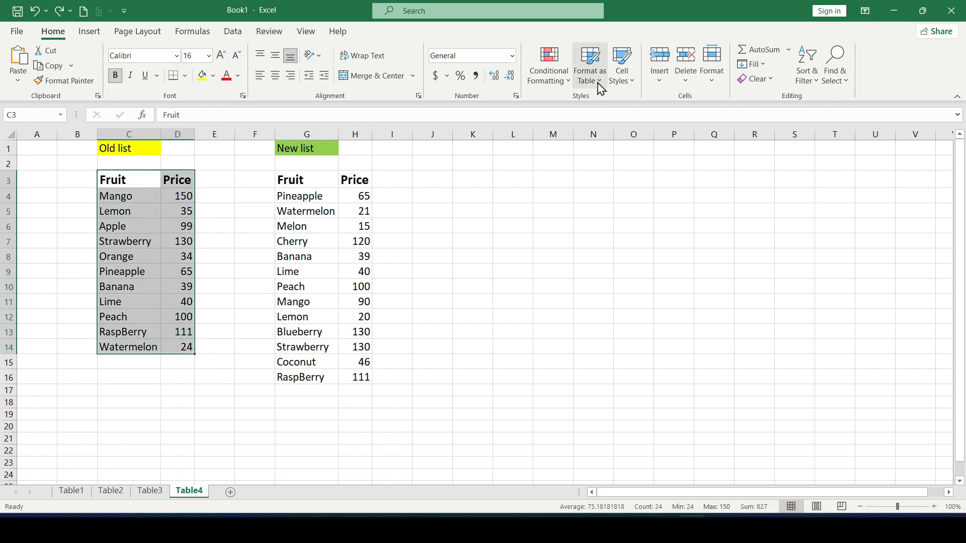
{"action": "left_click", "coordinate": [590, 65]}
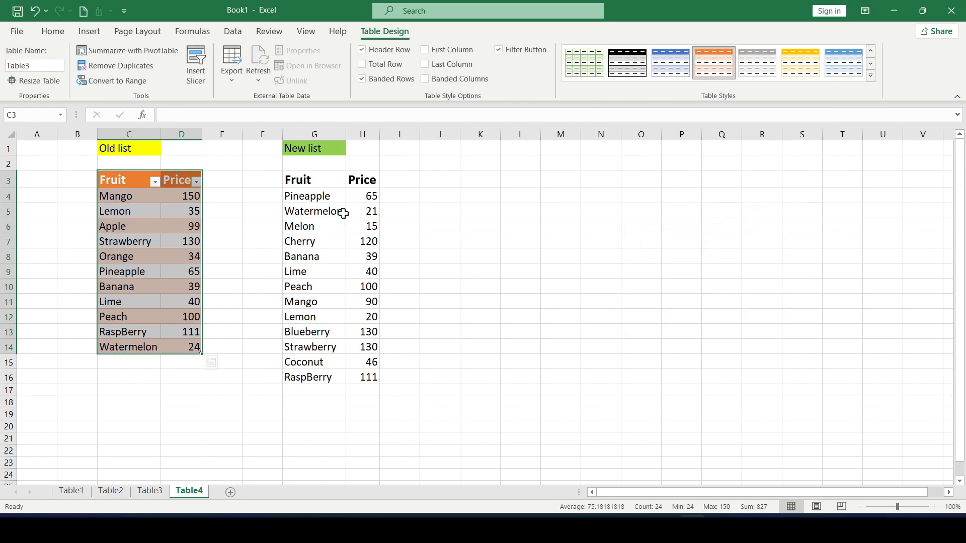
Step: Convert the new fruit list into a table with Ctrl+T and select inside the old table
{"action": "key", "text": "ctrl+t"}
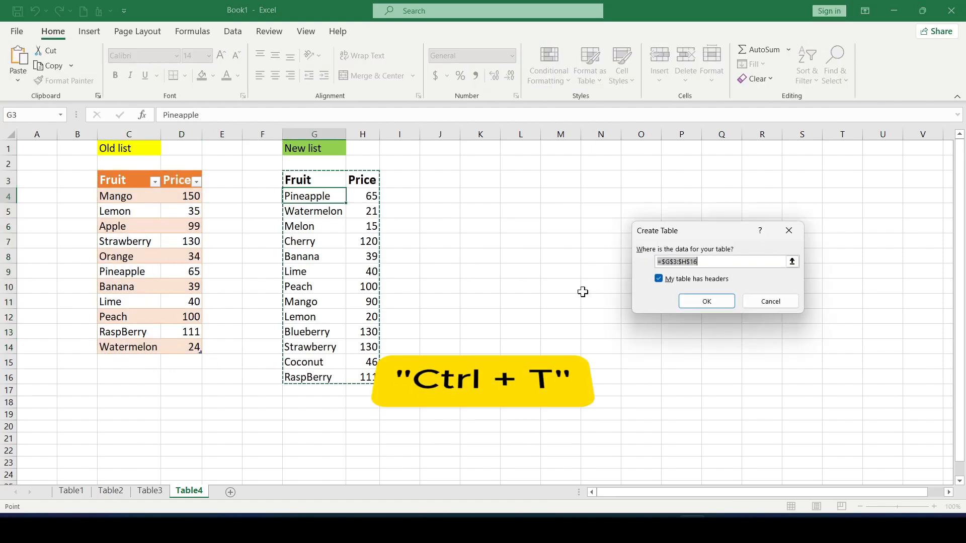
{"action": "left_click", "coordinate": [707, 301]}
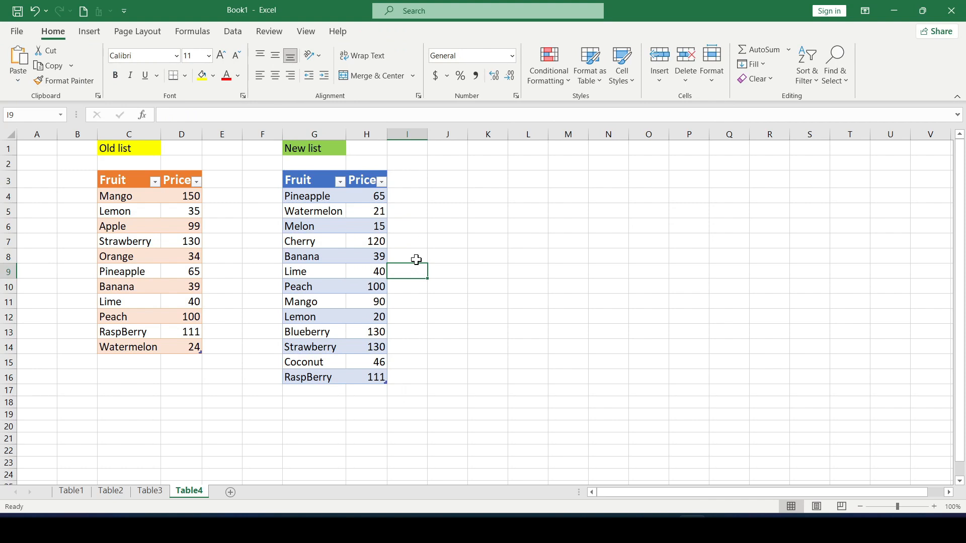
{"action": "left_click", "coordinate": [366, 211]}
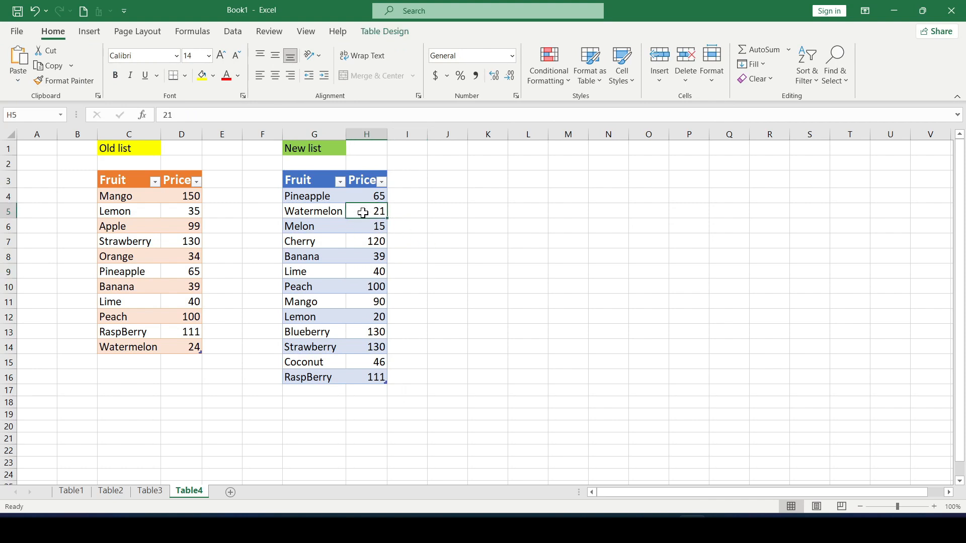
{"action": "left_click", "coordinate": [126, 195]}
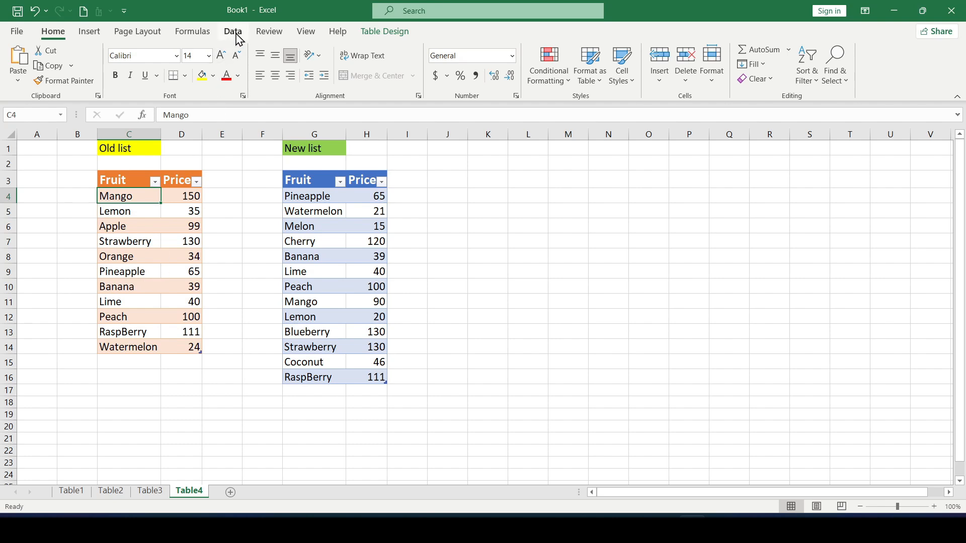
{"action": "left_click", "coordinate": [232, 31]}
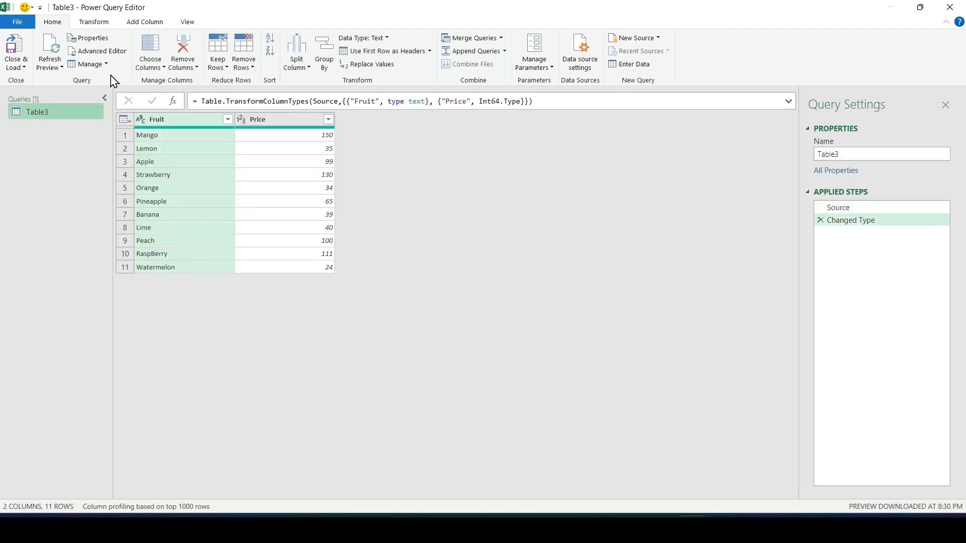
Step: Load the old and new list queries as connection-only queries Table3 and Table4
{"action": "left_click", "coordinate": [153, 174]}
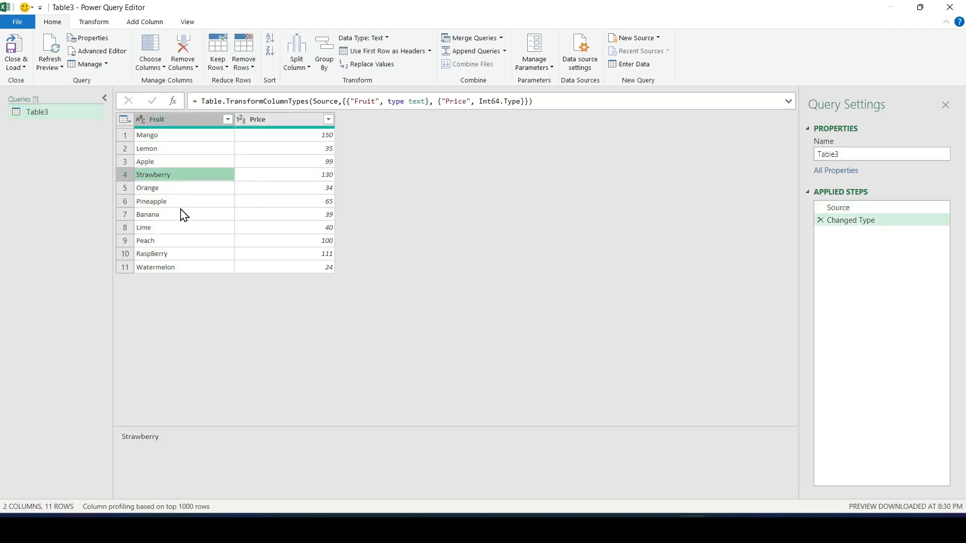
{"action": "left_click", "coordinate": [156, 135]}
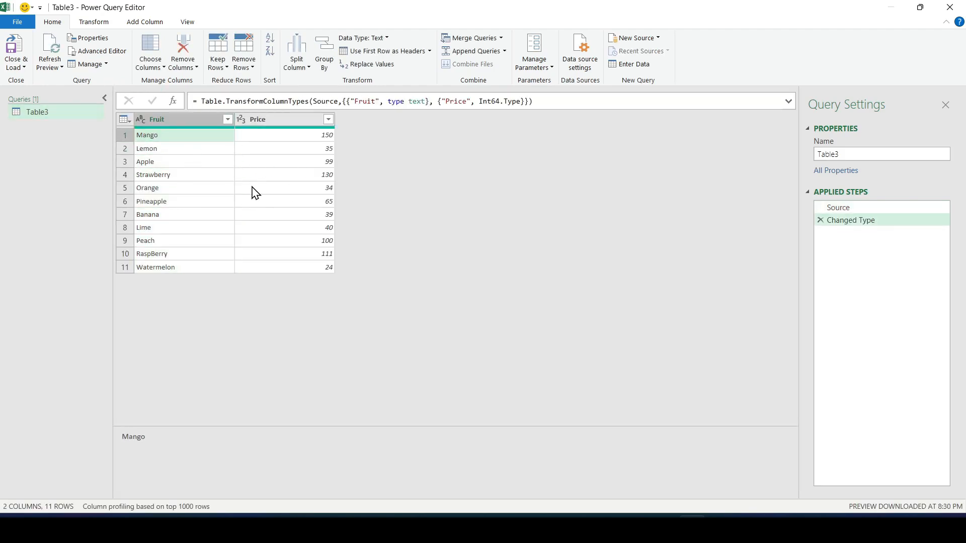
{"action": "left_click", "coordinate": [156, 267]}
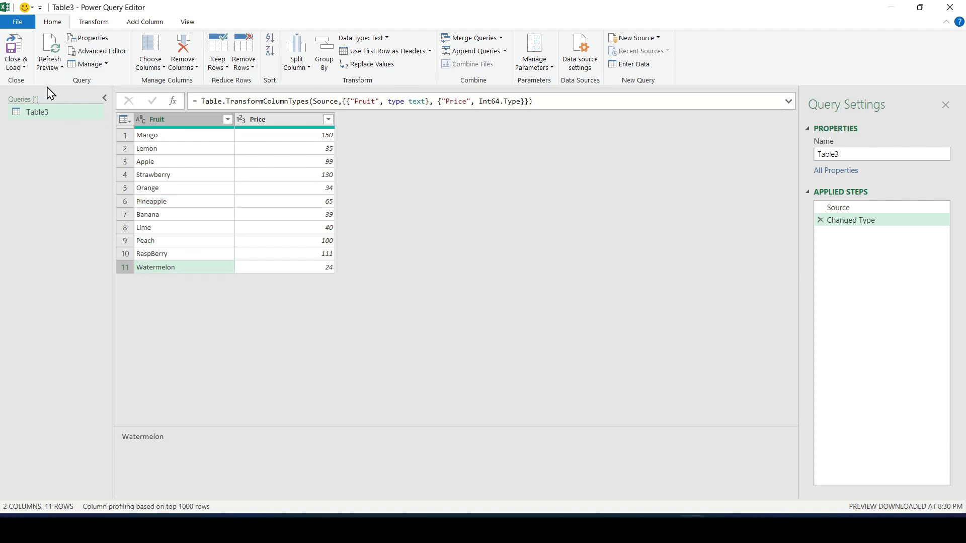
{"action": "left_click", "coordinate": [15, 55]}
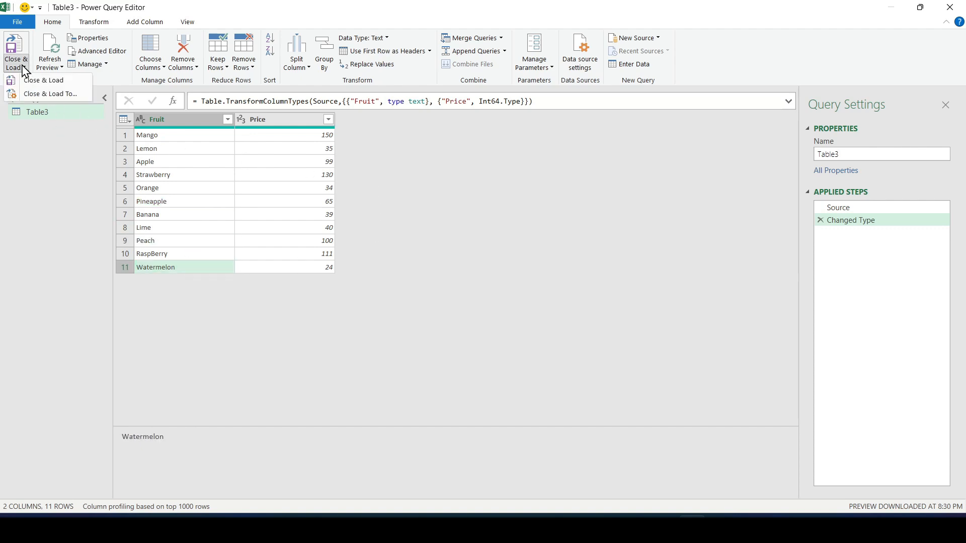
{"action": "left_click", "coordinate": [40, 80]}
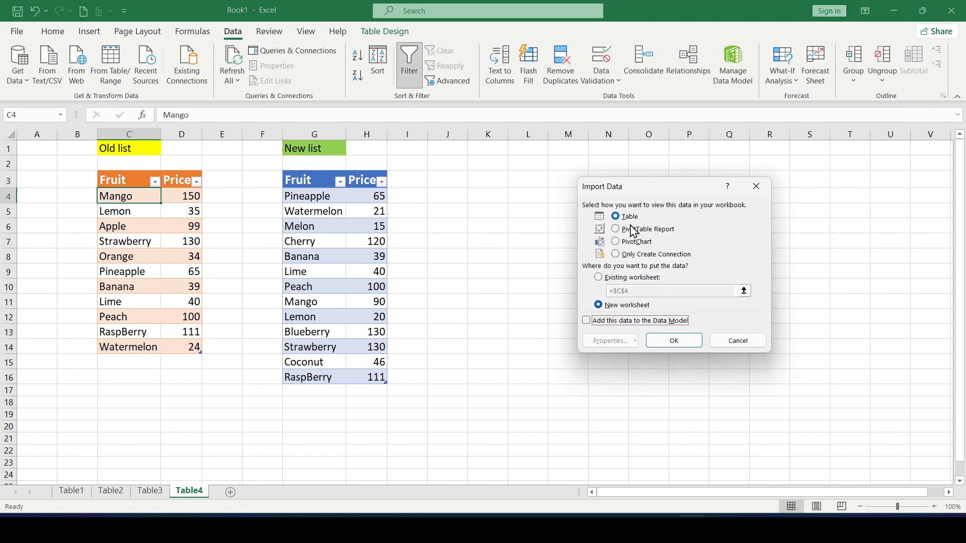
{"action": "left_click", "coordinate": [615, 254]}
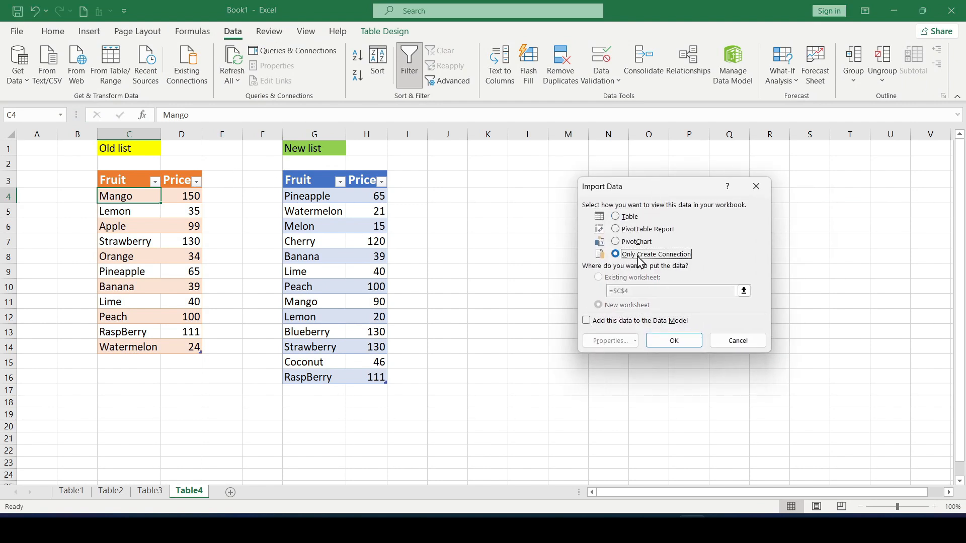
{"action": "left_click", "coordinate": [673, 340]}
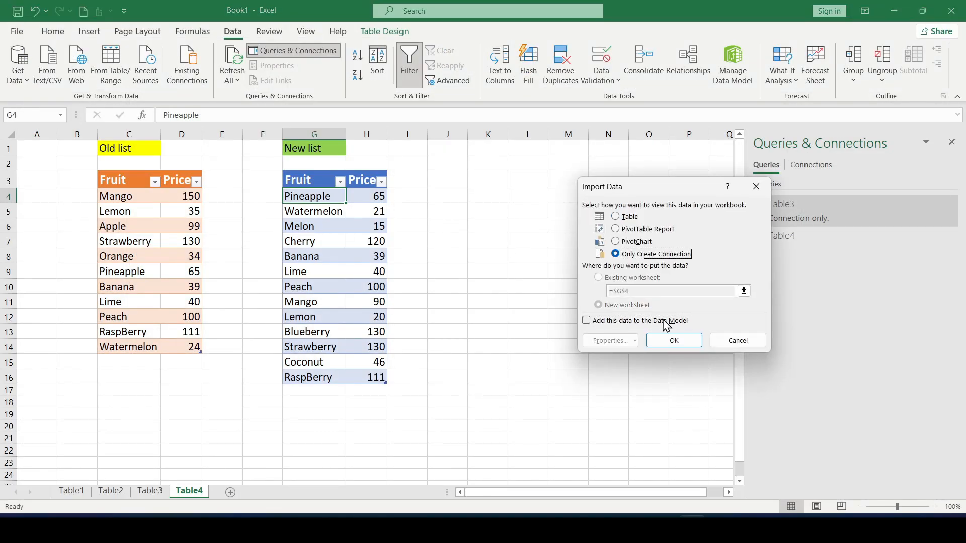
{"action": "left_click", "coordinate": [674, 341]}
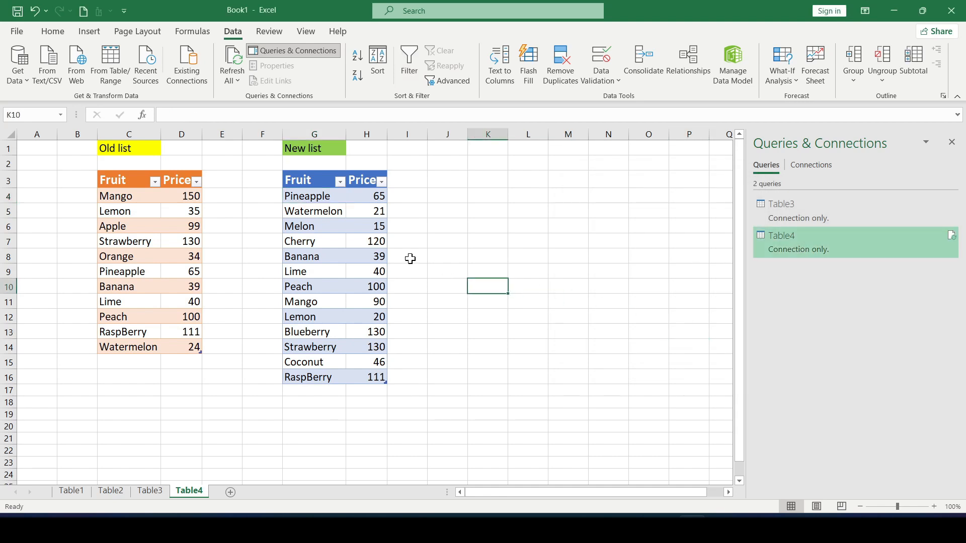
Step: Merge Table3 and Table4 on their Fruit columns using a Full Outer join
{"action": "left_click", "coordinate": [222, 212]}
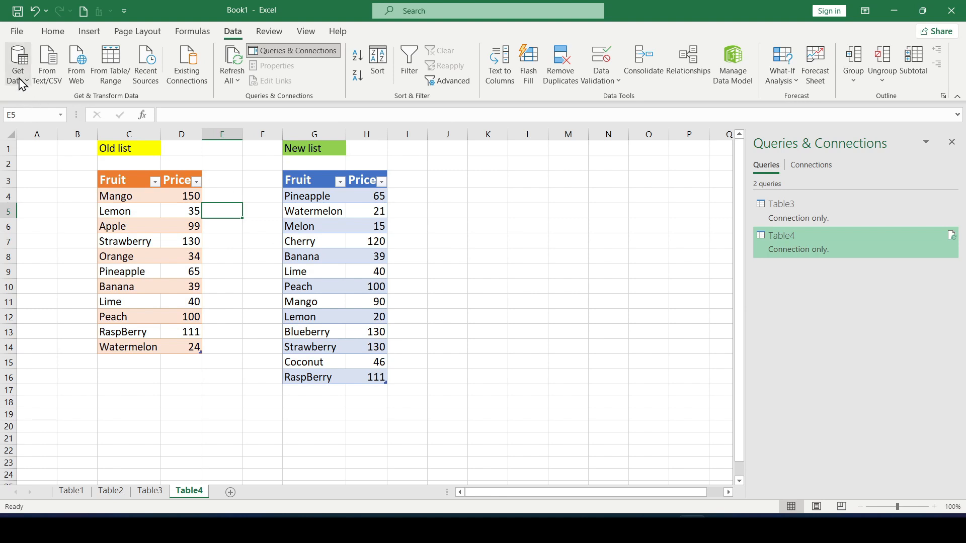
{"action": "left_click", "coordinate": [18, 62]}
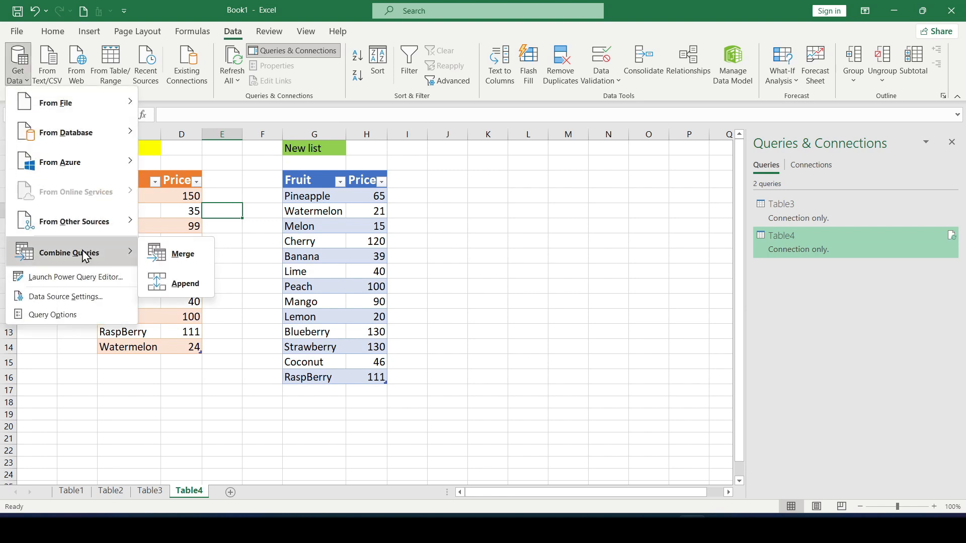
{"action": "key", "text": "Escape"}
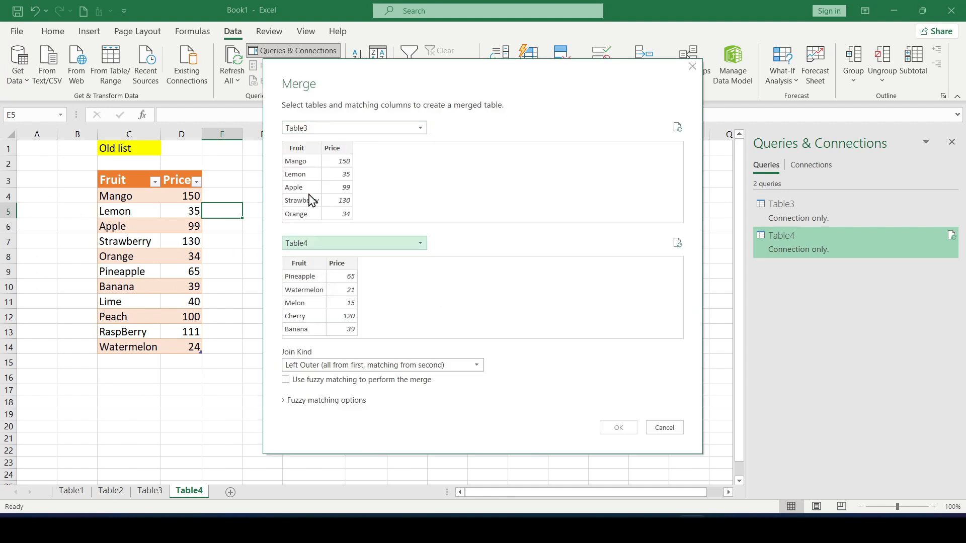
{"action": "left_click", "coordinate": [302, 263]}
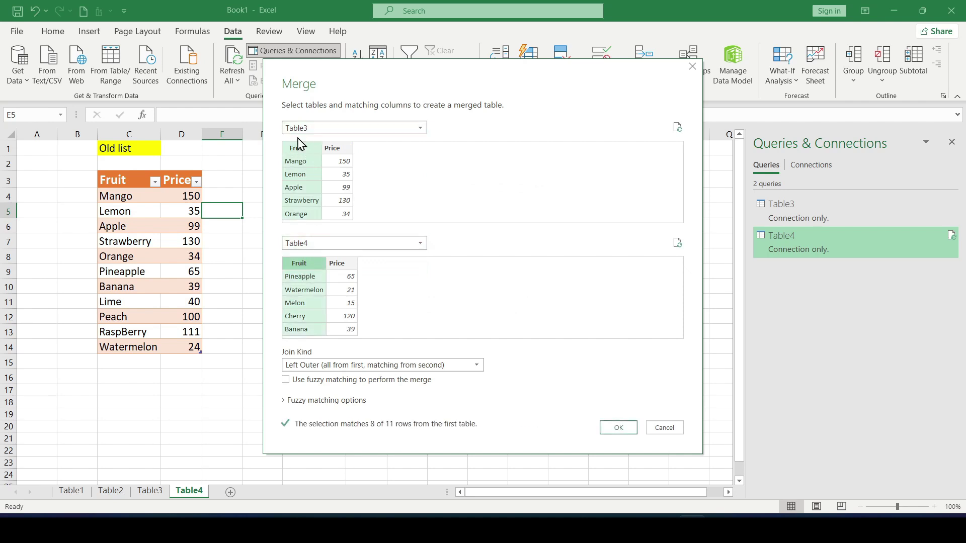
{"action": "mouse_move", "coordinate": [293, 358]}
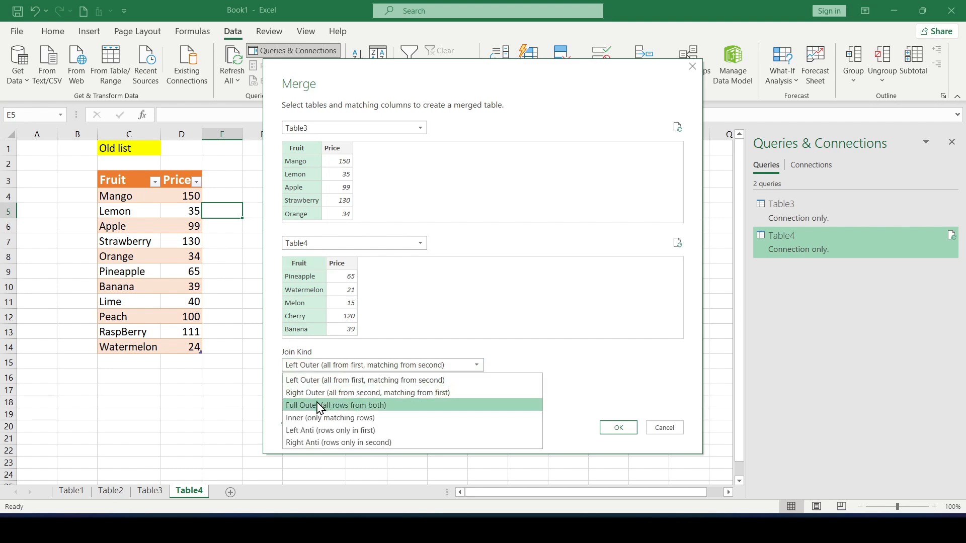
{"action": "left_click", "coordinate": [335, 405]}
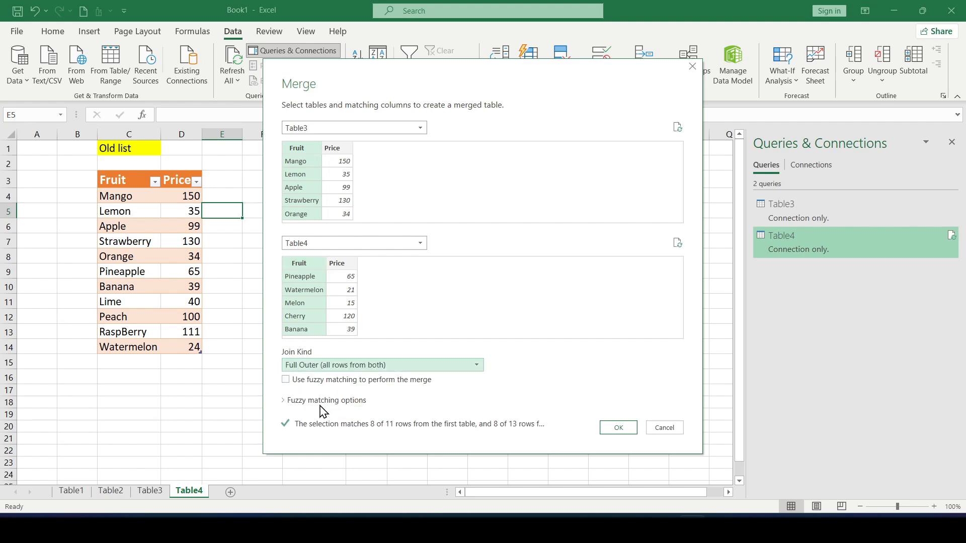
{"action": "left_click", "coordinate": [619, 428]}
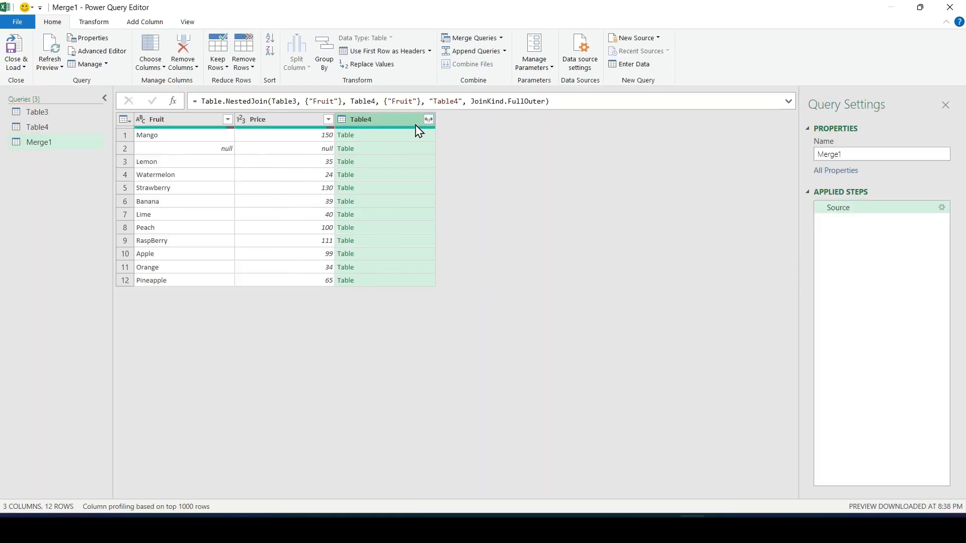
{"action": "mouse_move", "coordinate": [419, 165]}
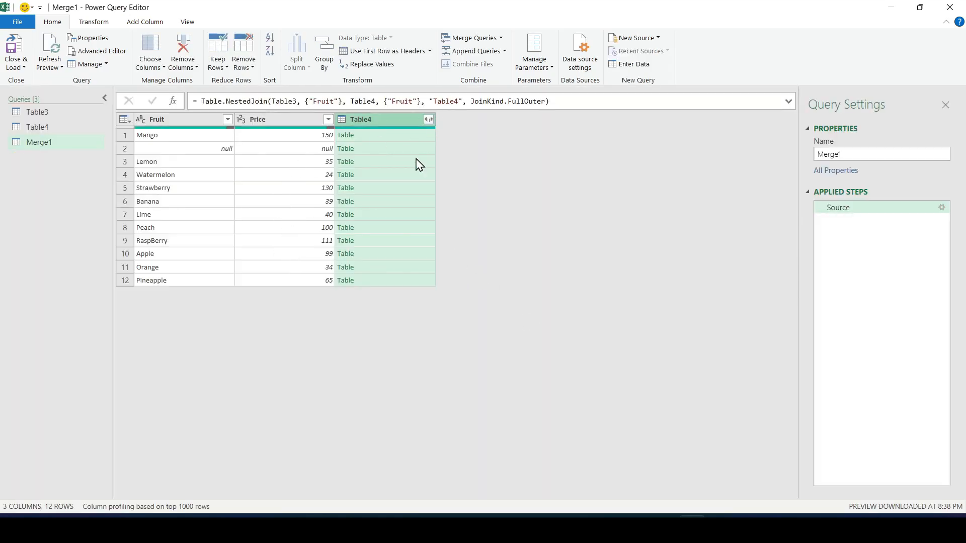
{"action": "mouse_move", "coordinate": [407, 245]}
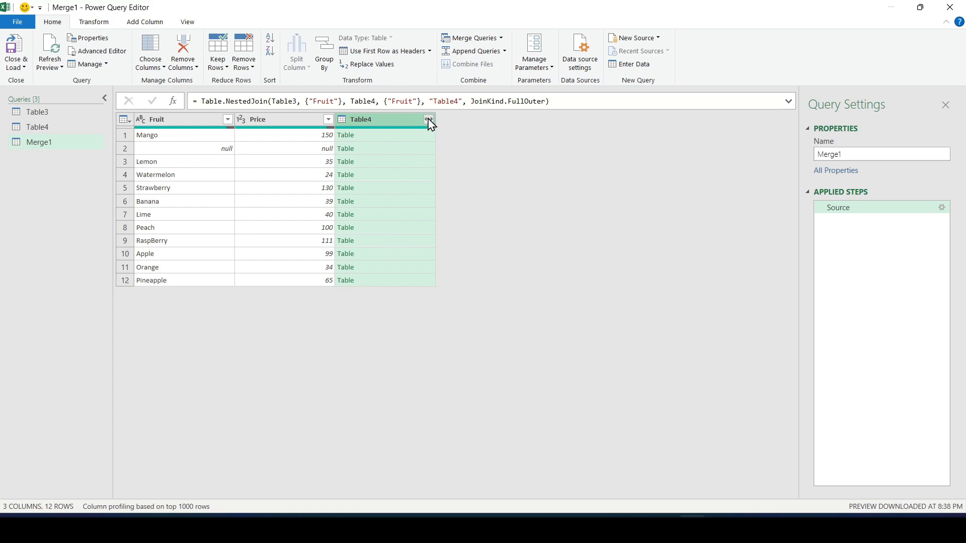
Step: Expand Table4's Fruit and Price columns without the original column name prefix
{"action": "left_click", "coordinate": [428, 120]}
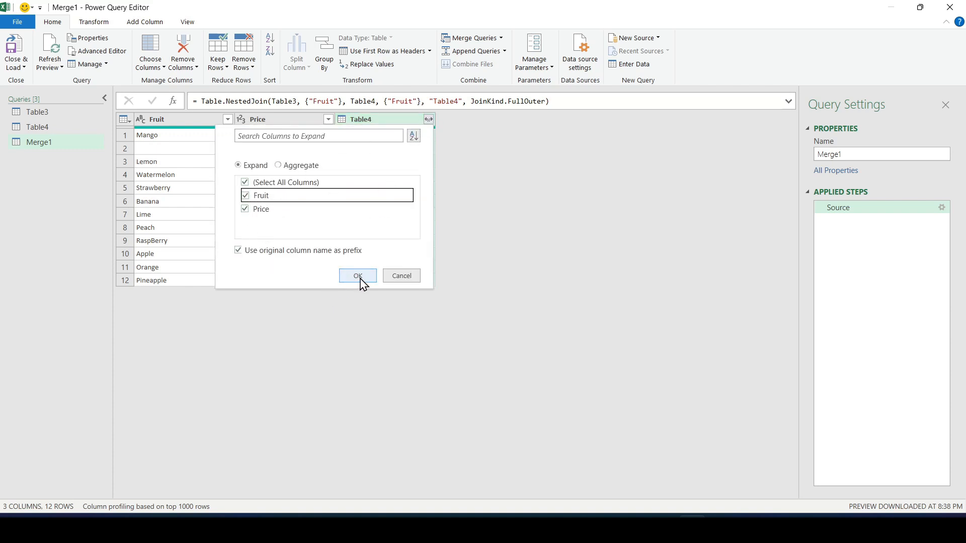
{"action": "left_click", "coordinate": [238, 250]}
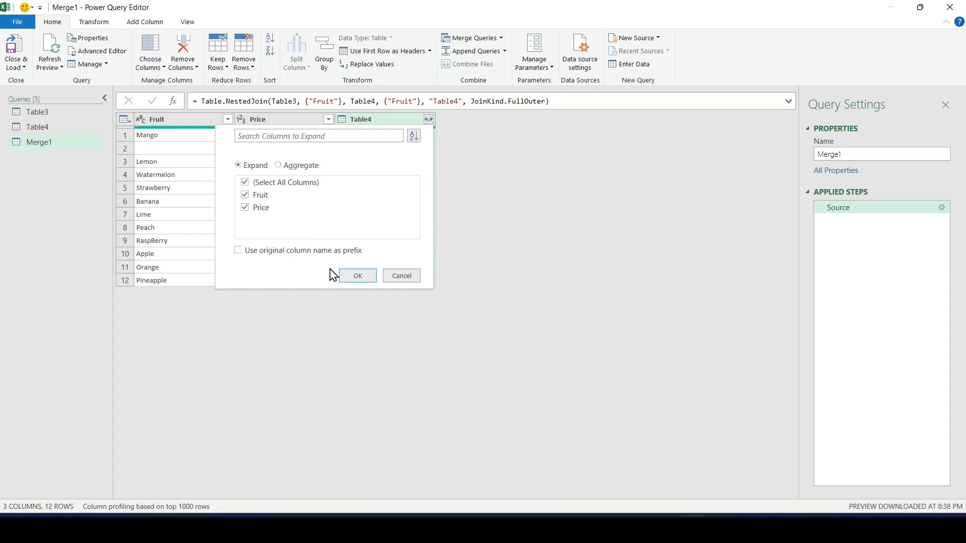
{"action": "left_click", "coordinate": [357, 276]}
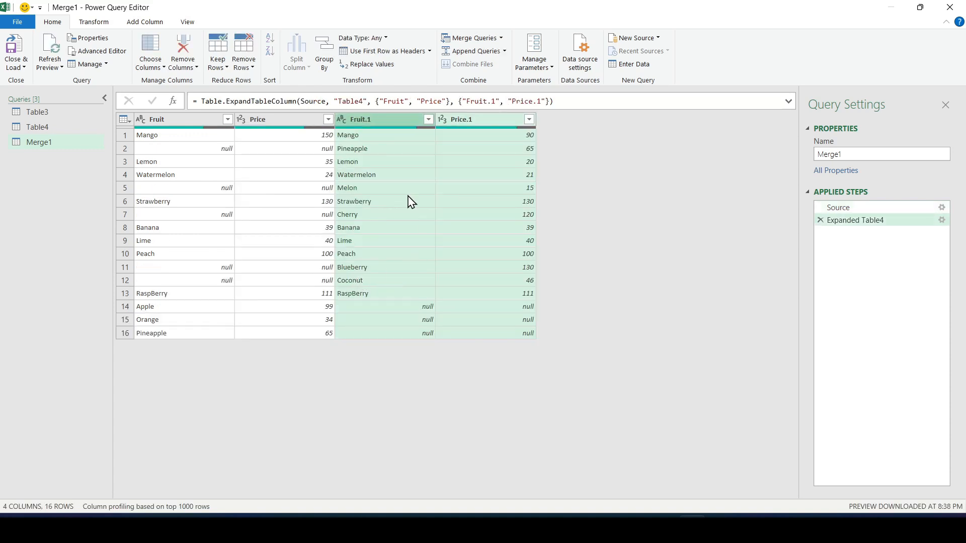
Step: Compare old and new values for Lemon, Banana, Watermelon and Melon in the merged rows
{"action": "left_click", "coordinate": [283, 161]}
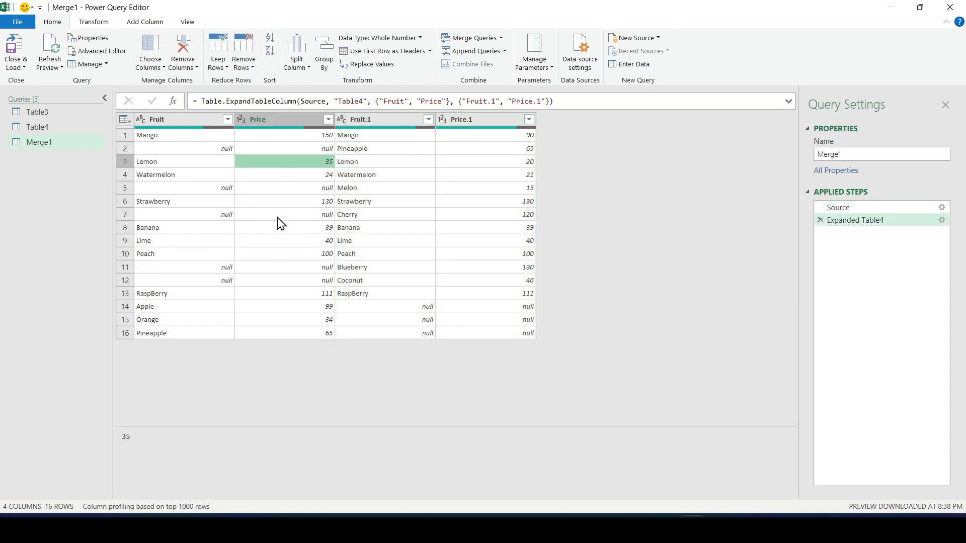
{"action": "left_click", "coordinate": [283, 227]}
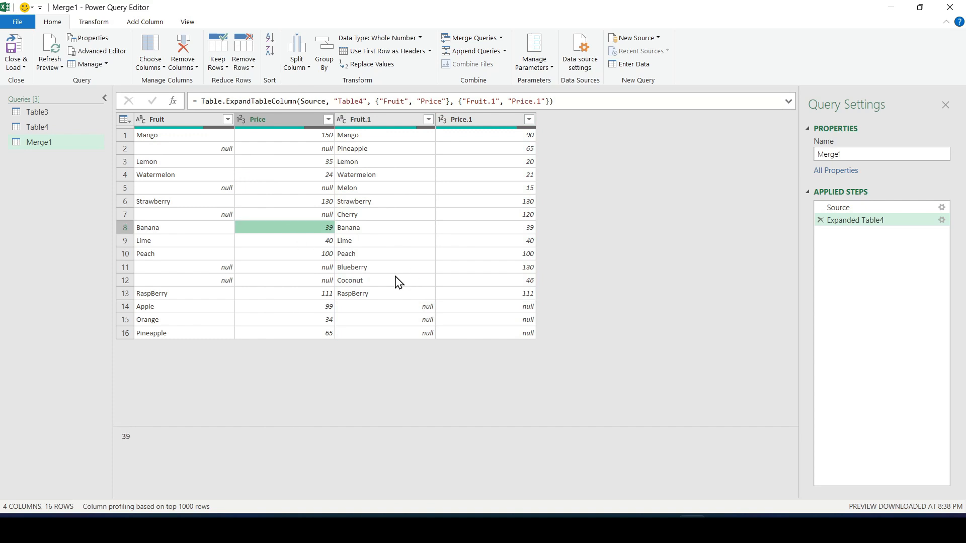
{"action": "left_click", "coordinate": [278, 175]}
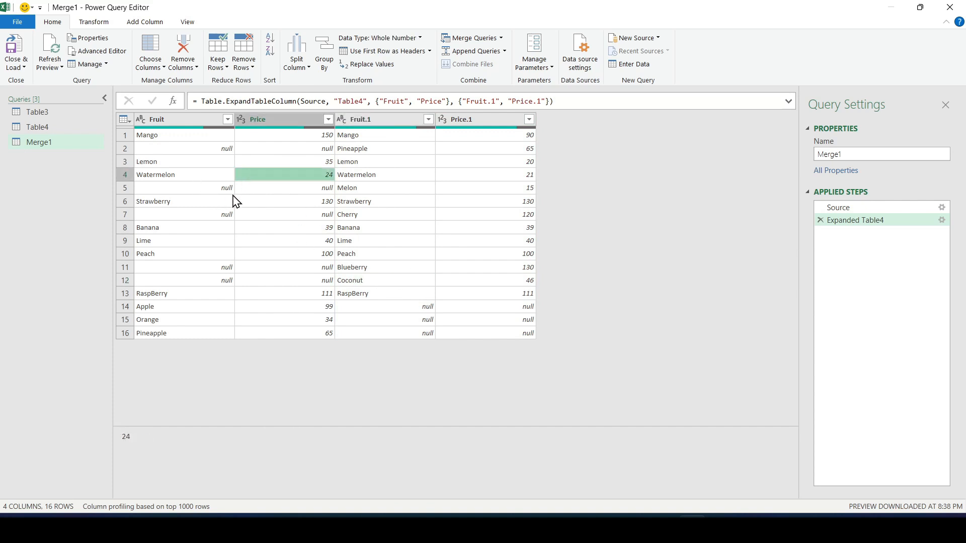
{"action": "left_click", "coordinate": [166, 161]}
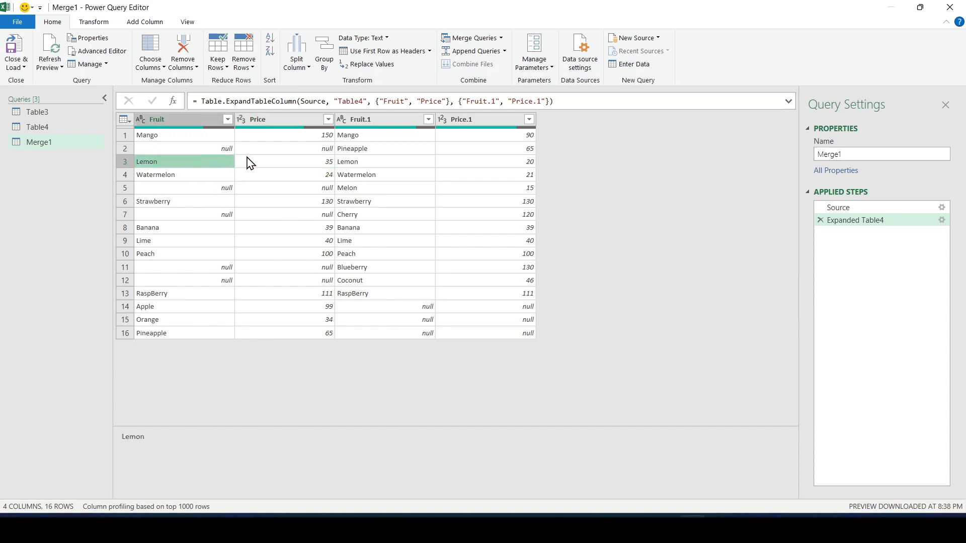
{"action": "left_click", "coordinate": [289, 161]}
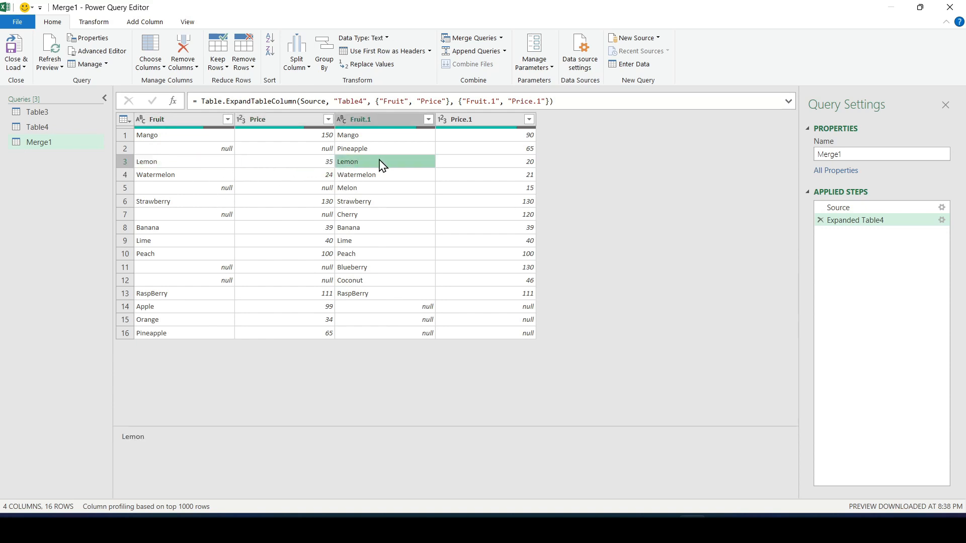
{"action": "left_click", "coordinate": [484, 162]}
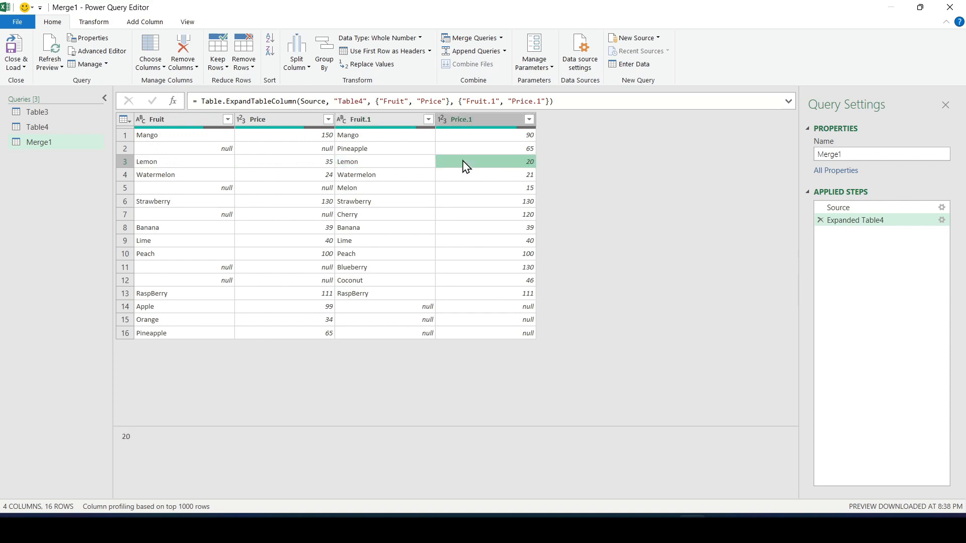
{"action": "left_click", "coordinate": [283, 188]}
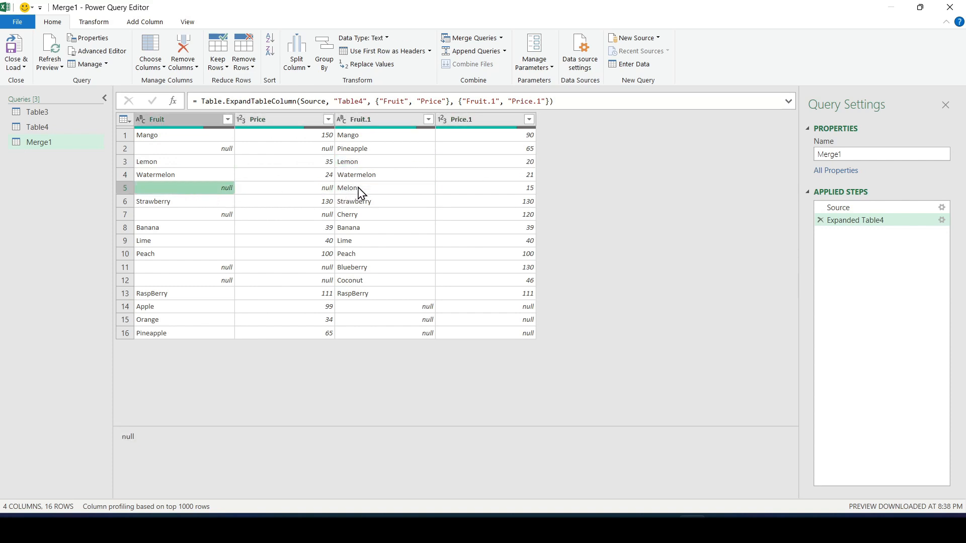
{"action": "left_click", "coordinate": [367, 188]}
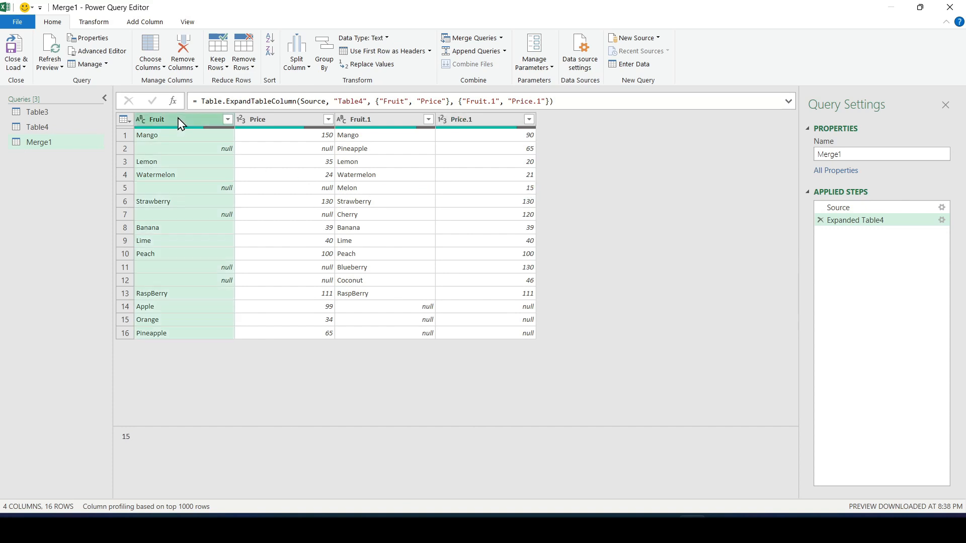
Step: Rename Merge1's columns to Fruit_old, Price_old, Fruit_new and Price_new
{"action": "double_click", "coordinate": [154, 119]}
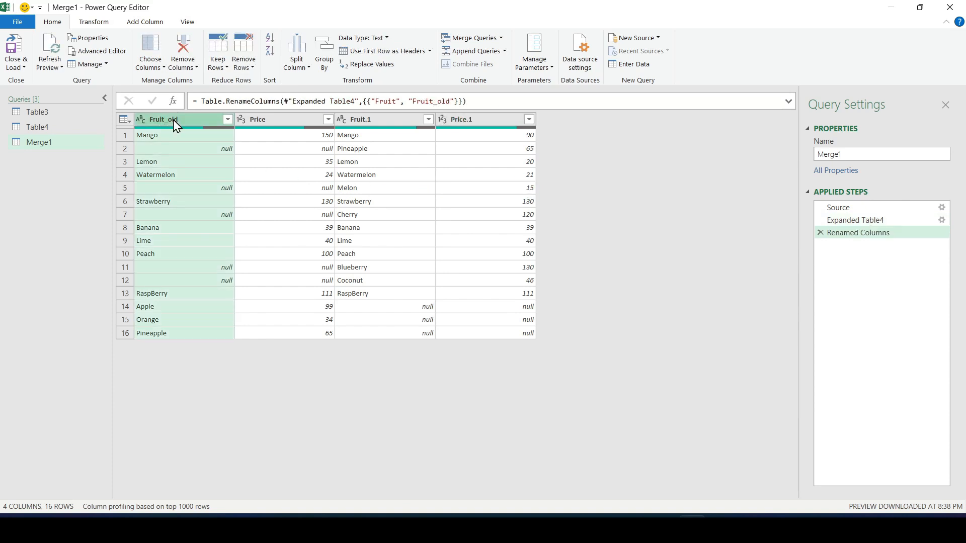
{"action": "double_click", "coordinate": [258, 119]}
{"action": "type", "text": "_old"}
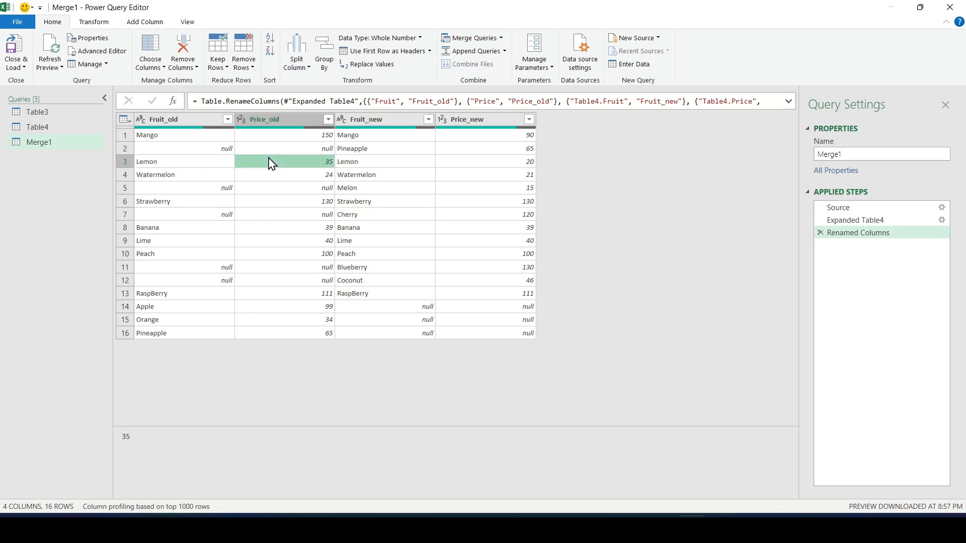
{"action": "mouse_move", "coordinate": [253, 152]}
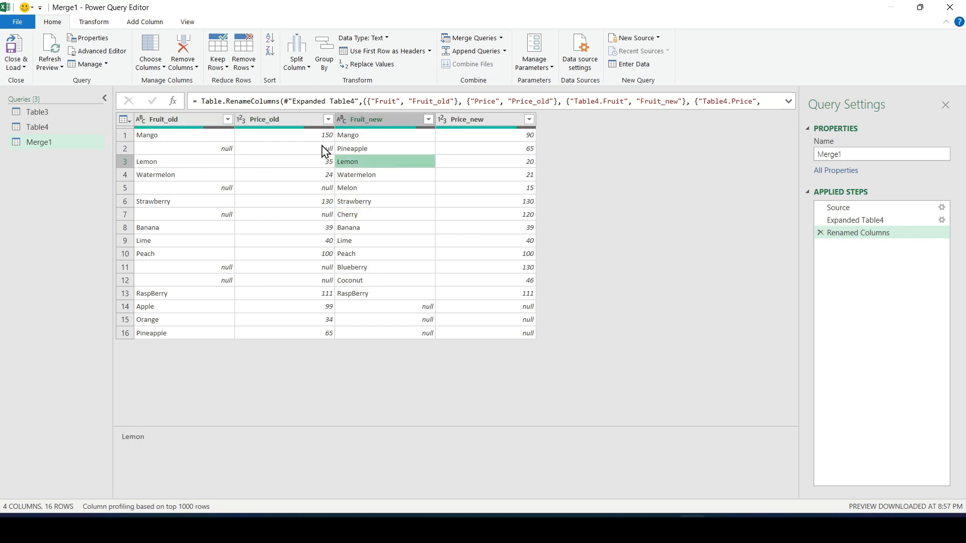
{"action": "left_click", "coordinate": [367, 187]}
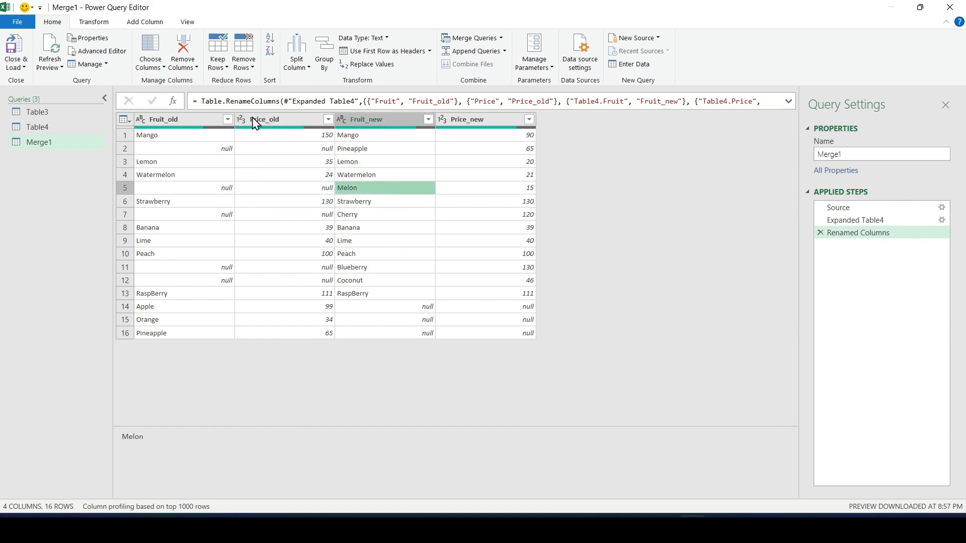
{"action": "left_click", "coordinate": [144, 22]}
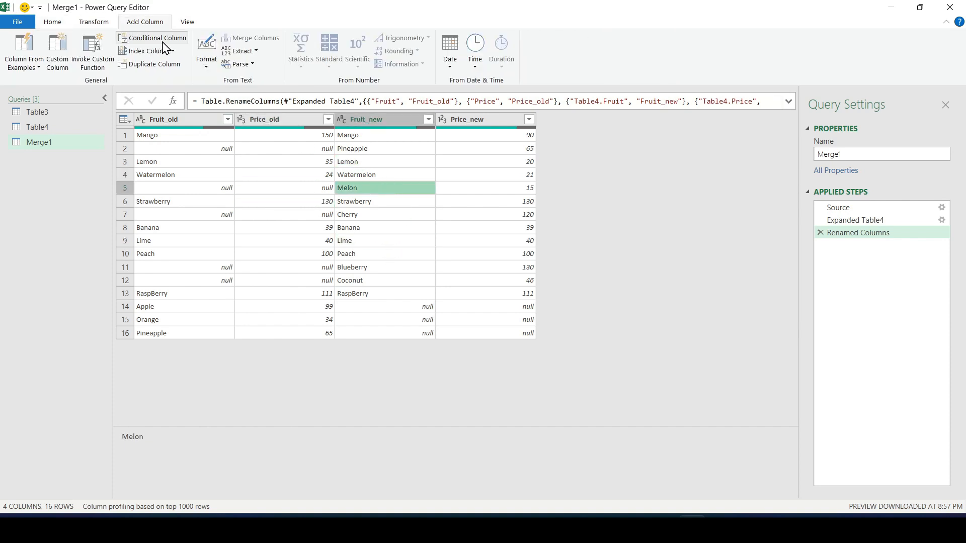
Step: Start a Comparison conditional column: Fruit_old equals null gives Added
{"action": "left_click", "coordinate": [161, 38]}
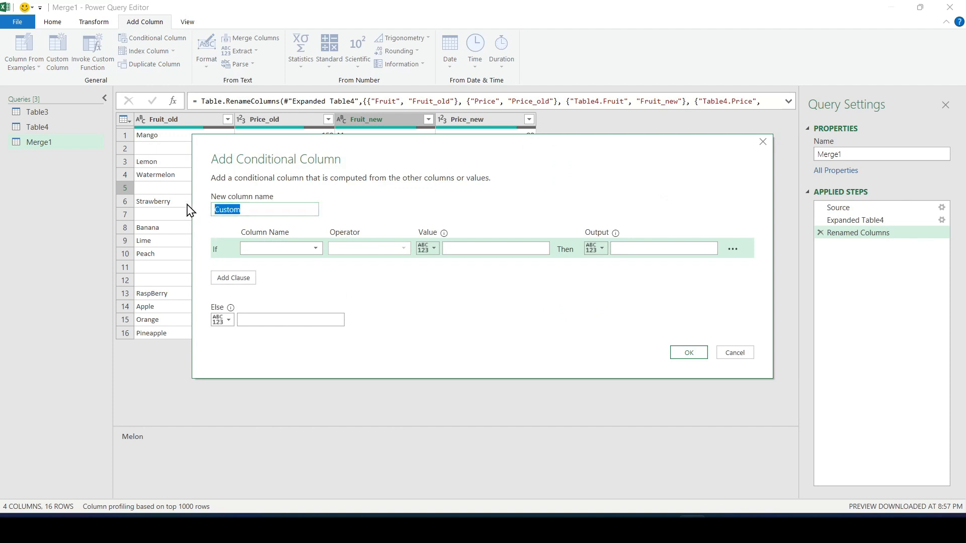
{"action": "type", "text": "Comparison"}
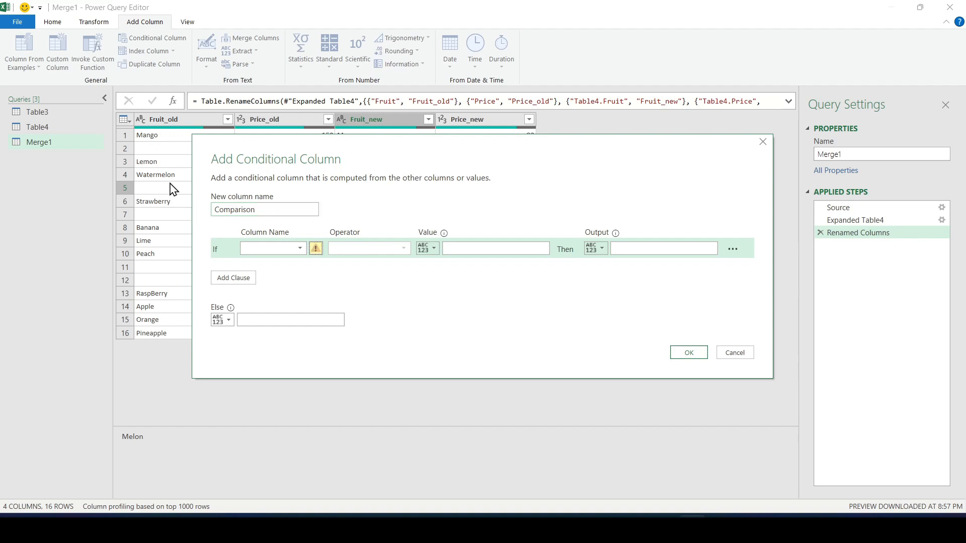
{"action": "left_click", "coordinate": [299, 249]}
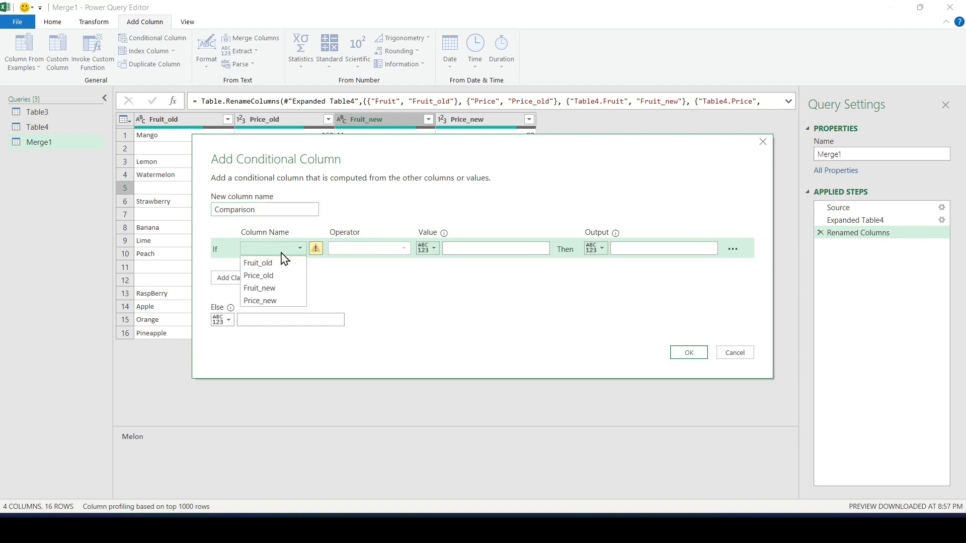
{"action": "left_click", "coordinate": [258, 262]}
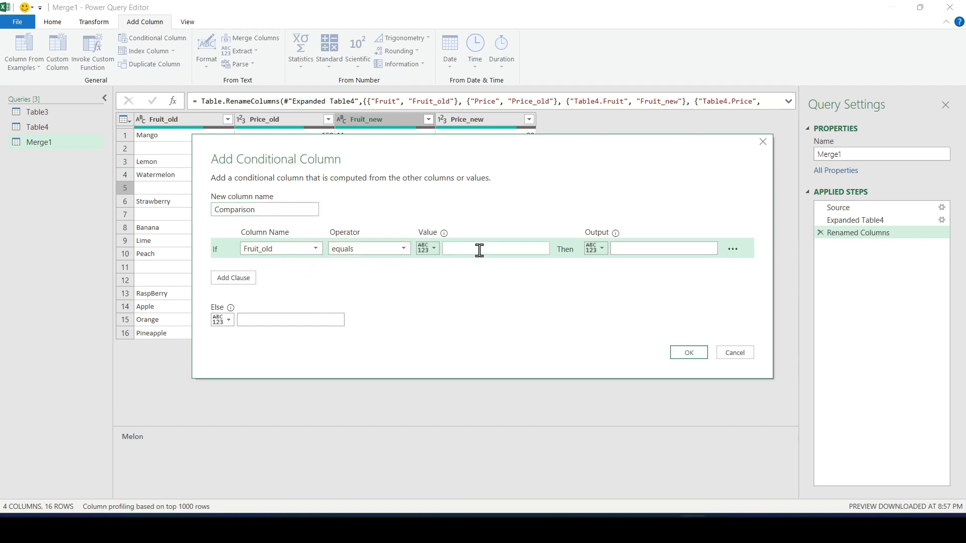
{"action": "type", "text": "null"}
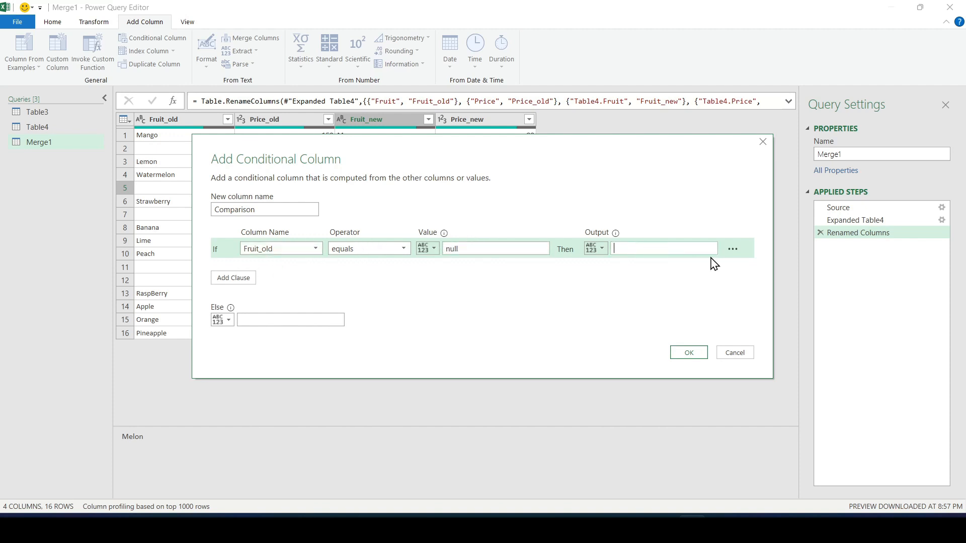
{"action": "type", "text": "Addes"}
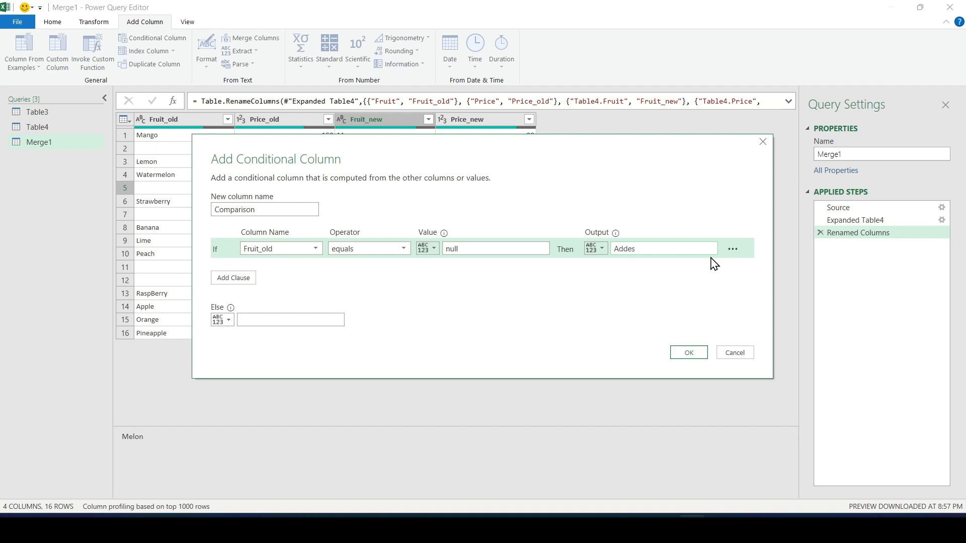
Step: Add a second clause: Fruit_new equals null gives Deleted
{"action": "left_click", "coordinate": [233, 278]}
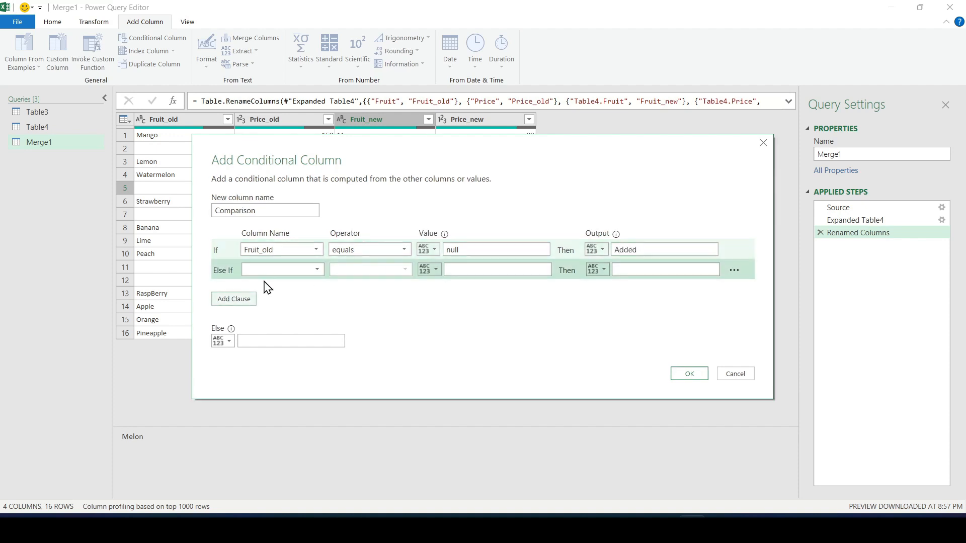
{"action": "left_click", "coordinate": [282, 270]}
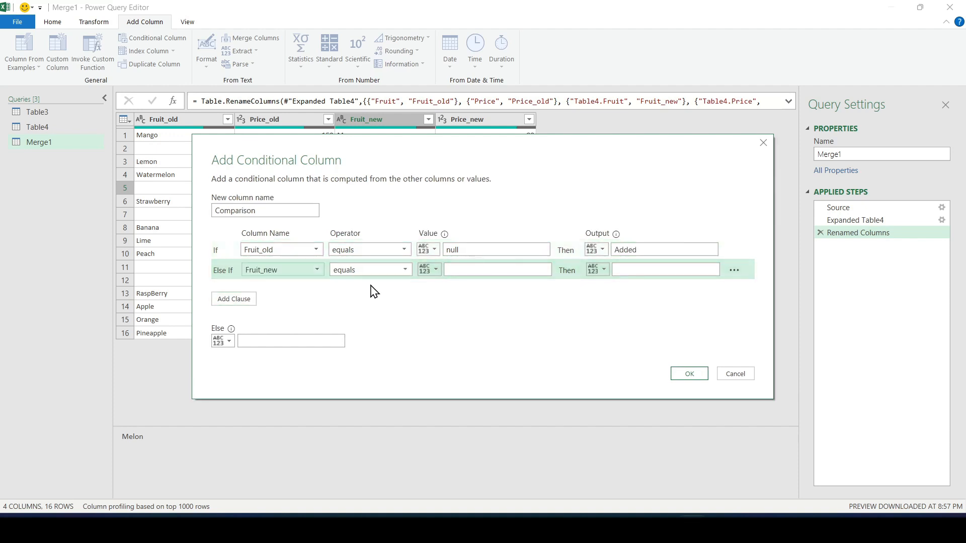
{"action": "type", "text": "null"}
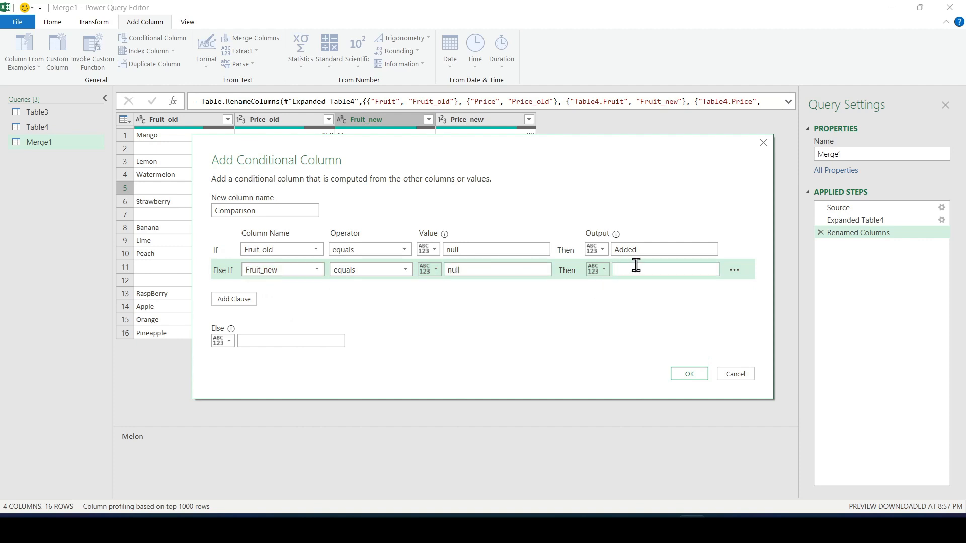
{"action": "left_click", "coordinate": [665, 269]}
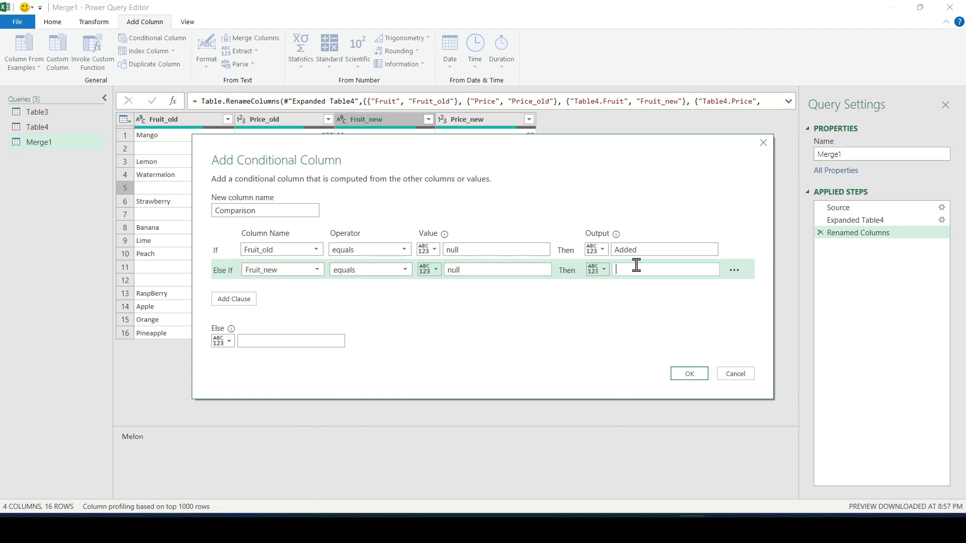
{"action": "type", "text": "Deleted"}
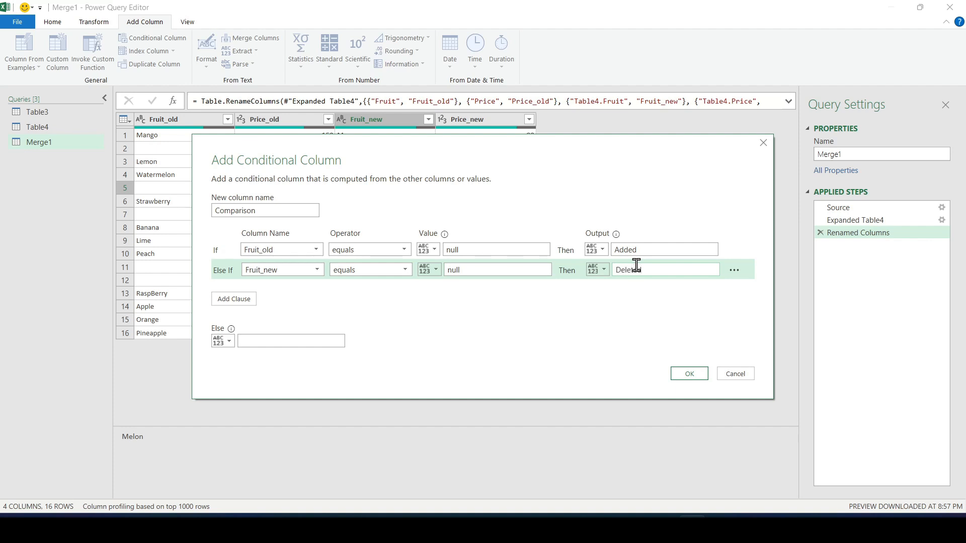
Step: Add clause Price_old not equal to column Price_new gives Changed, else ok, and confirm
{"action": "left_click", "coordinate": [234, 299]}
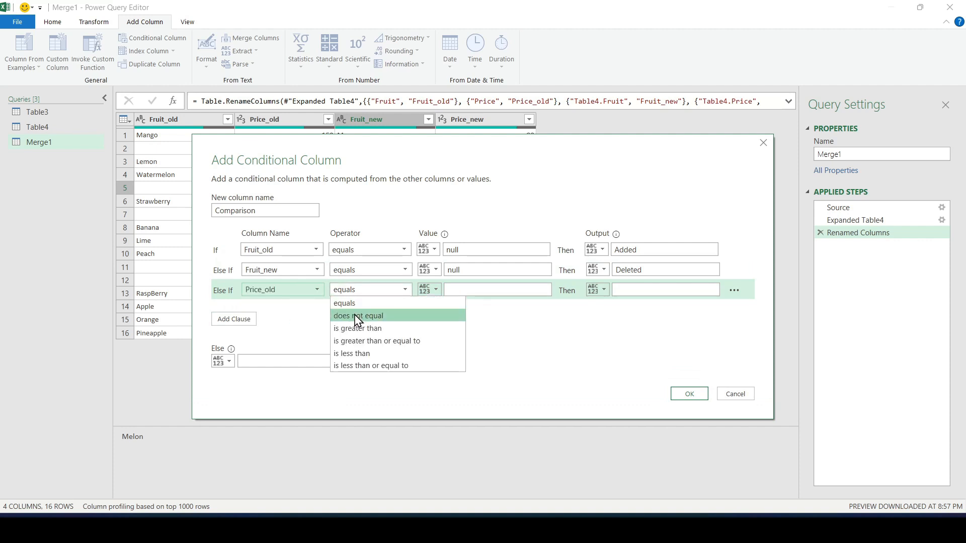
{"action": "left_click", "coordinate": [359, 315]}
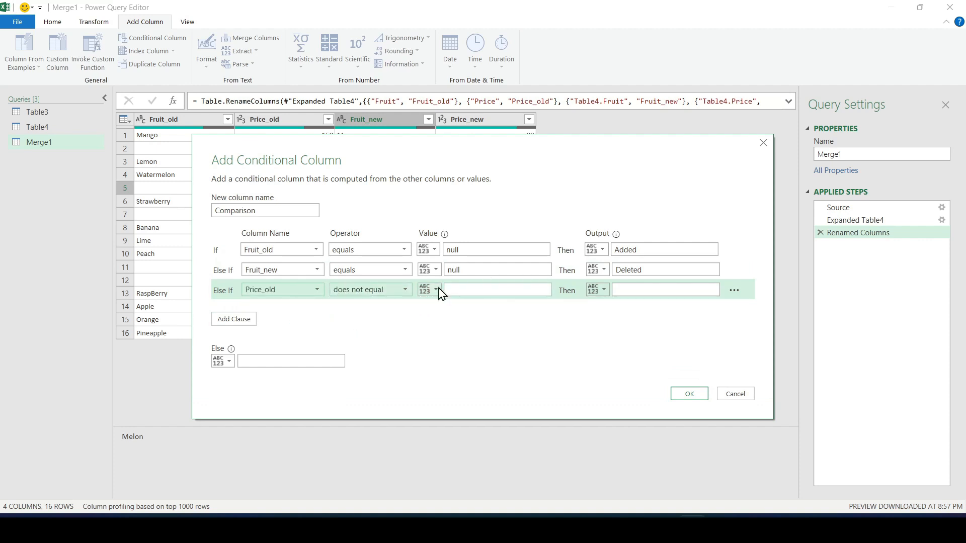
{"action": "left_click", "coordinate": [436, 289]}
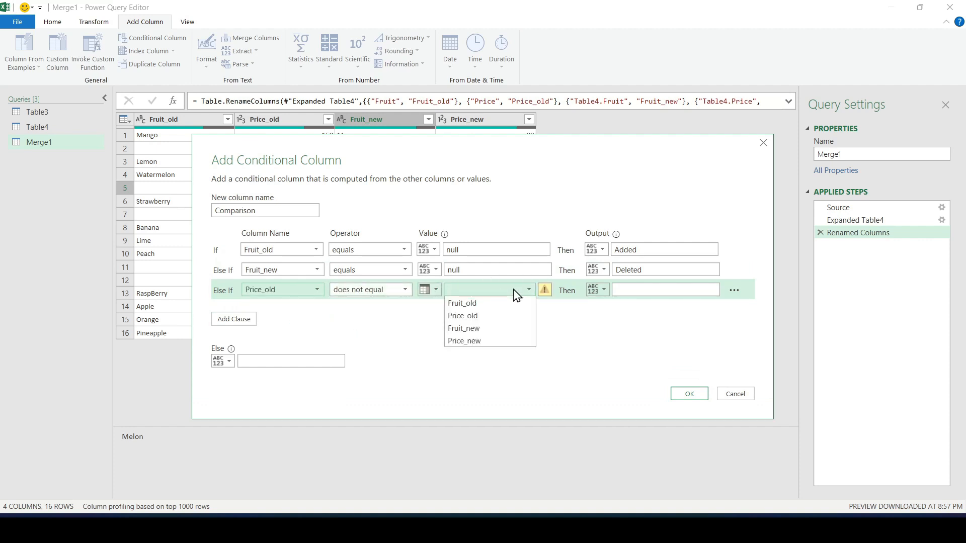
{"action": "left_click", "coordinate": [464, 341]}
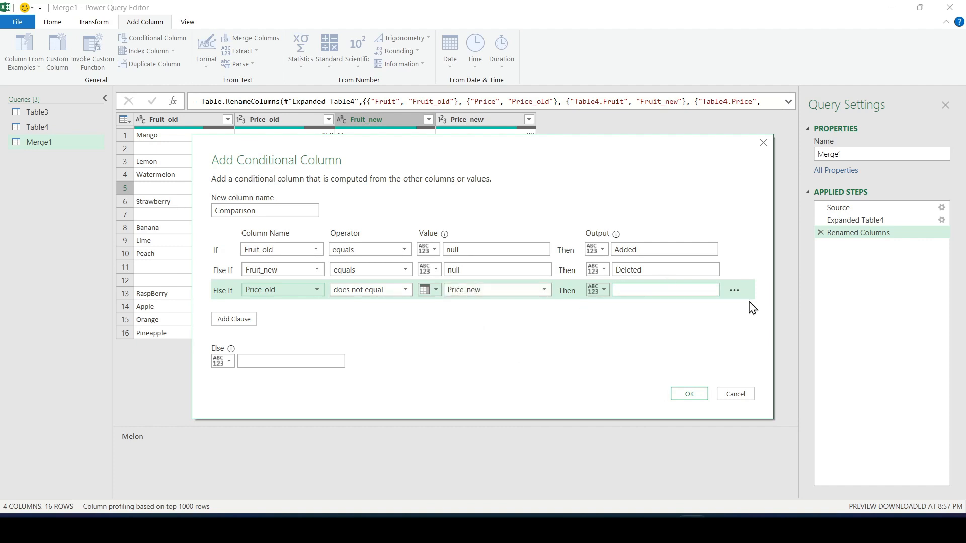
{"action": "type", "text": "Changed"}
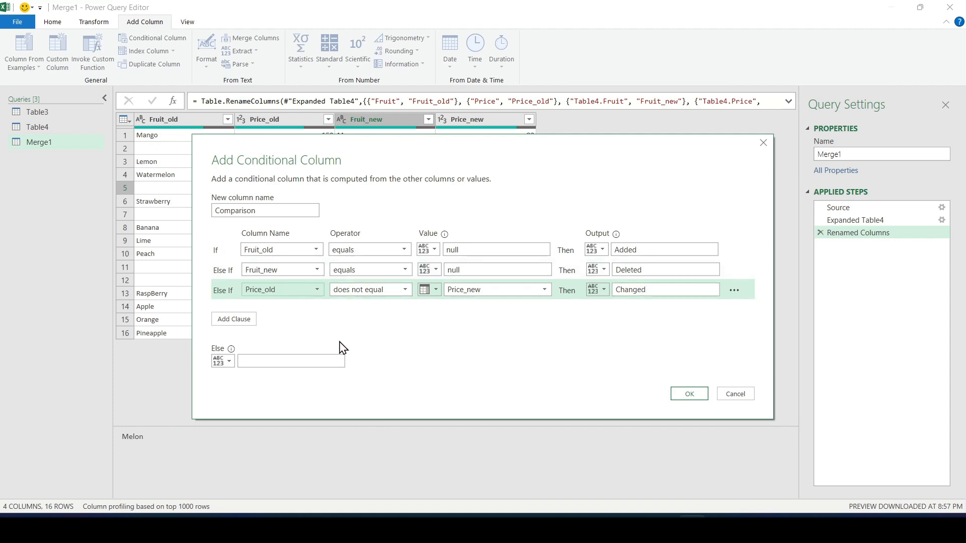
{"action": "left_click", "coordinate": [290, 361]}
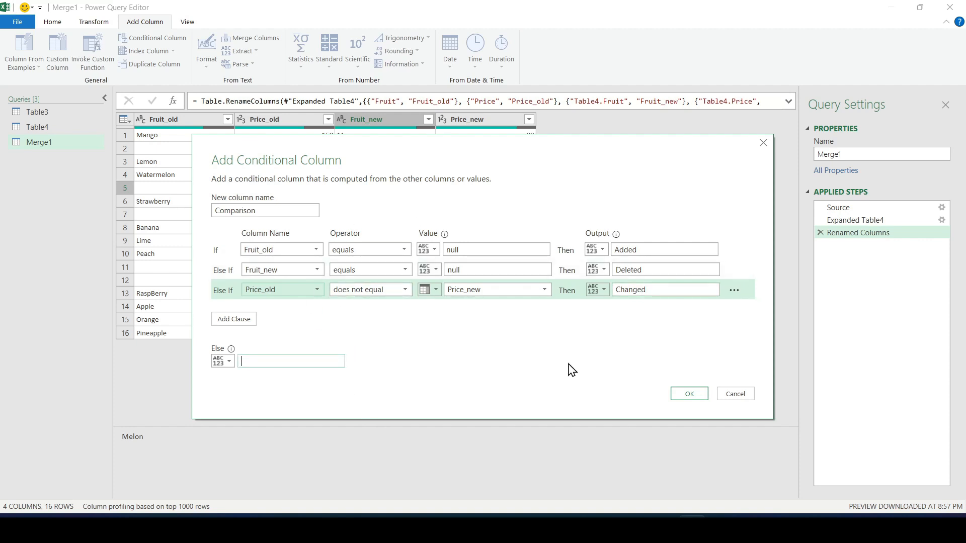
{"action": "type", "text": "ok"}
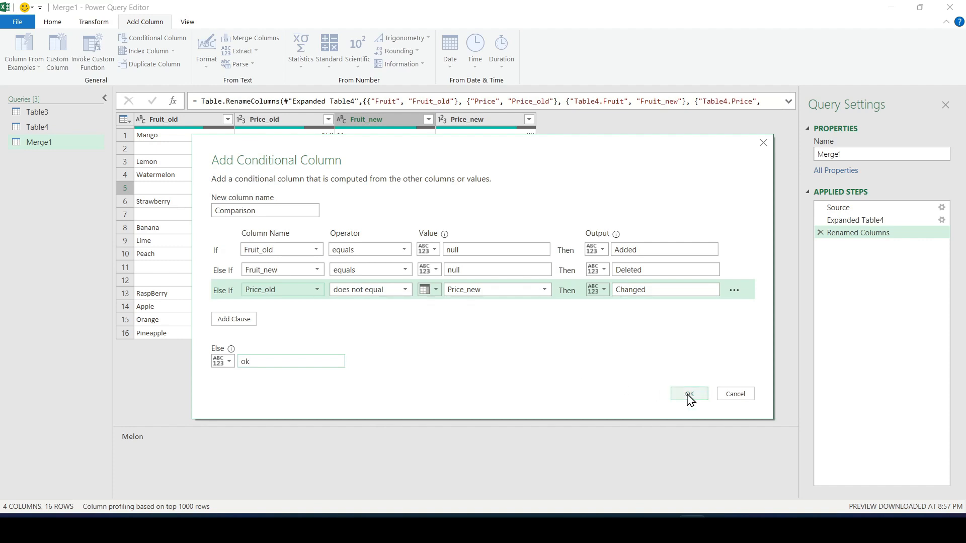
{"action": "left_click", "coordinate": [689, 394]}
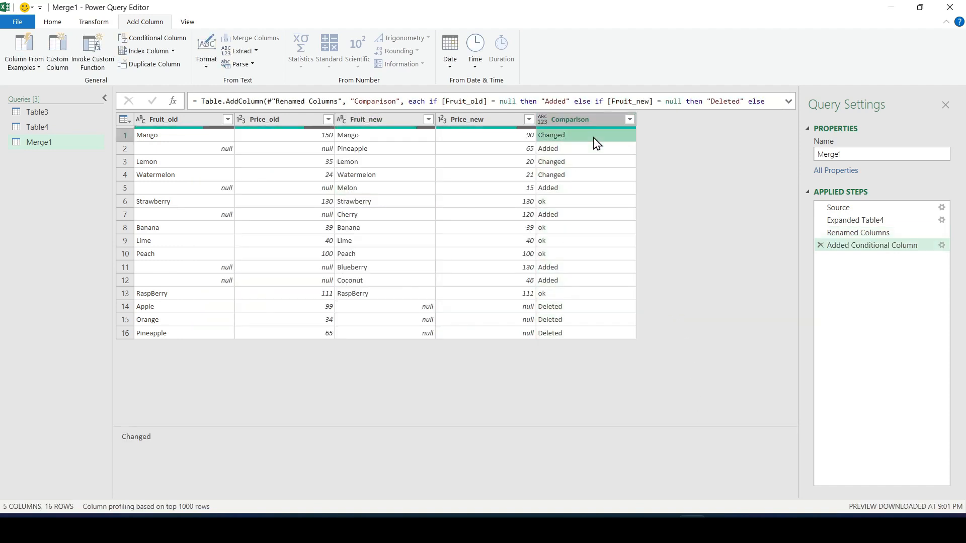
{"action": "left_click", "coordinate": [587, 175]}
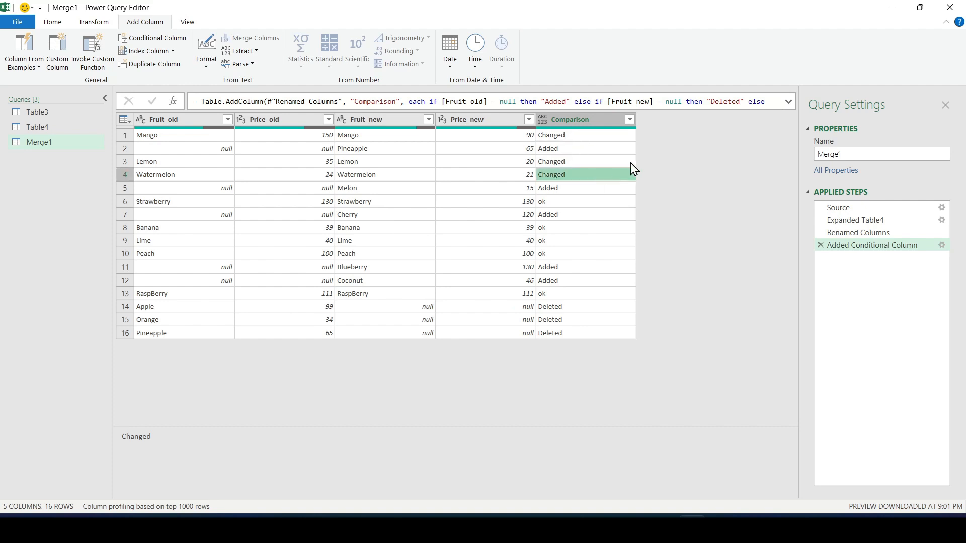
{"action": "left_click", "coordinate": [556, 214]}
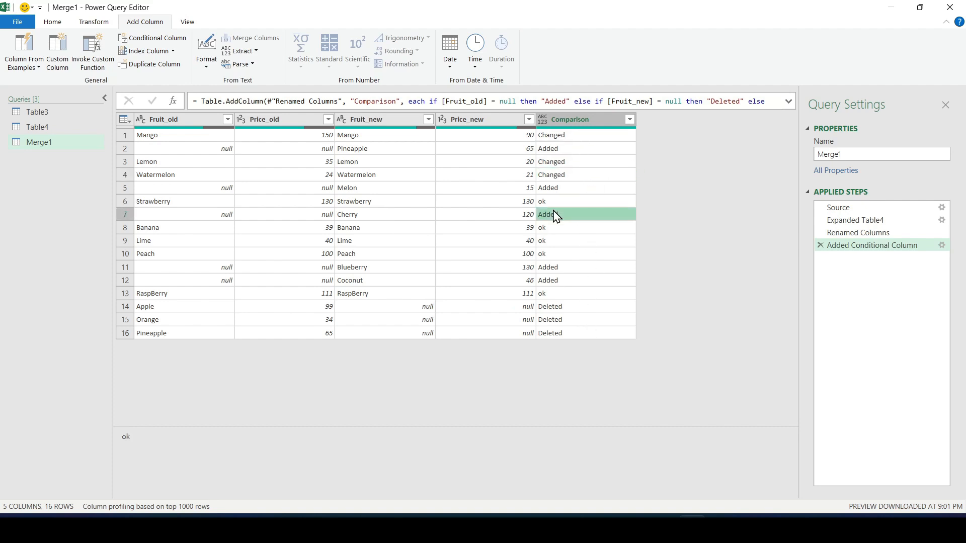
{"action": "left_click", "coordinate": [560, 293]}
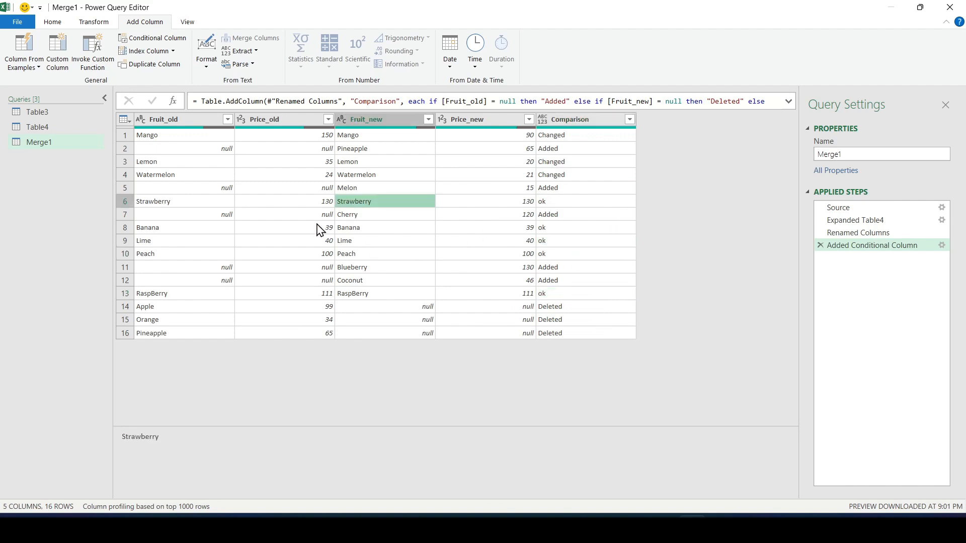
{"action": "left_click", "coordinate": [283, 280]}
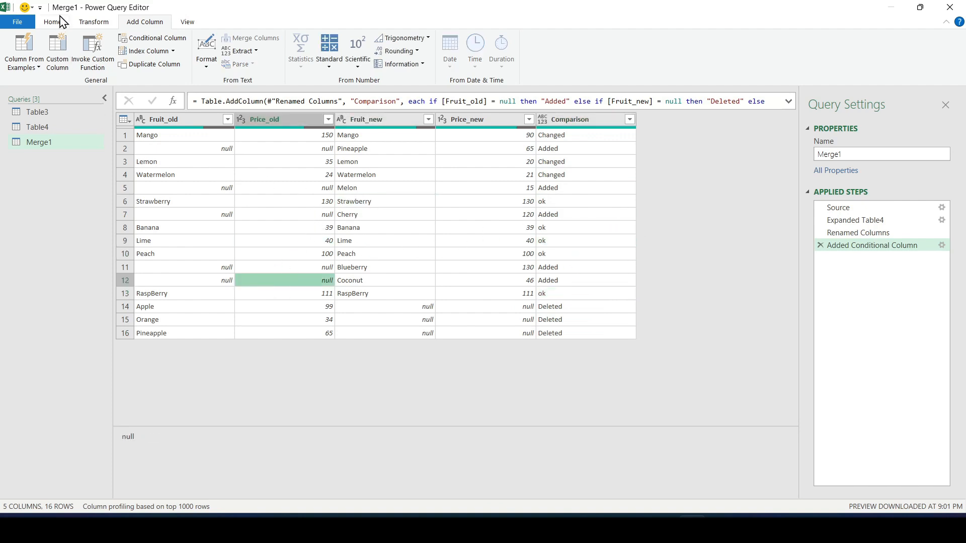
Step: Close & Load Merge1 as a table on the existing worksheet at K3
{"action": "left_click", "coordinate": [52, 21]}
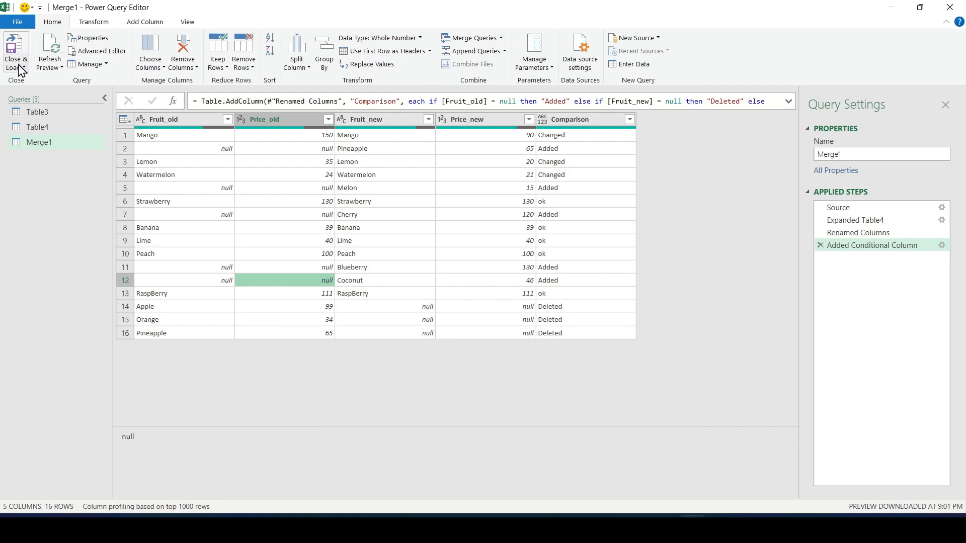
{"action": "left_click", "coordinate": [15, 50]}
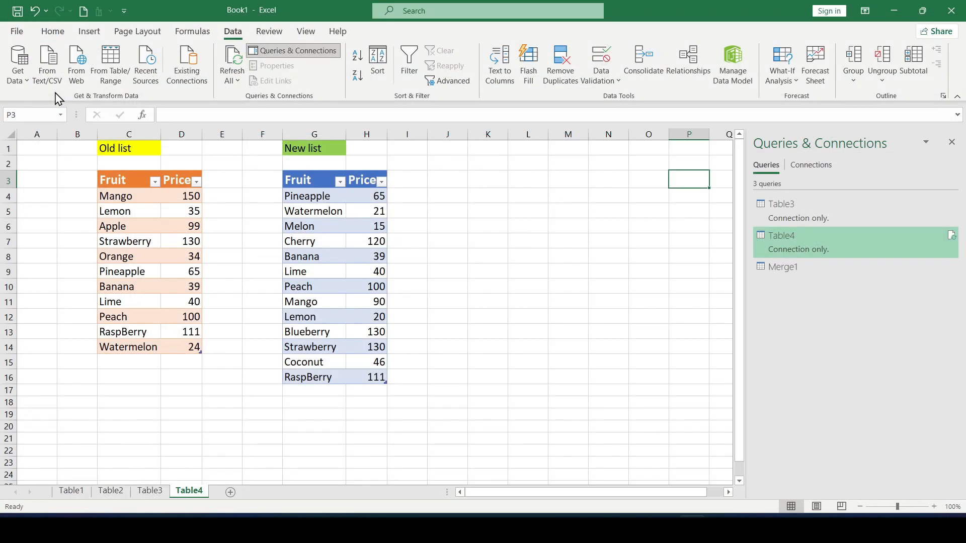
{"action": "mouse_move", "coordinate": [610, 289]}
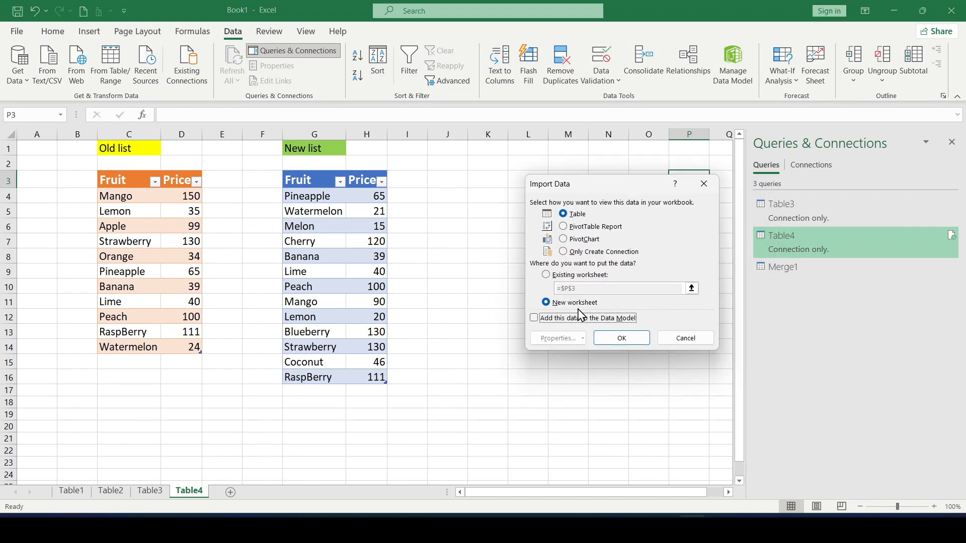
{"action": "left_click", "coordinate": [546, 275]}
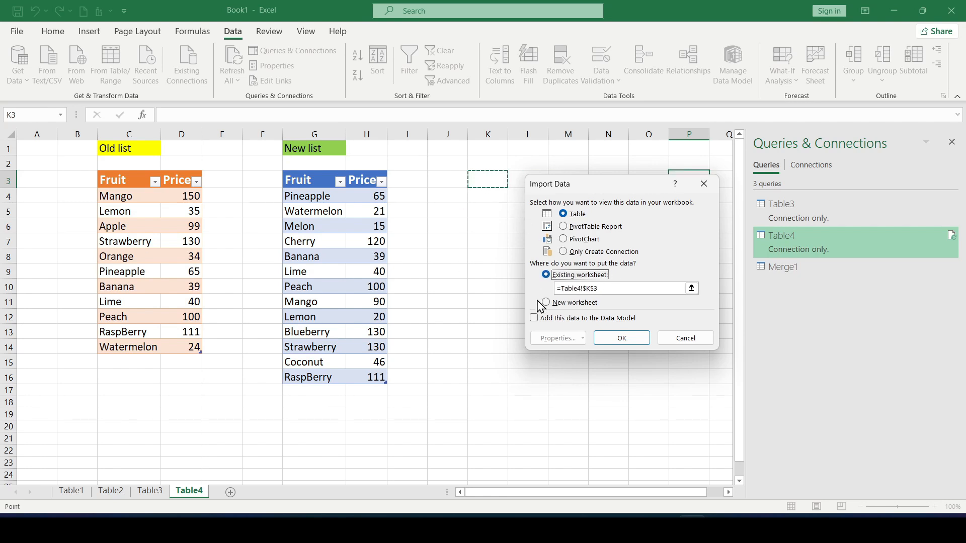
{"action": "left_click", "coordinate": [621, 338]}
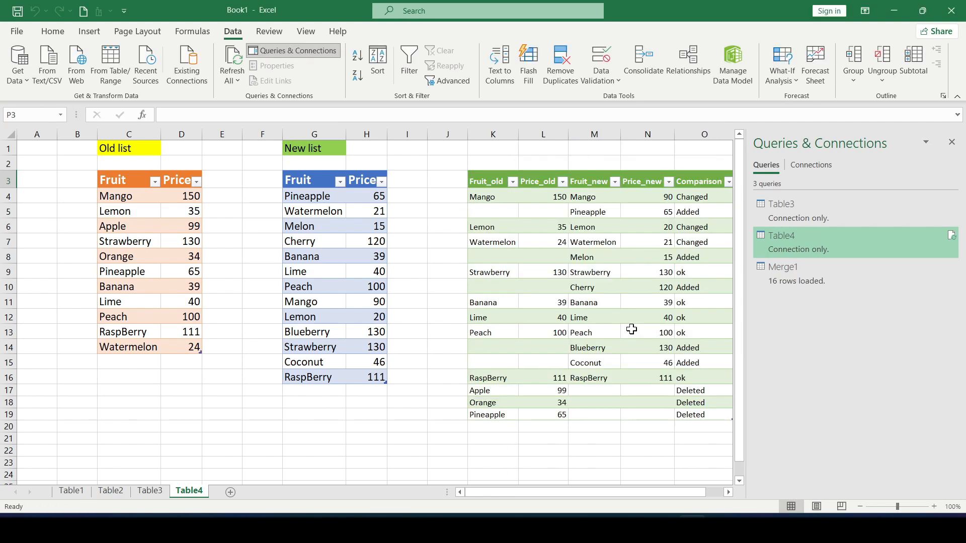
{"action": "left_click", "coordinate": [951, 142]}
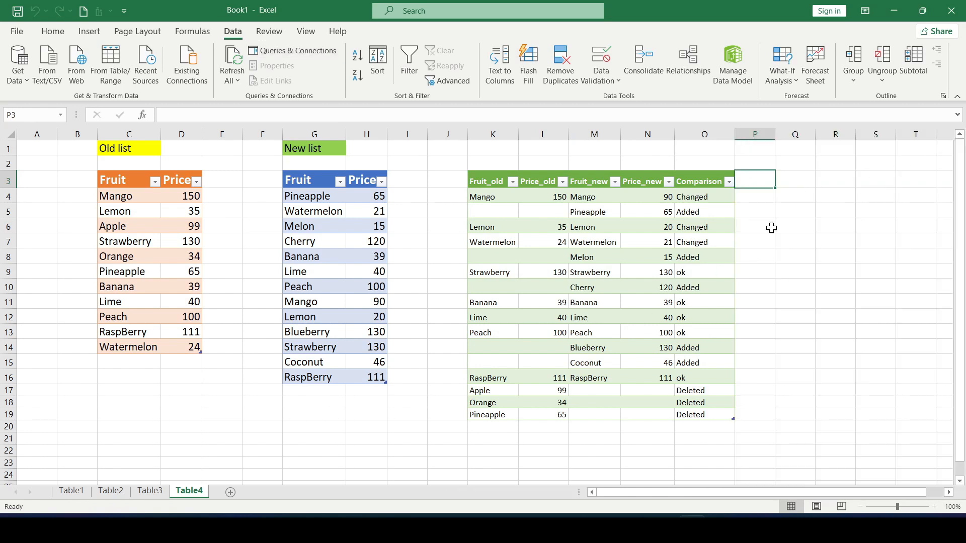
{"action": "mouse_move", "coordinate": [731, 186]}
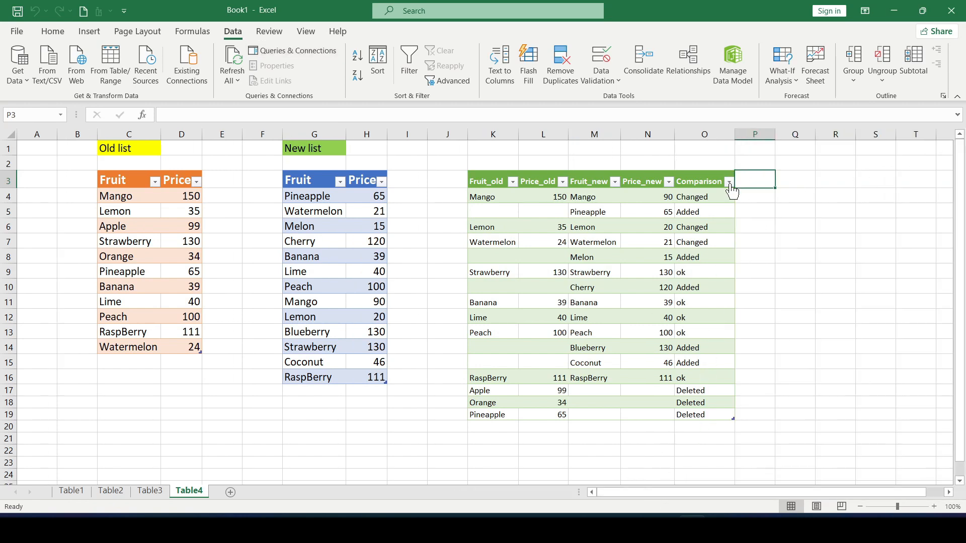
{"action": "left_click", "coordinate": [729, 182]}
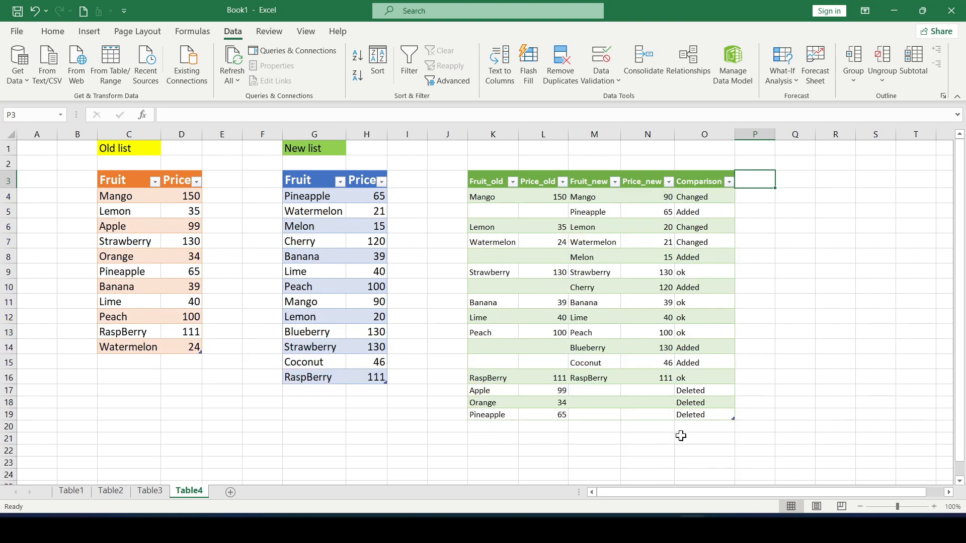
{"action": "left_click", "coordinate": [755, 415]}
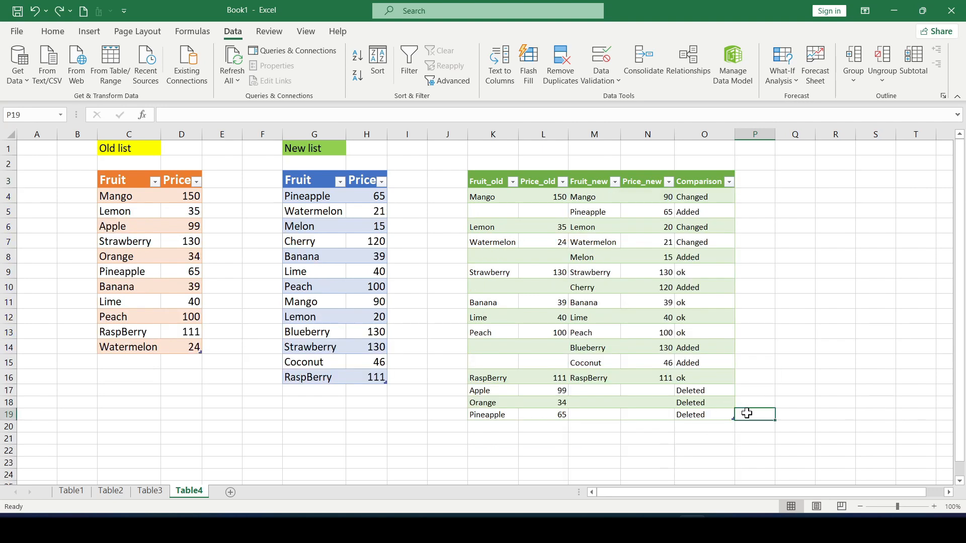
{"action": "left_click", "coordinate": [704, 391]}
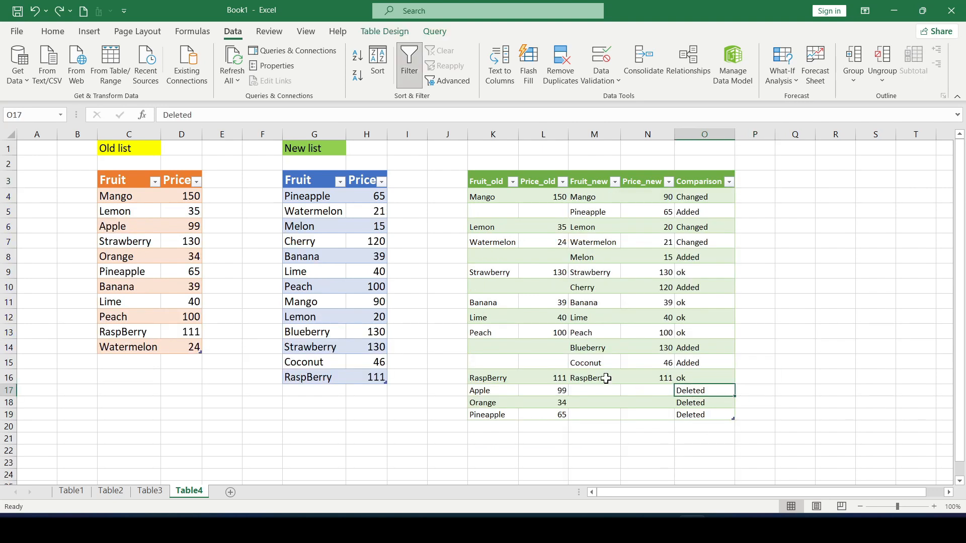
{"action": "left_click", "coordinate": [367, 377]}
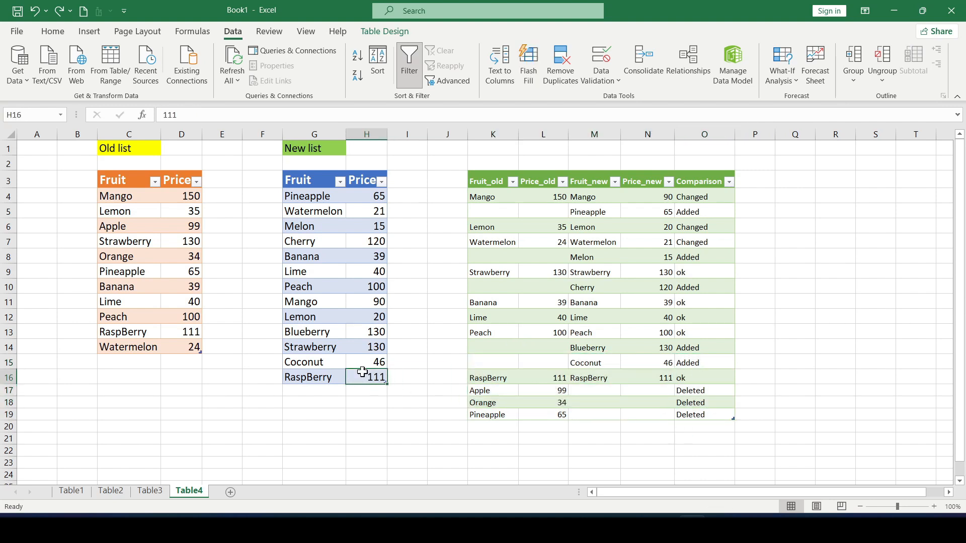
{"action": "left_click", "coordinate": [313, 377]}
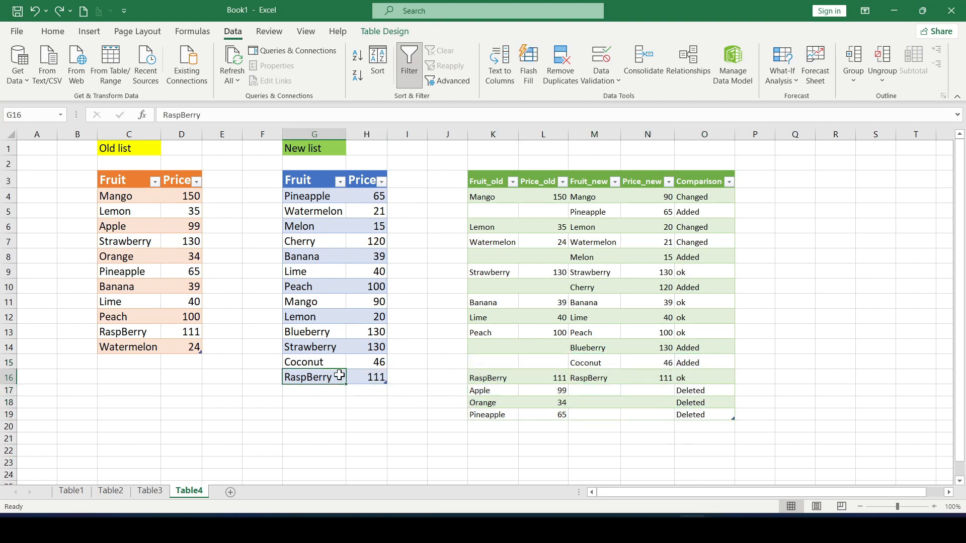
{"action": "left_click", "coordinate": [319, 392]}
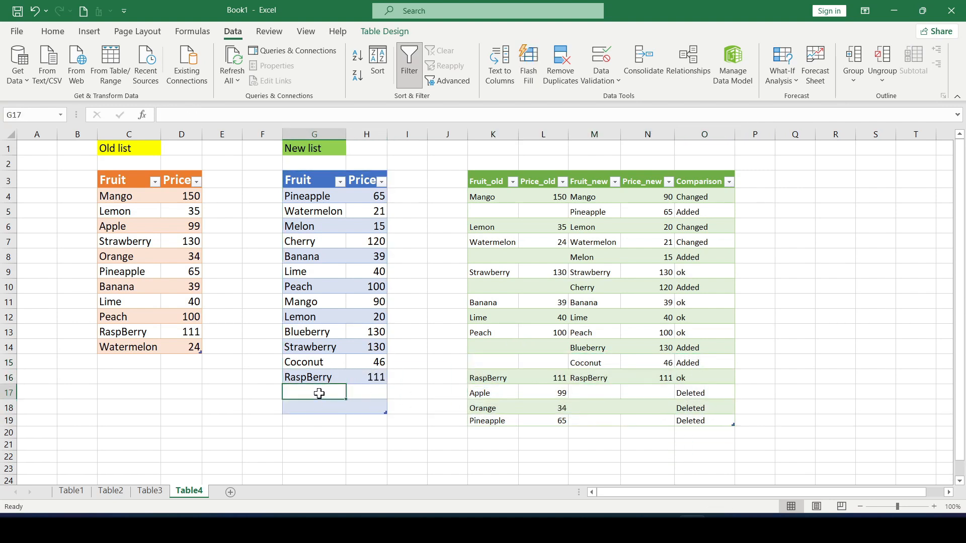
Step: Enter kiwi (13) and fig (346) in the new list, then select kiwi's comparison row
{"action": "type", "text": "kiwi"}
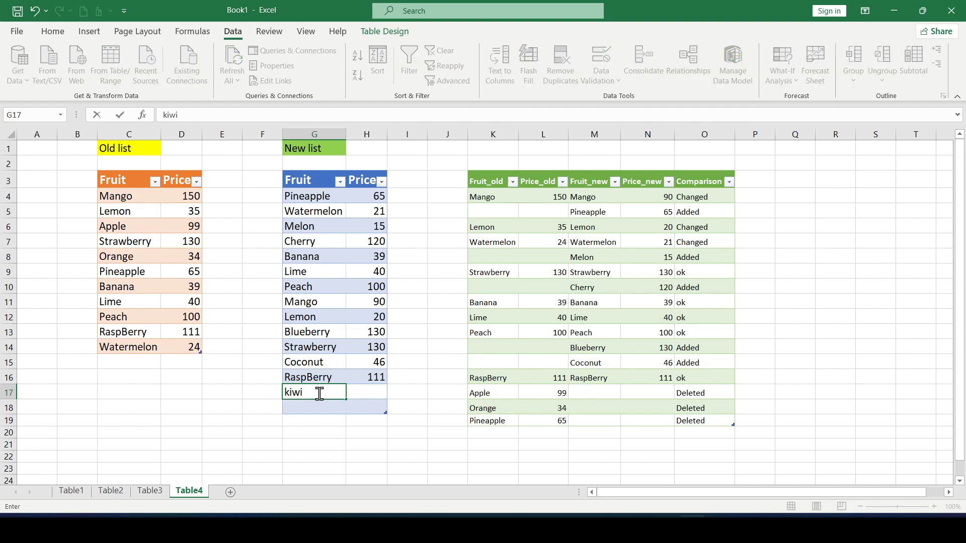
{"action": "type", "text": "13"}
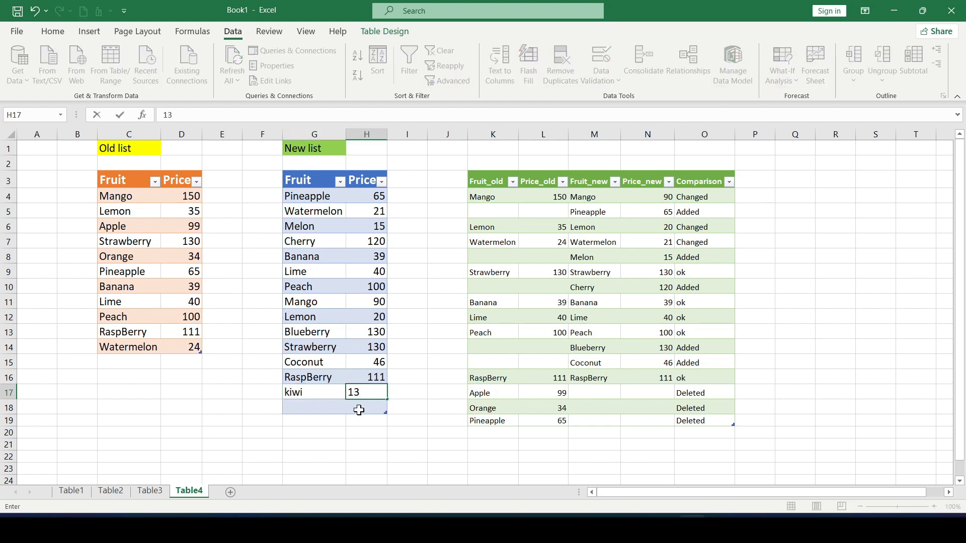
{"action": "type", "text": "fig"}
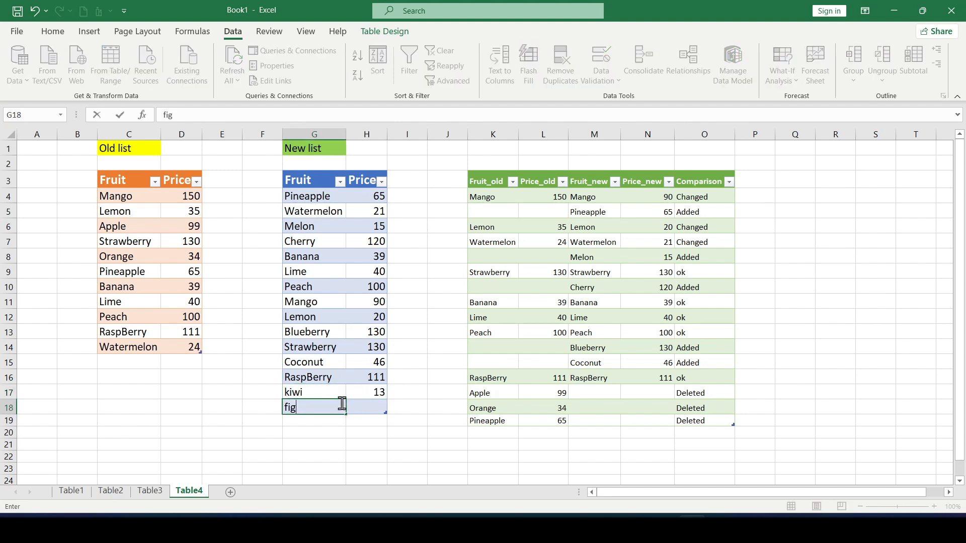
{"action": "type", "text": "346"}
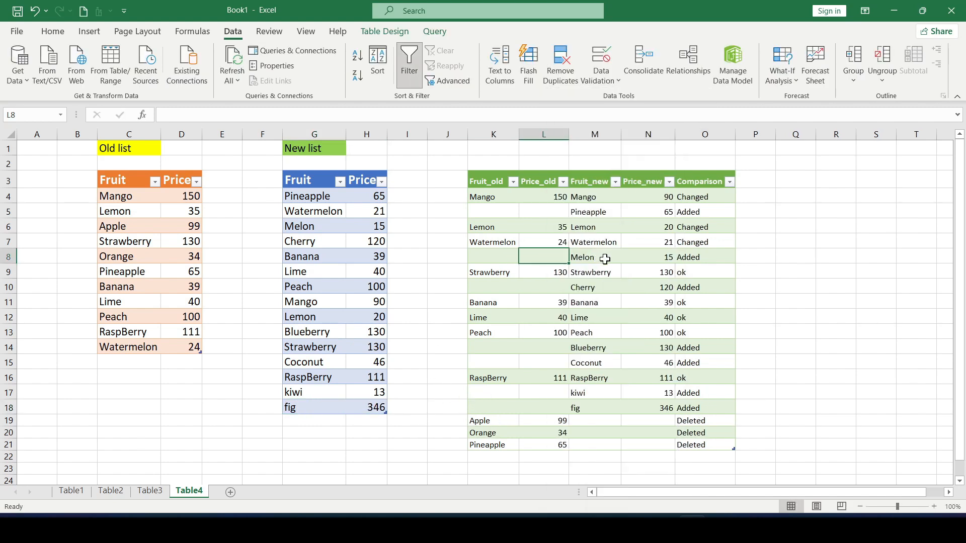
{"action": "left_click", "coordinate": [485, 392]}
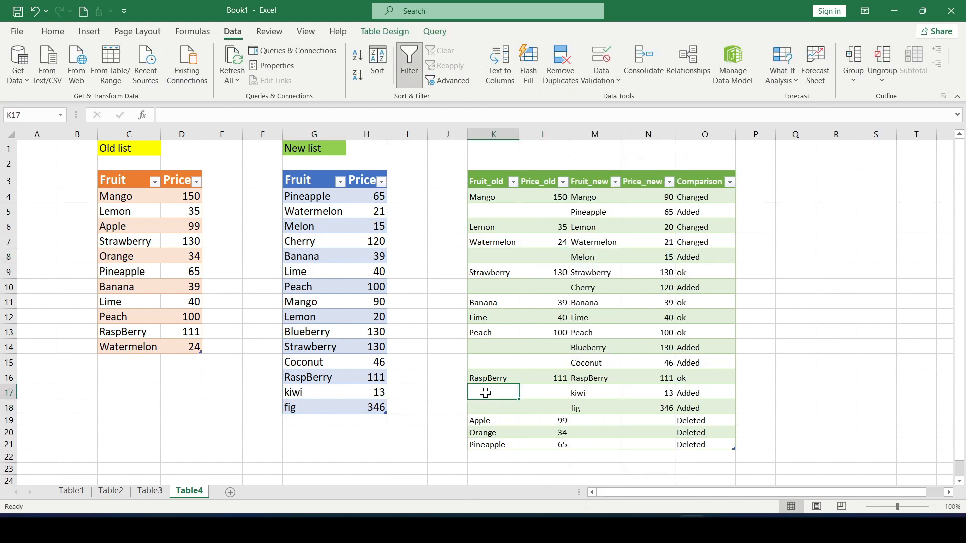
{"action": "left_click_drag", "start_coordinate": [493, 393], "coordinate": [704, 392]}
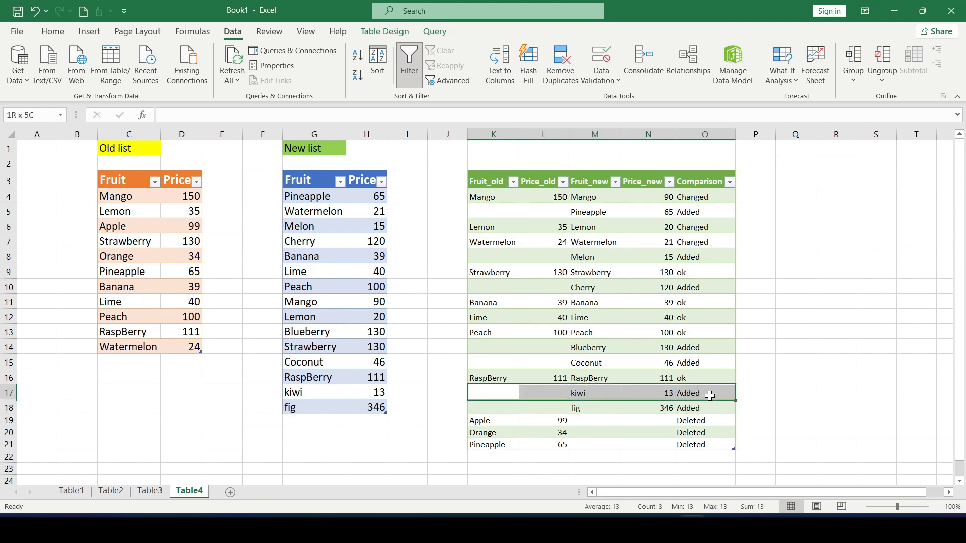